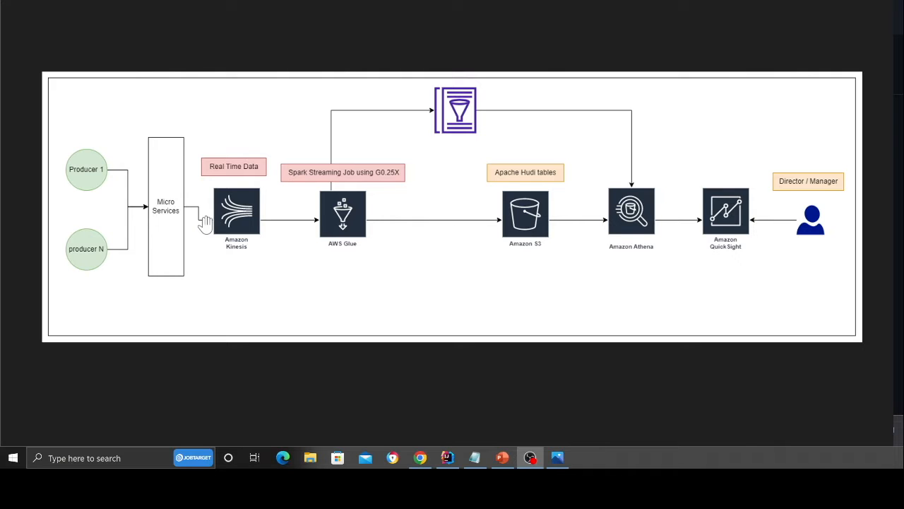
Step: Review the Kinesis-to-QuickSight architecture diagram in Photos, then switch to PyCharm
scroll(up, 3)
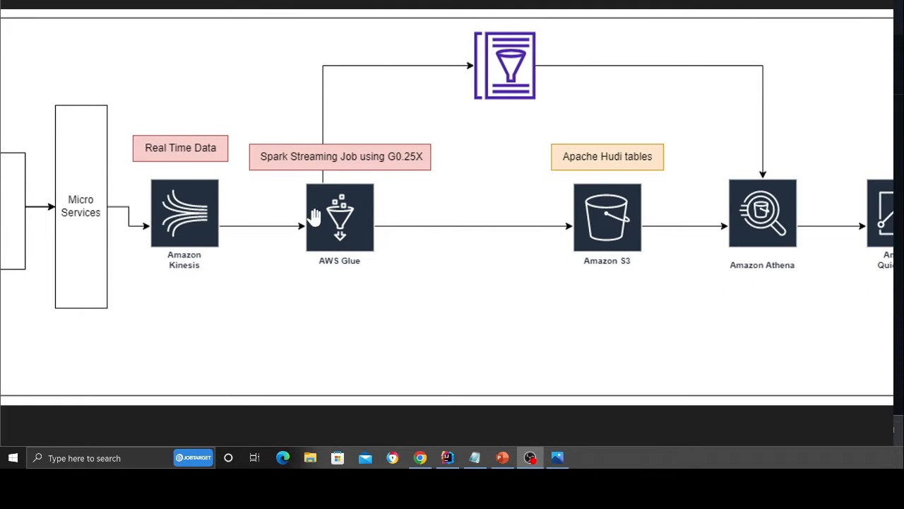
mouse_move(346, 215)
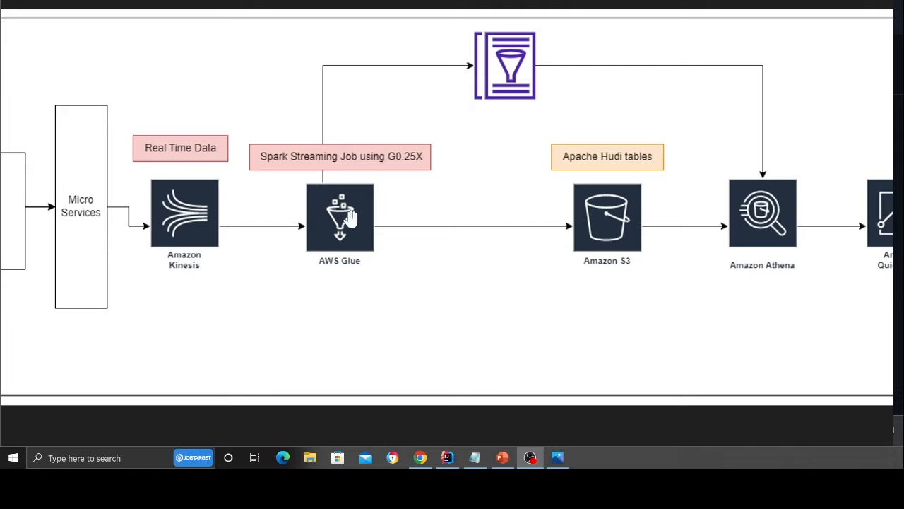
mouse_move(408, 173)
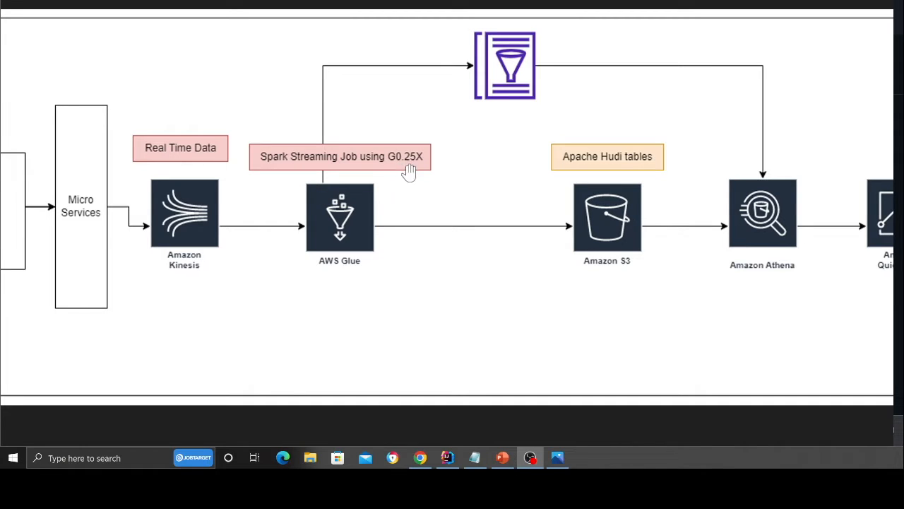
mouse_move(427, 163)
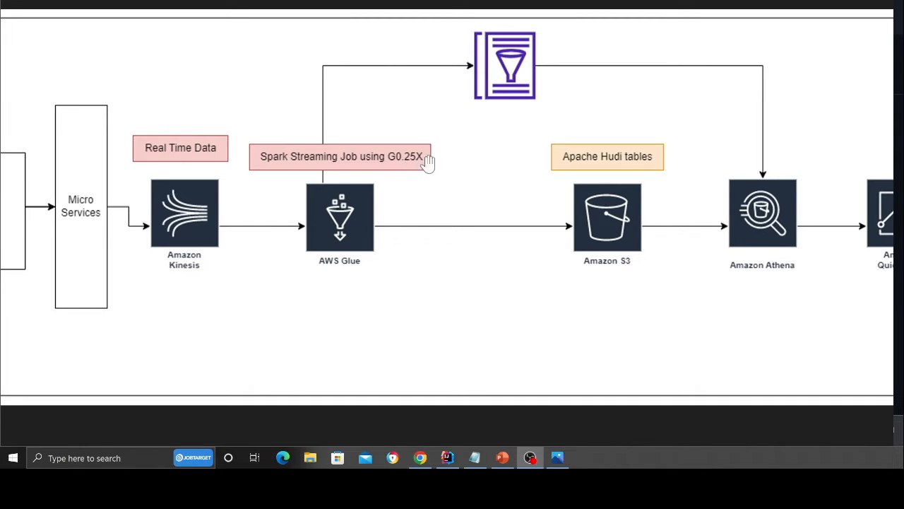
mouse_move(413, 163)
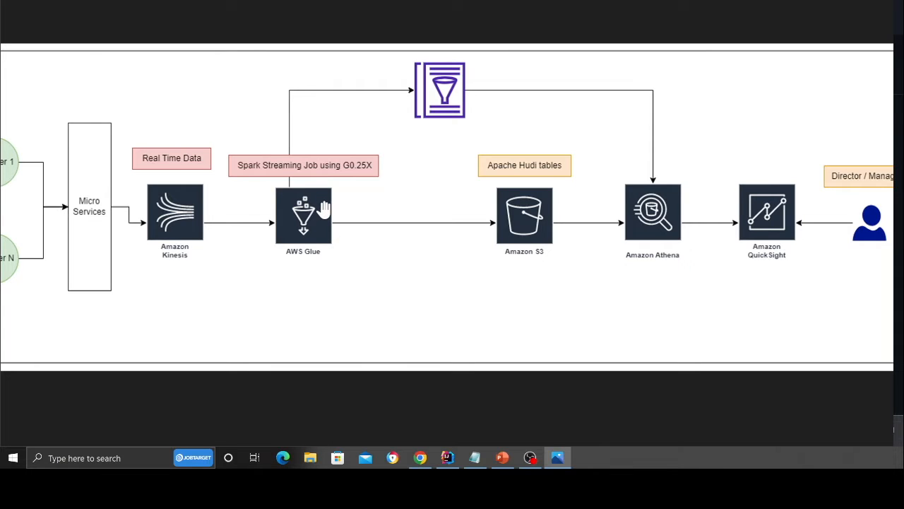
mouse_move(339, 217)
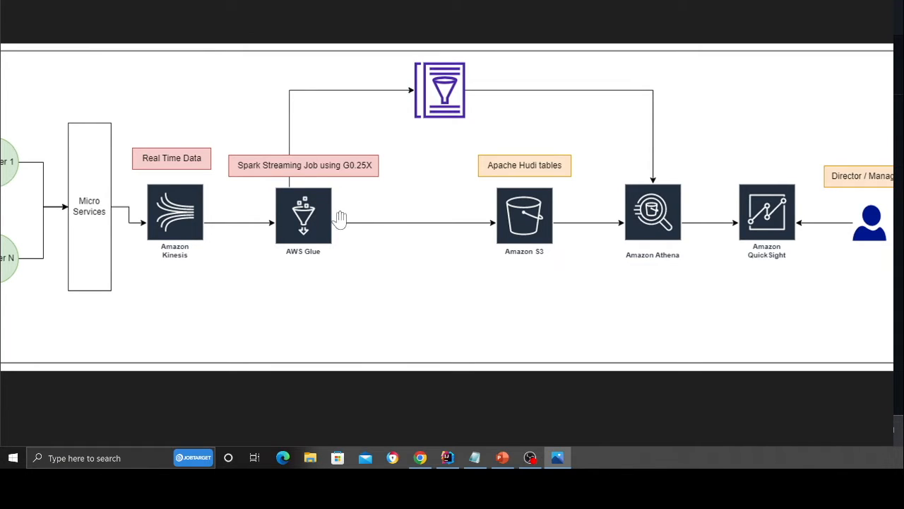
mouse_move(540, 209)
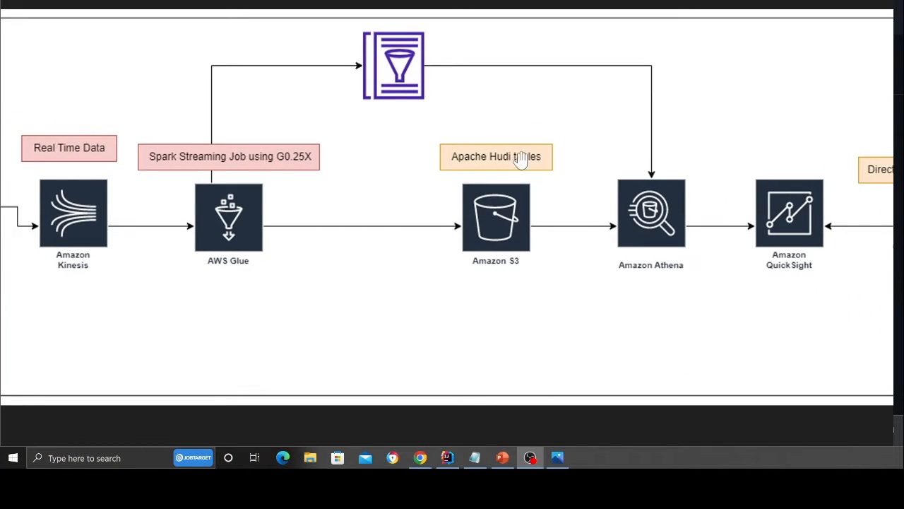
mouse_move(543, 203)
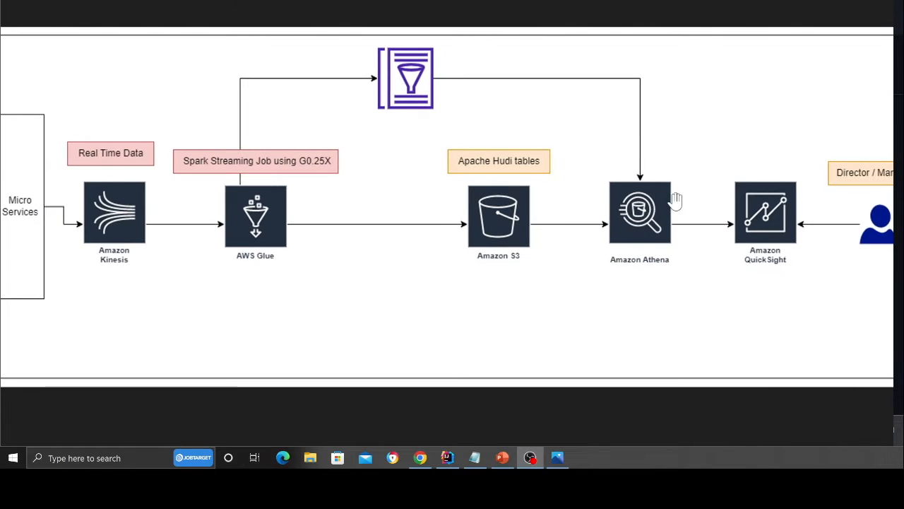
mouse_move(571, 203)
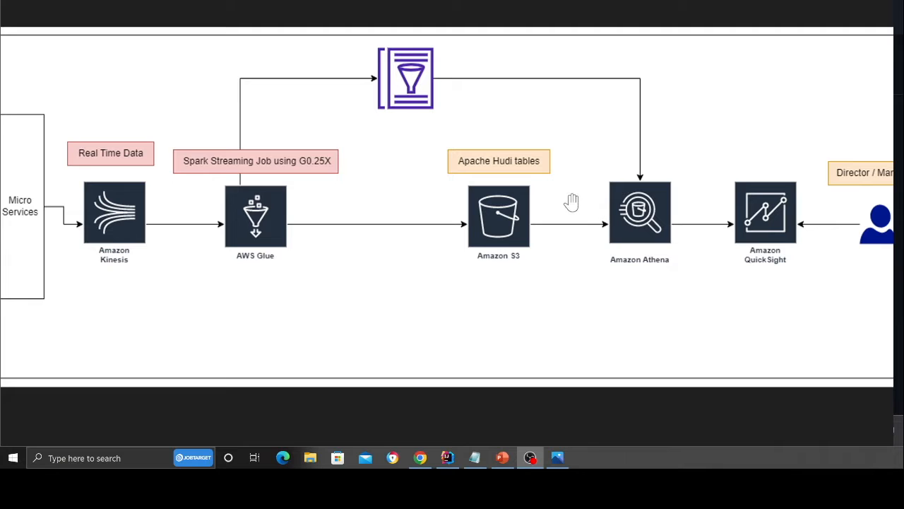
mouse_move(507, 217)
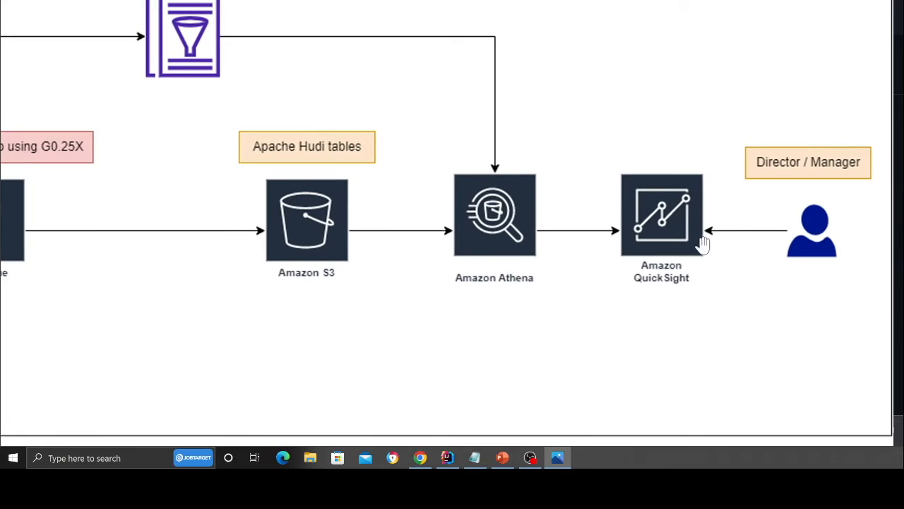
mouse_move(574, 237)
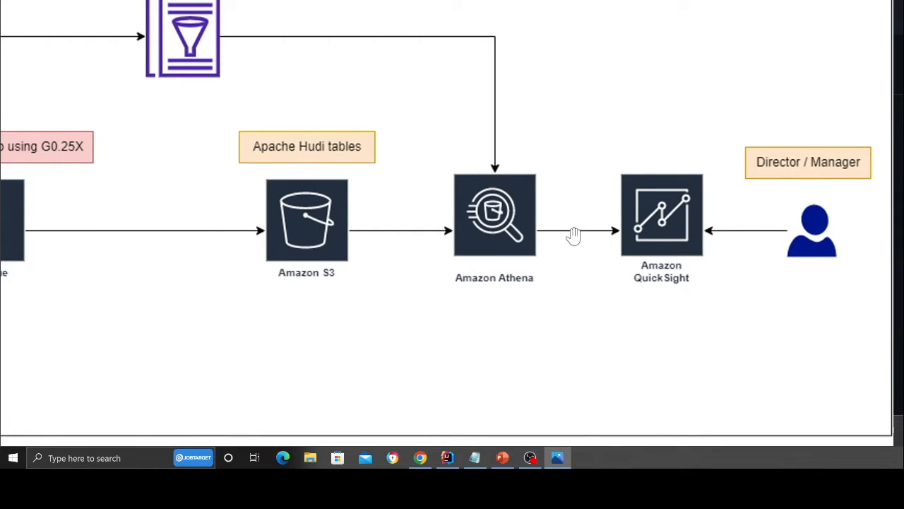
mouse_move(520, 215)
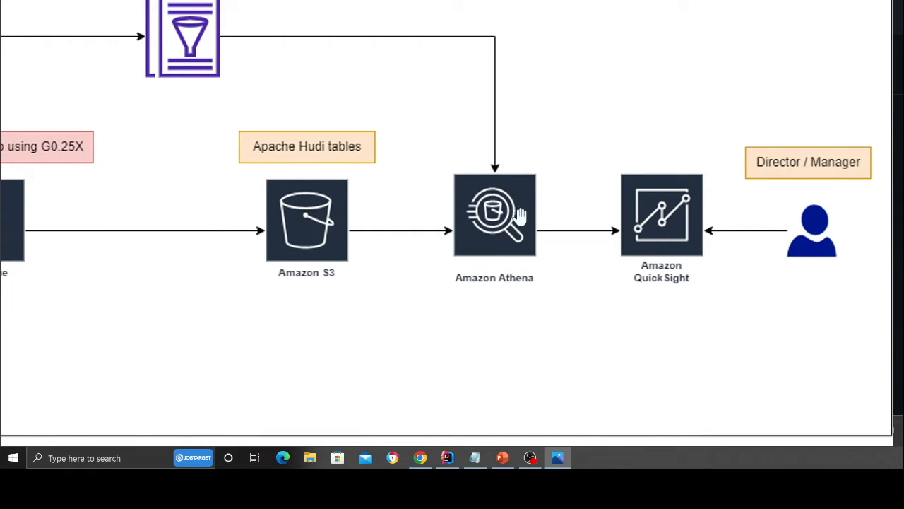
mouse_move(822, 192)
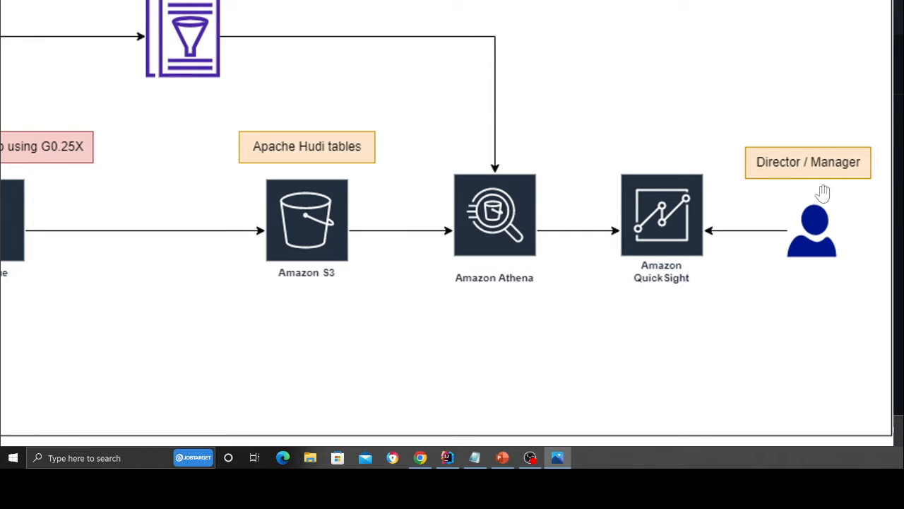
mouse_move(704, 237)
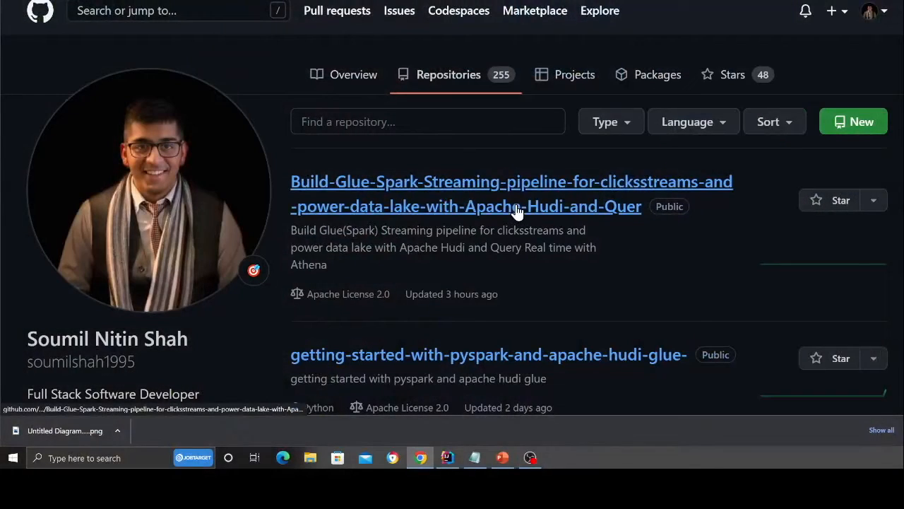
click(511, 194)
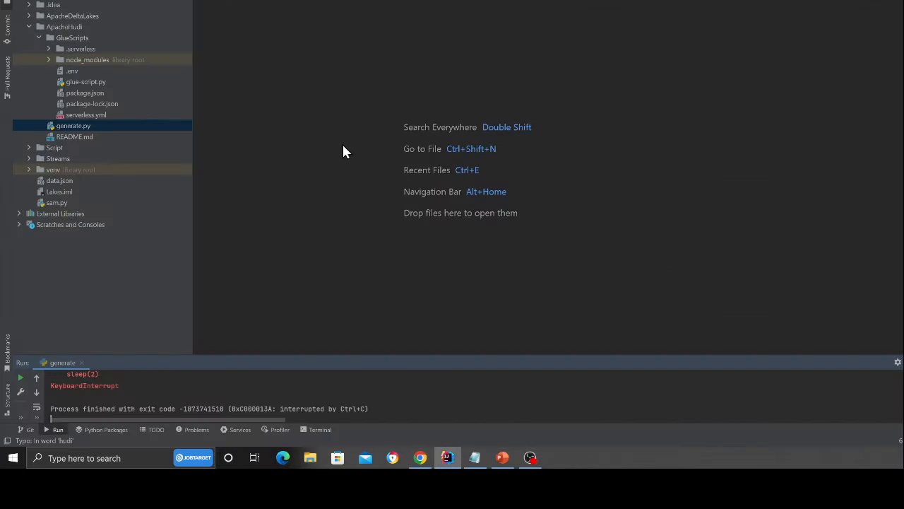
mouse_move(141, 126)
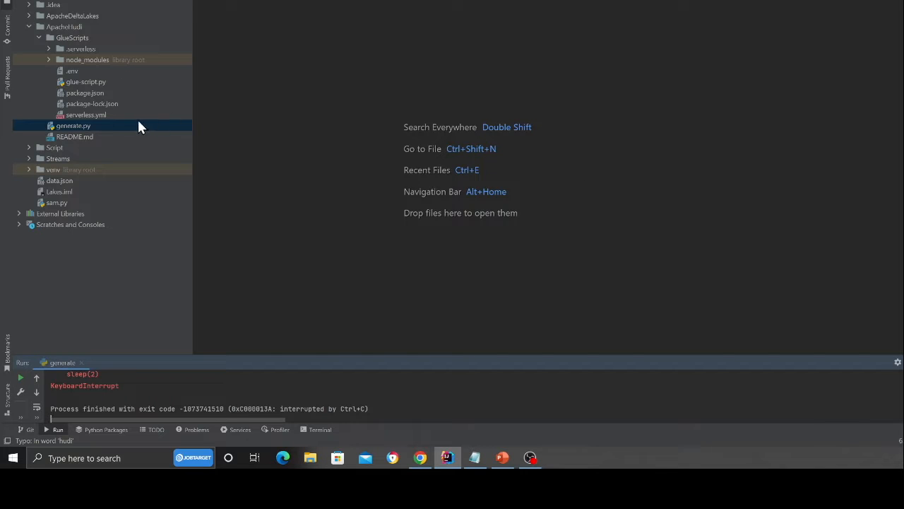
Step: Review serverless.yml's provider, stackTags and plugins sections, selecting the serverless-glue plugin name
double_click(85, 115)
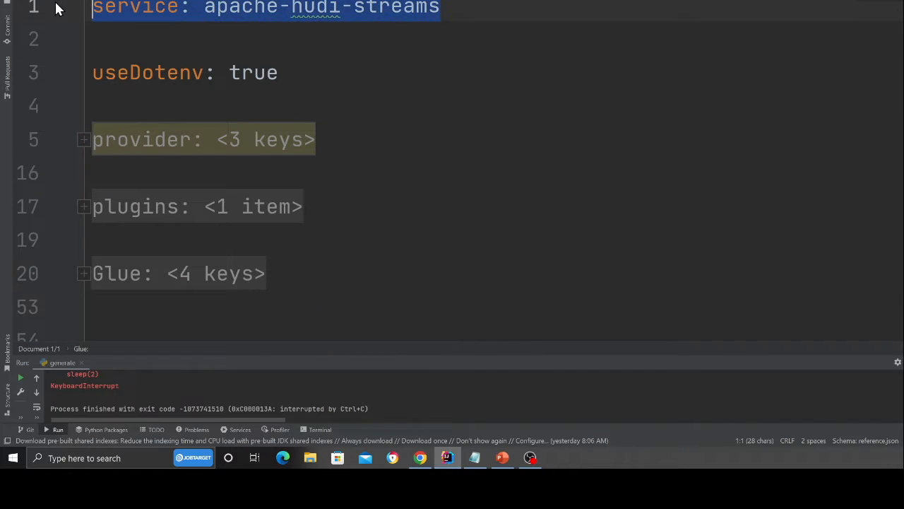
click(185, 72)
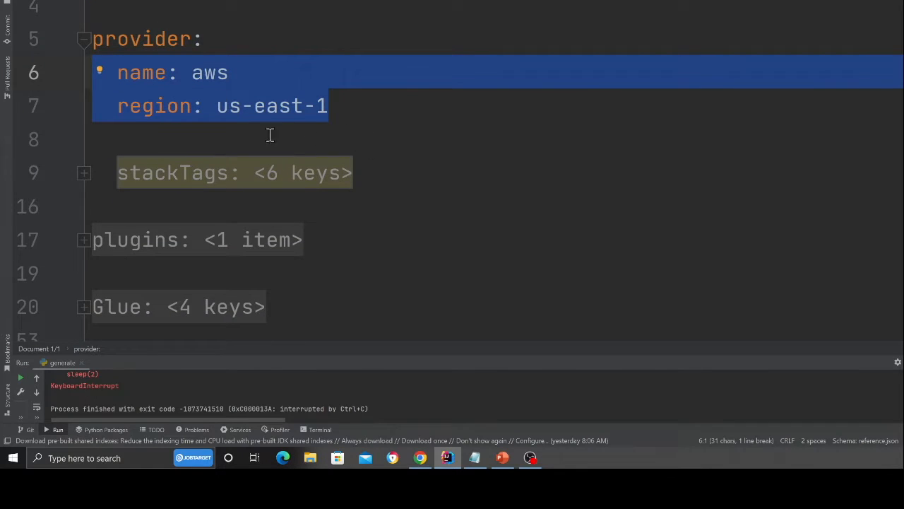
click(84, 173)
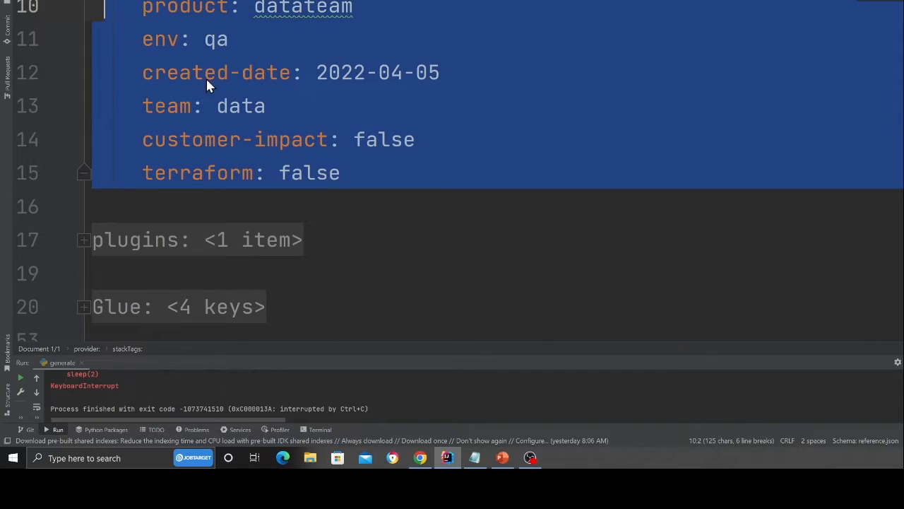
click(83, 240)
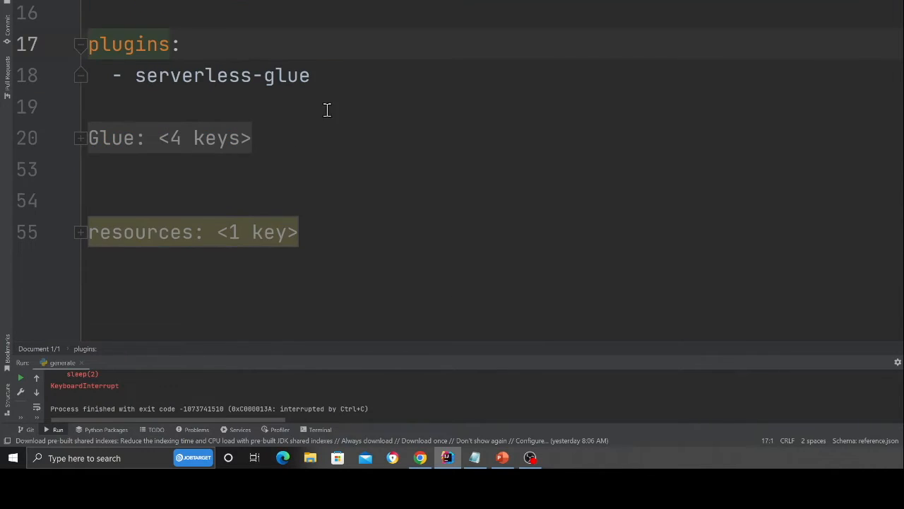
click(251, 139)
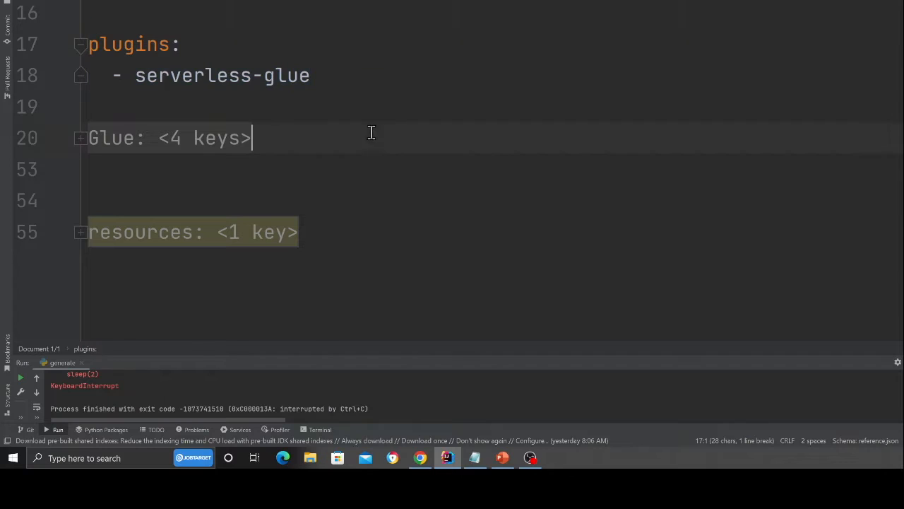
double_click(223, 77)
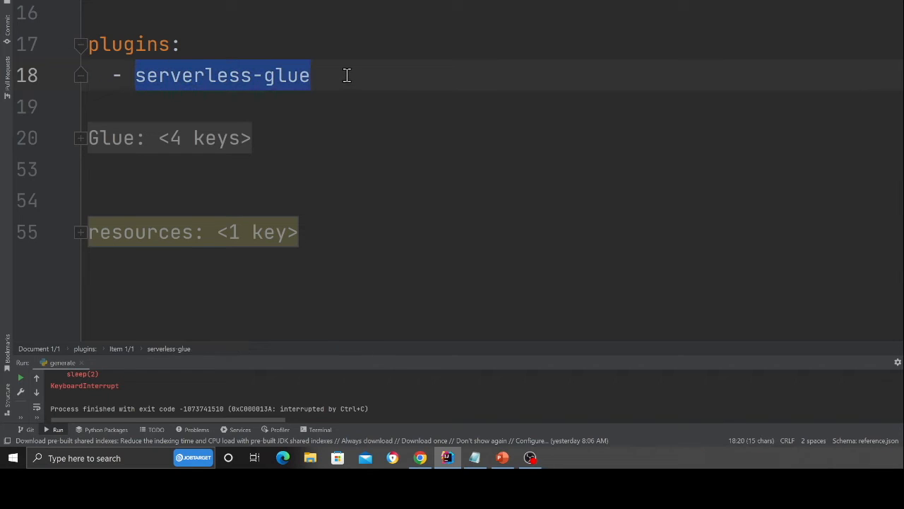
mouse_move(189, 149)
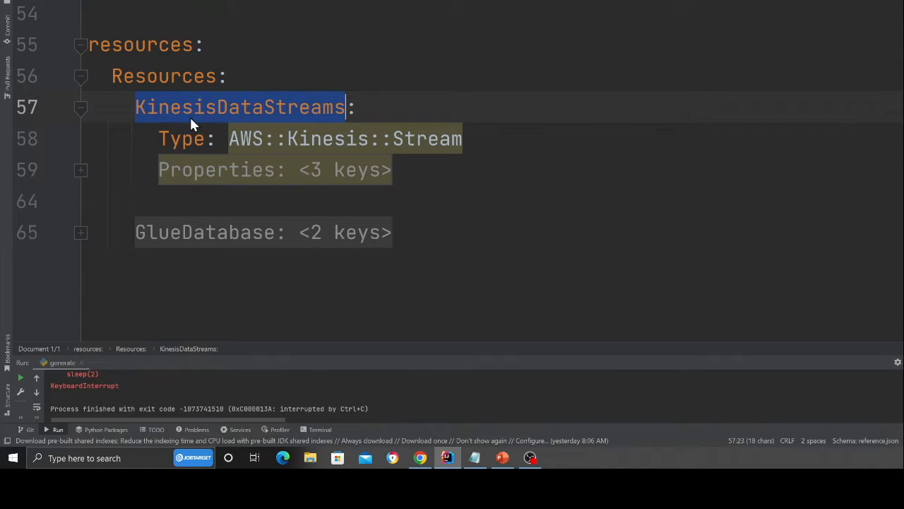
Step: Inspect the on-demand Kinesis stream 'clicksStreams' and its retention period, then fold it away
click(81, 169)
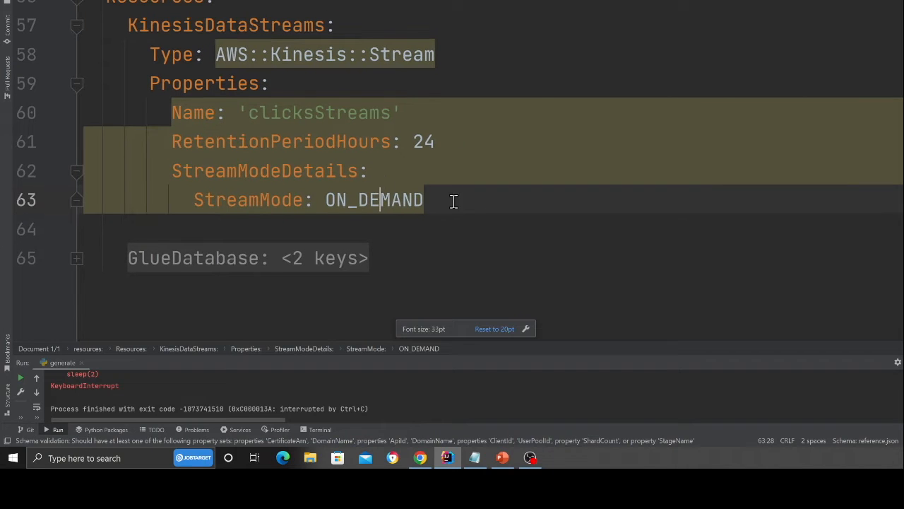
click(282, 141)
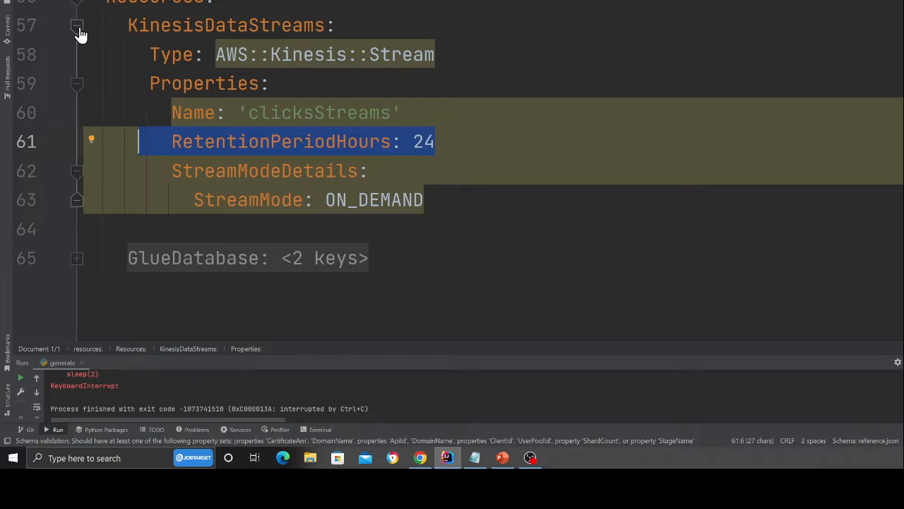
mouse_move(79, 28)
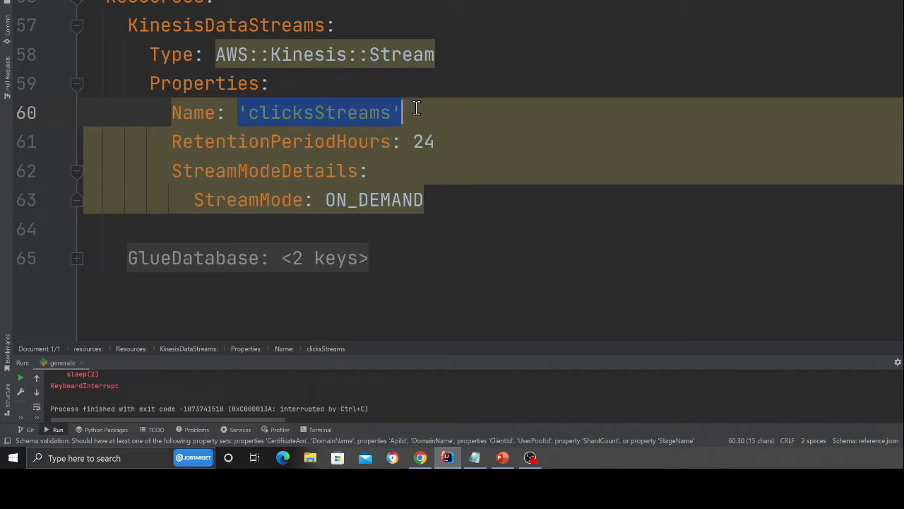
click(77, 25)
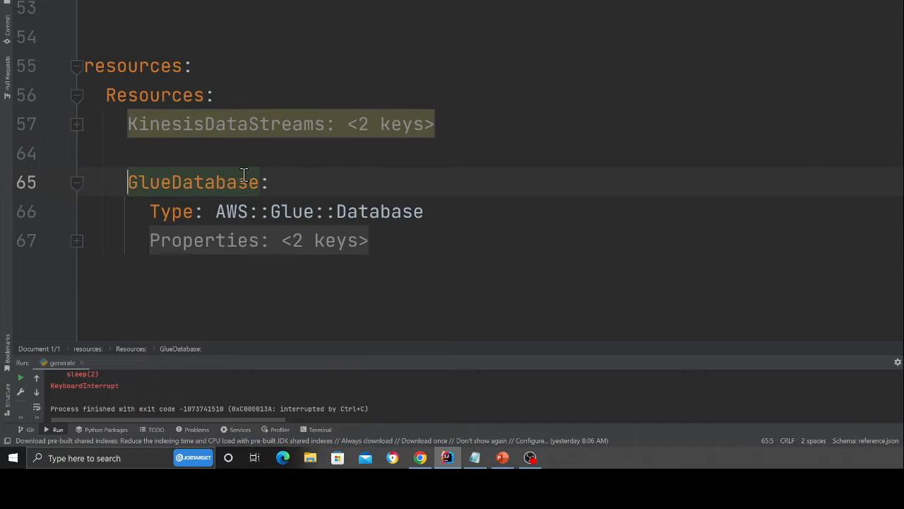
Step: Inspect the Glue database resource named real_time_streams in the resources section
click(77, 240)
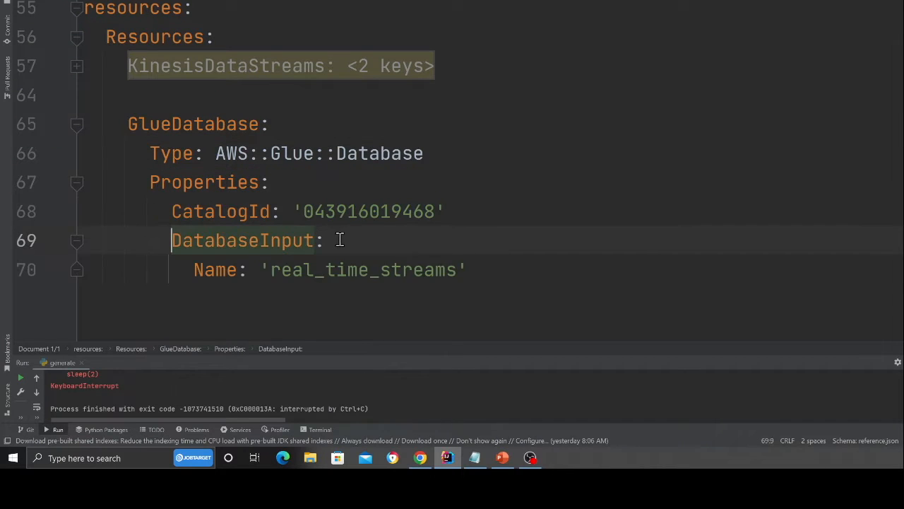
double_click(362, 268)
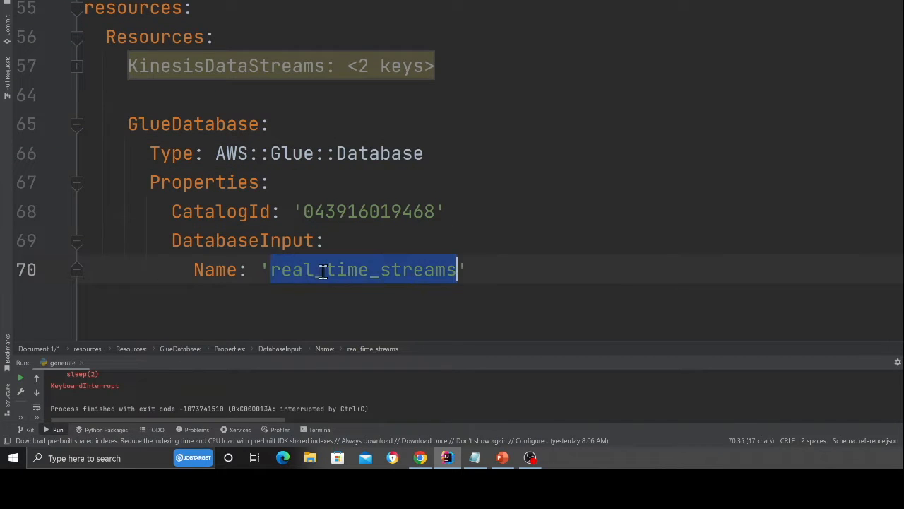
click(395, 210)
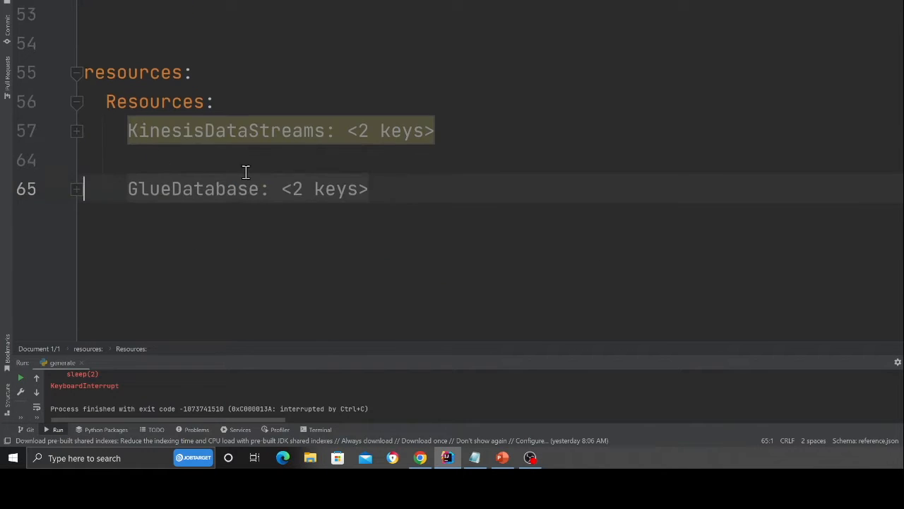
Step: Review the Glue job's name, script path and its hudi-connection Connections entry
scroll(up, 3)
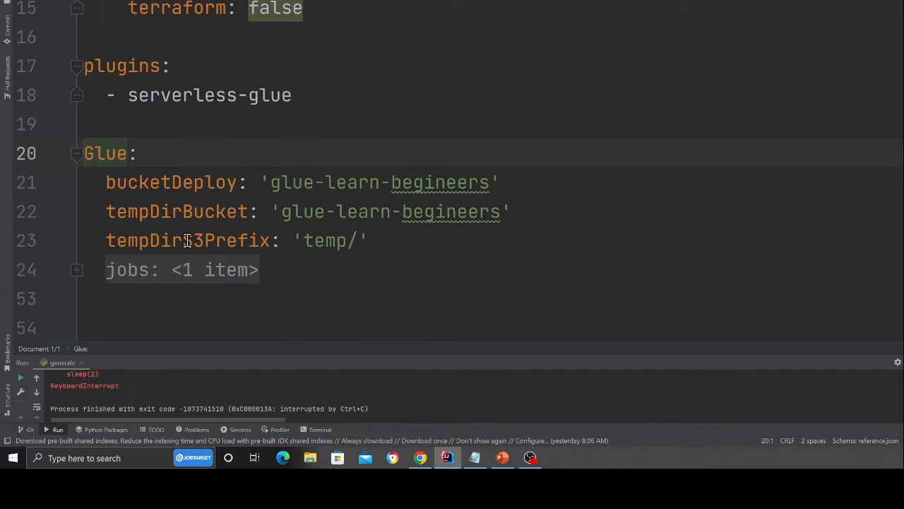
scroll(down, 3)
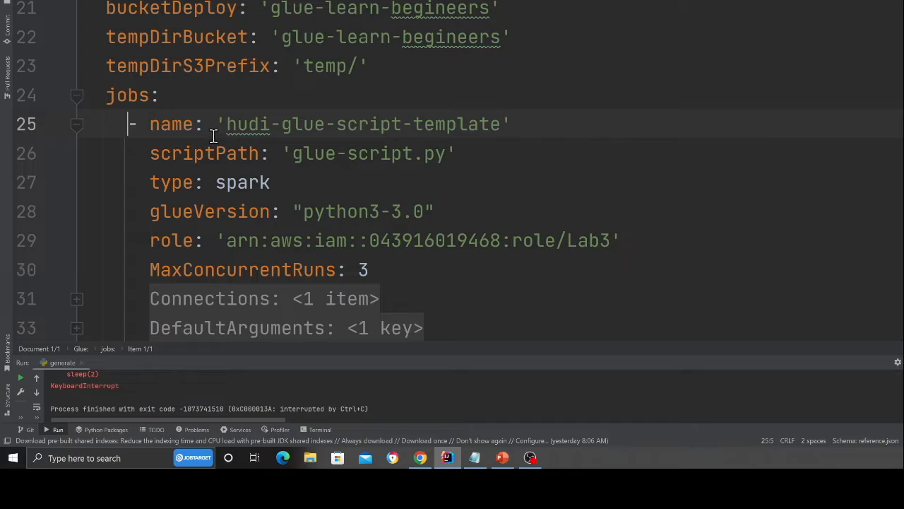
click(435, 152)
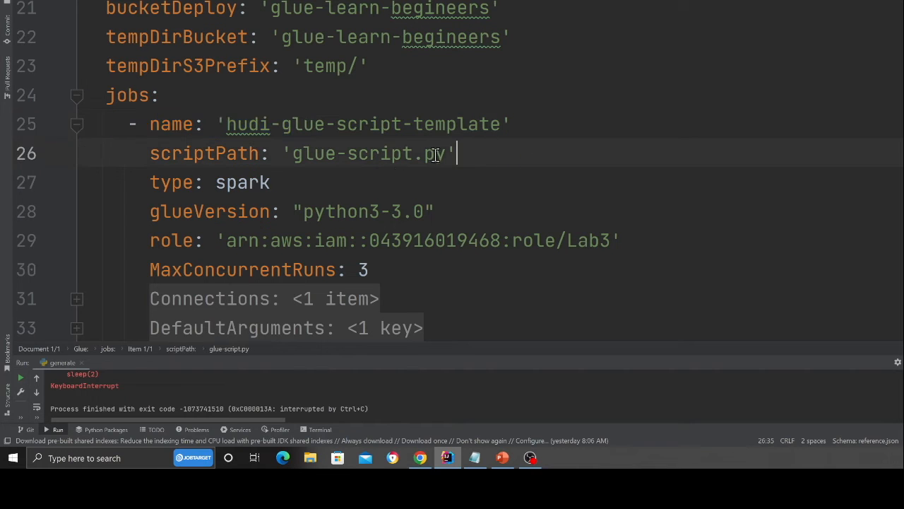
double_click(247, 125)
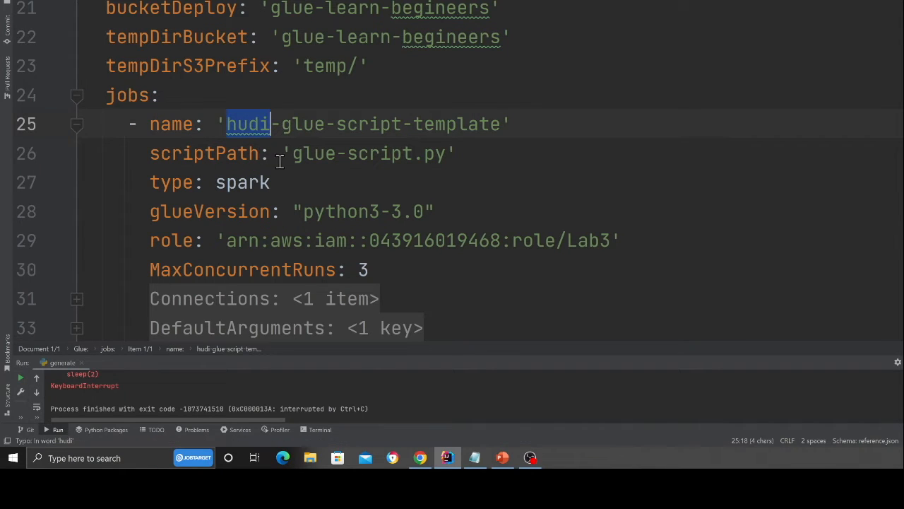
mouse_move(464, 125)
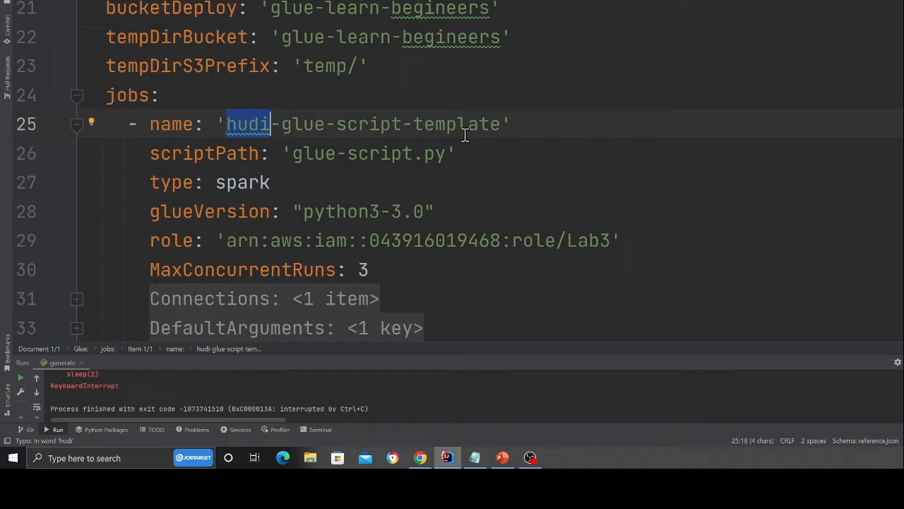
mouse_move(207, 166)
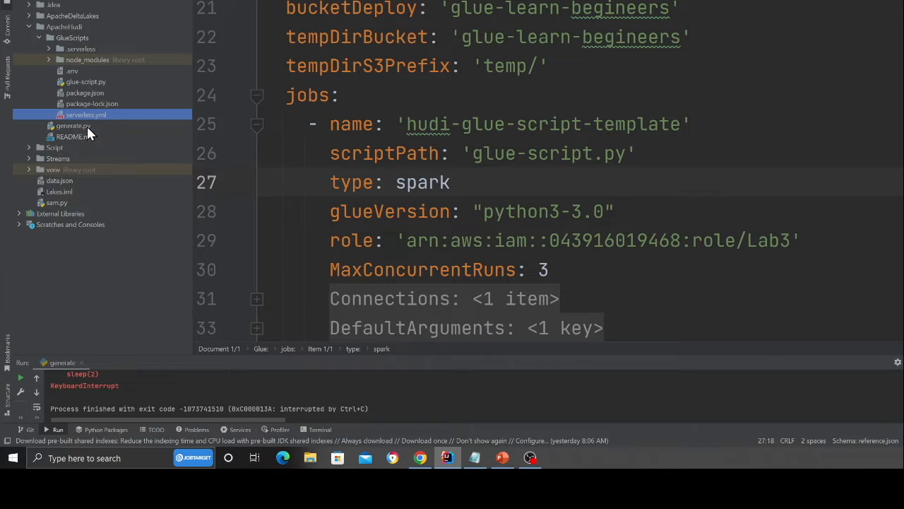
mouse_move(198, 115)
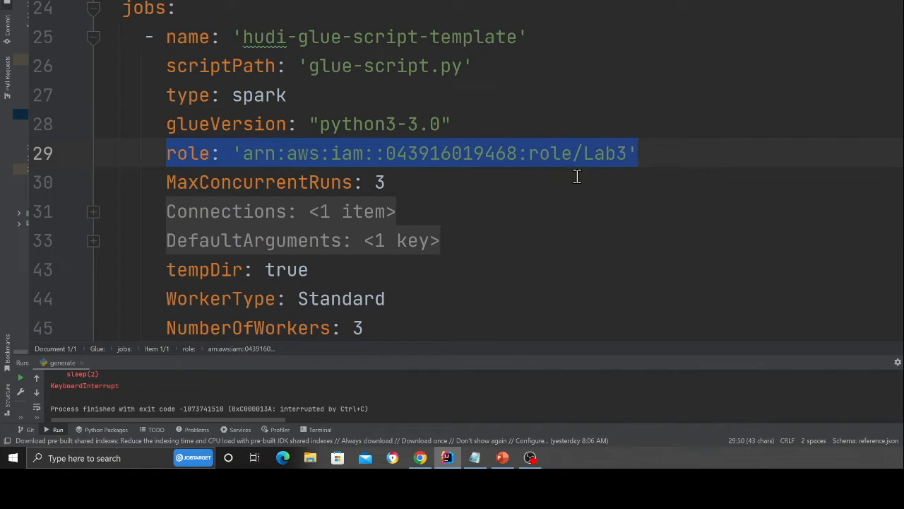
mouse_move(438, 186)
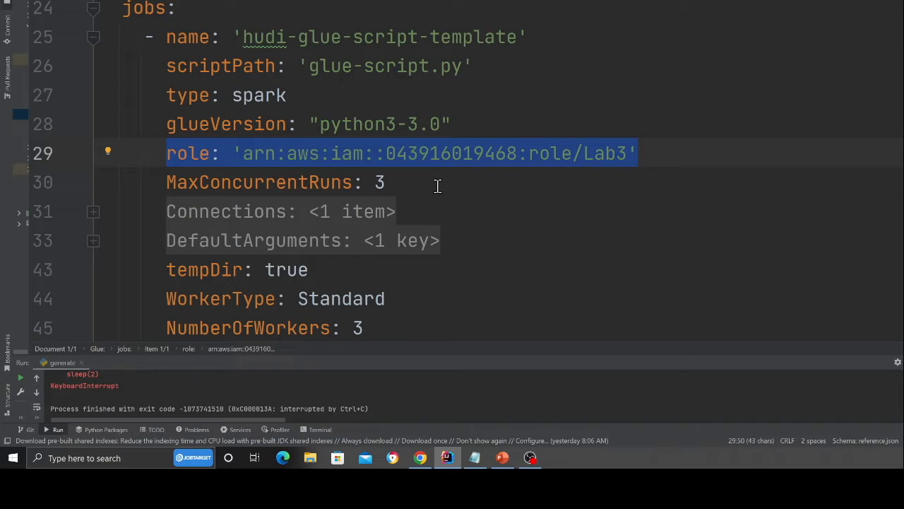
click(93, 212)
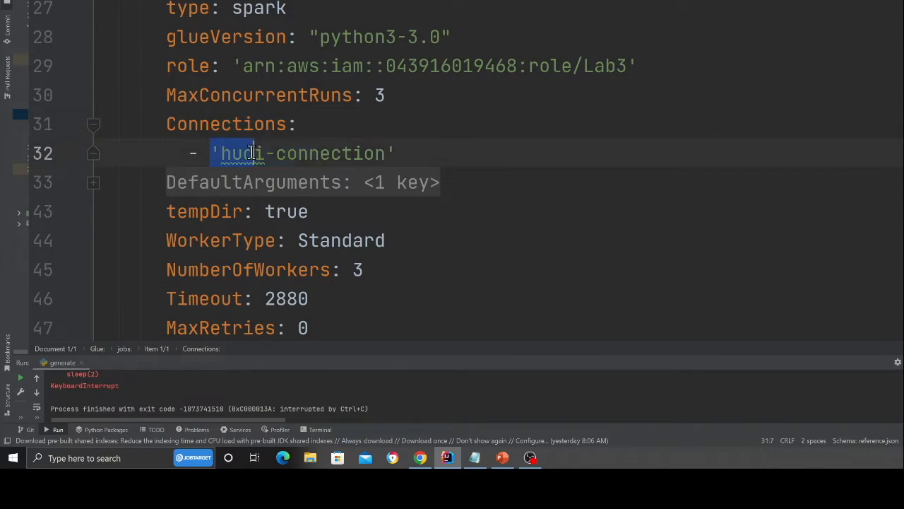
double_click(304, 153)
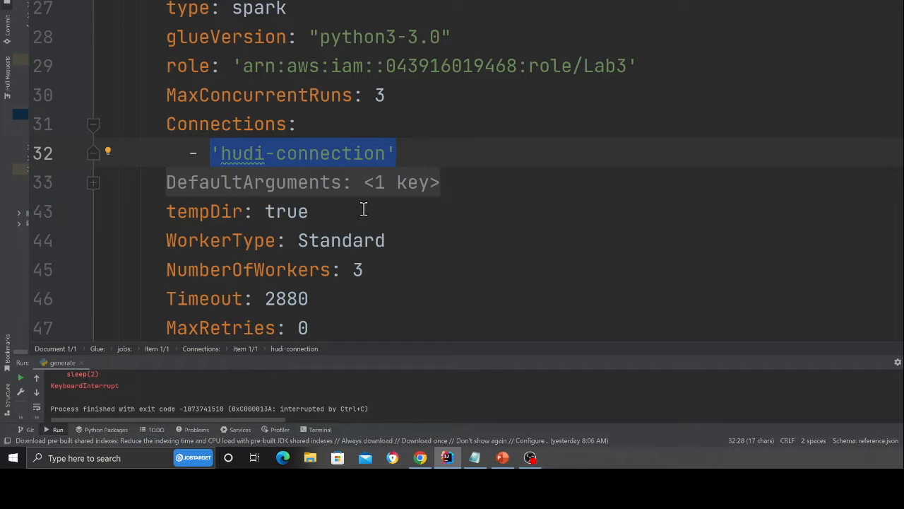
Step: Review the job's DefaultArguments and the Scripts upload prefix under SupportFiles
click(93, 182)
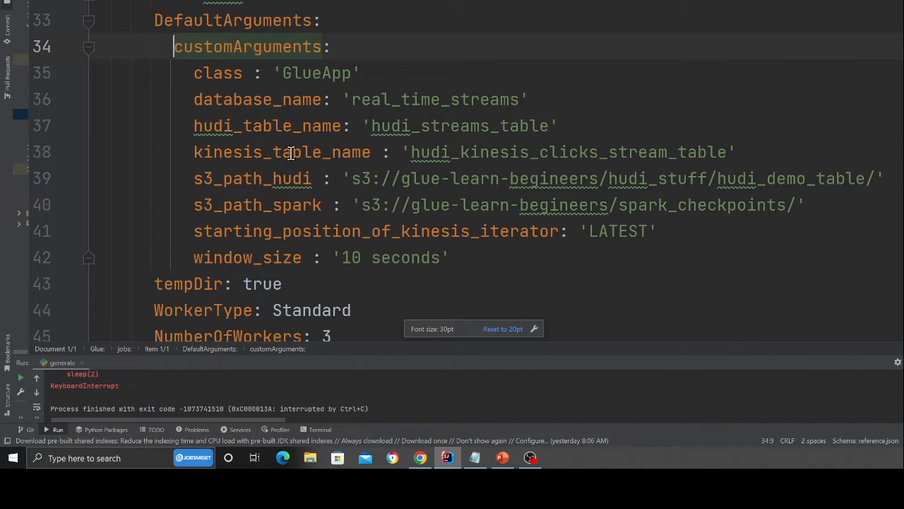
scroll(down, 3)
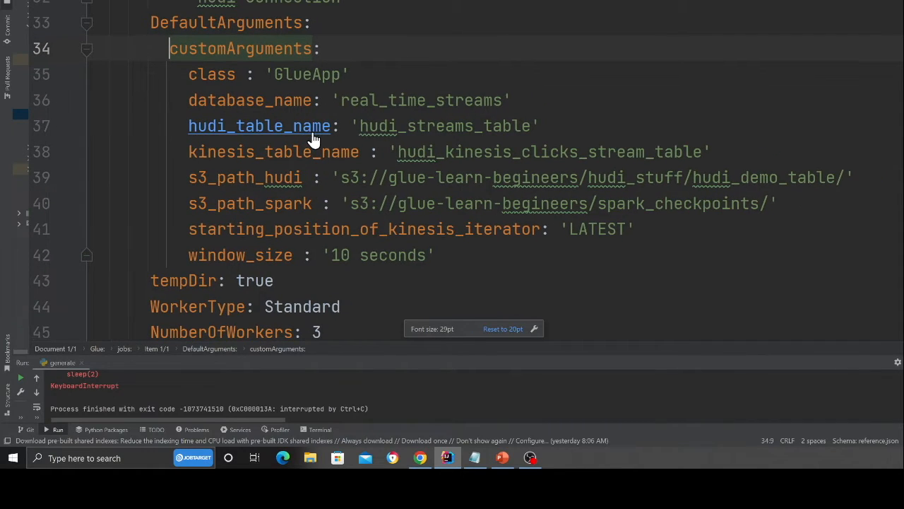
scroll(down, 3)
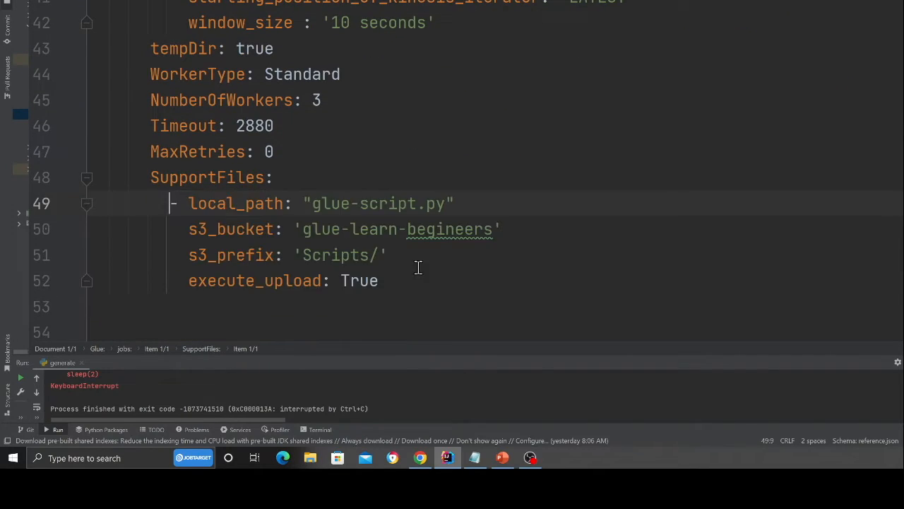
click(332, 254)
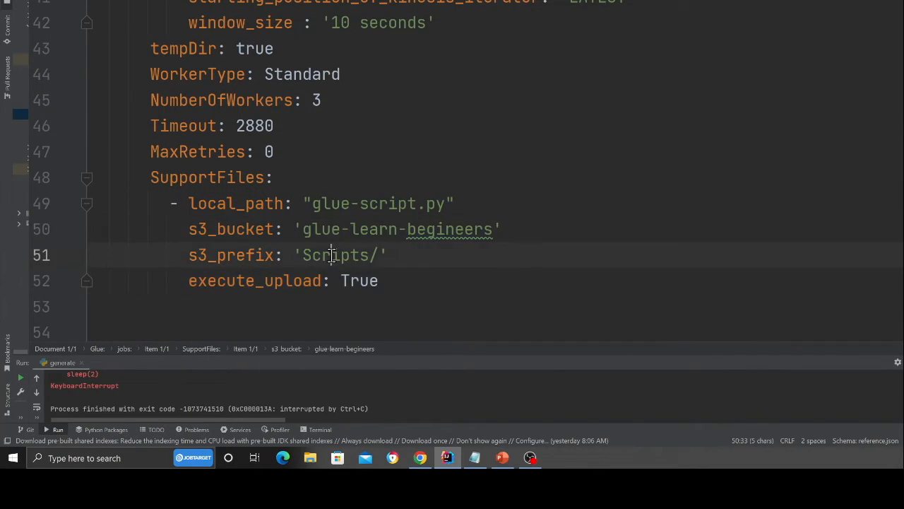
double_click(333, 254)
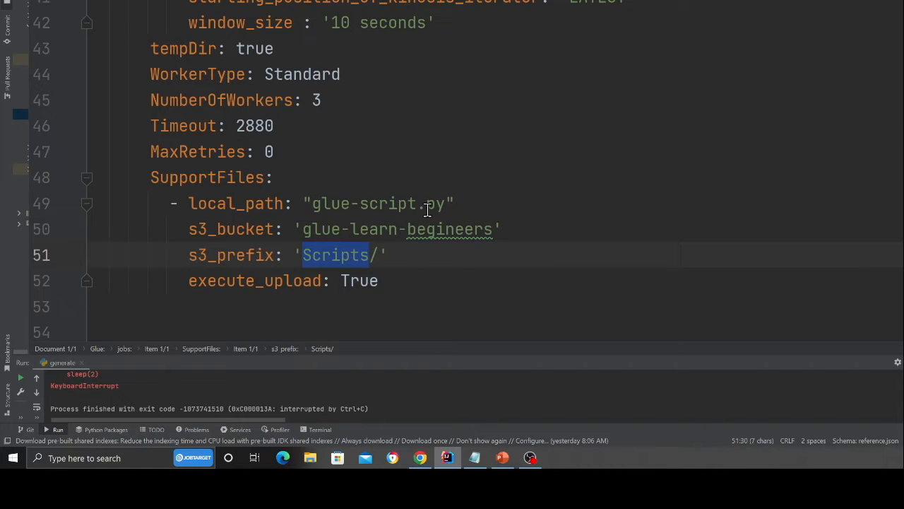
scroll(up, 3)
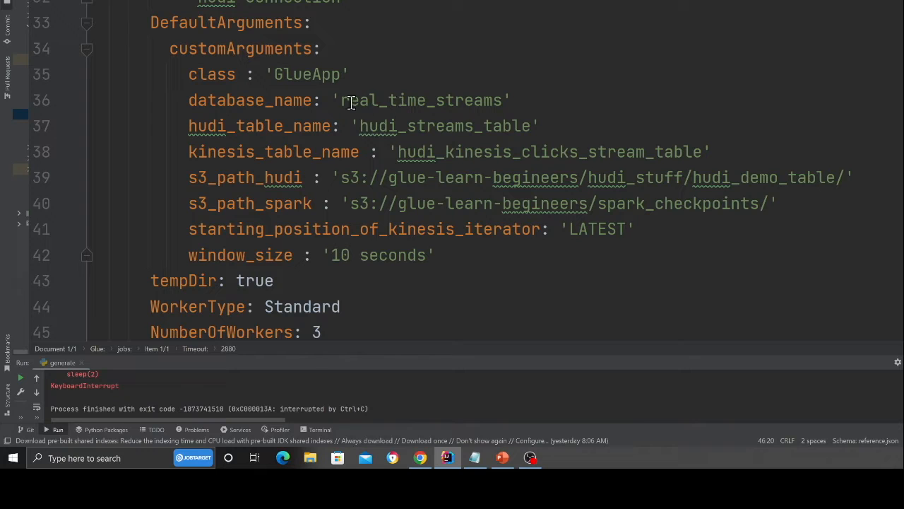
mouse_move(336, 151)
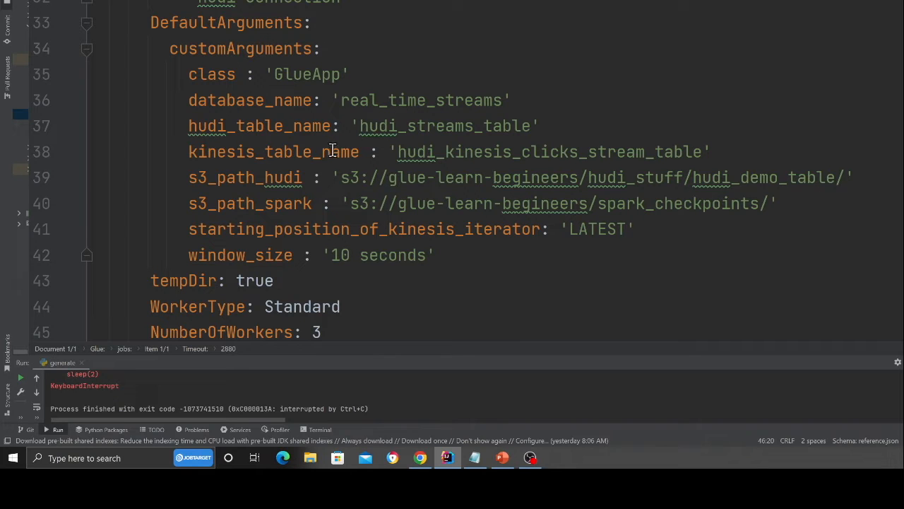
Step: Bring up the real_time_streams database in the Glue console and select the Kinesis clicks stream table name
double_click(421, 101)
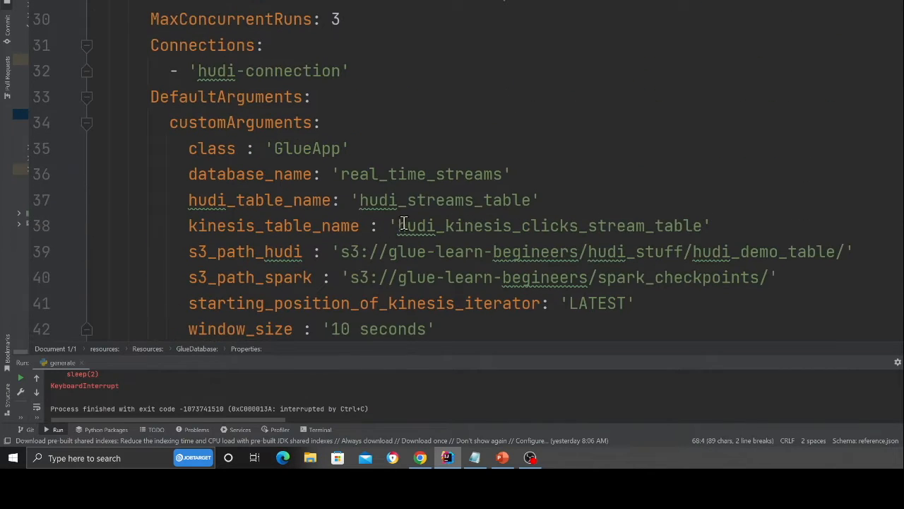
double_click(551, 226)
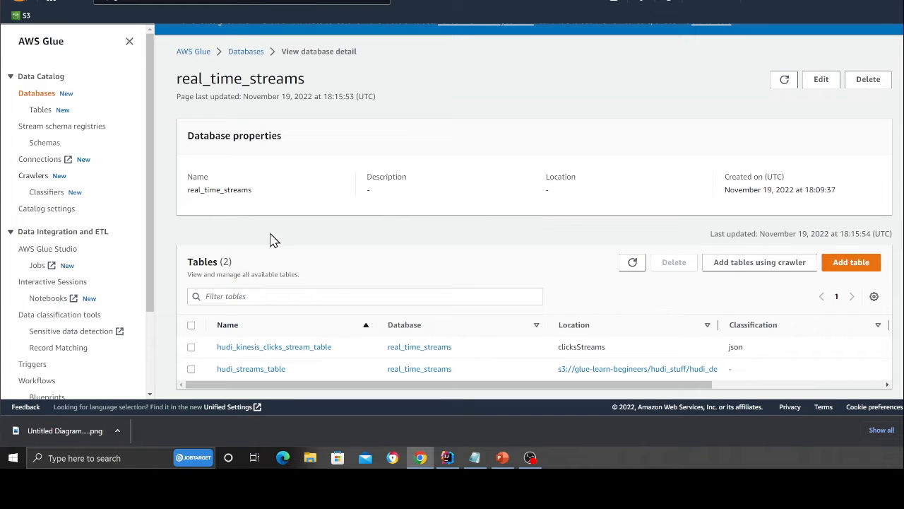
Step: Return to the Glue Databases list, then switch back to PyCharm's generator run output
click(37, 94)
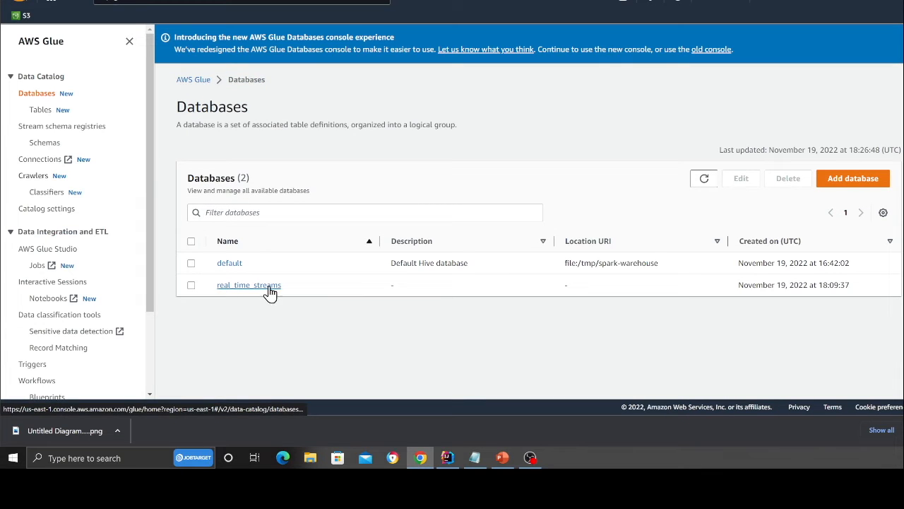
click(446, 458)
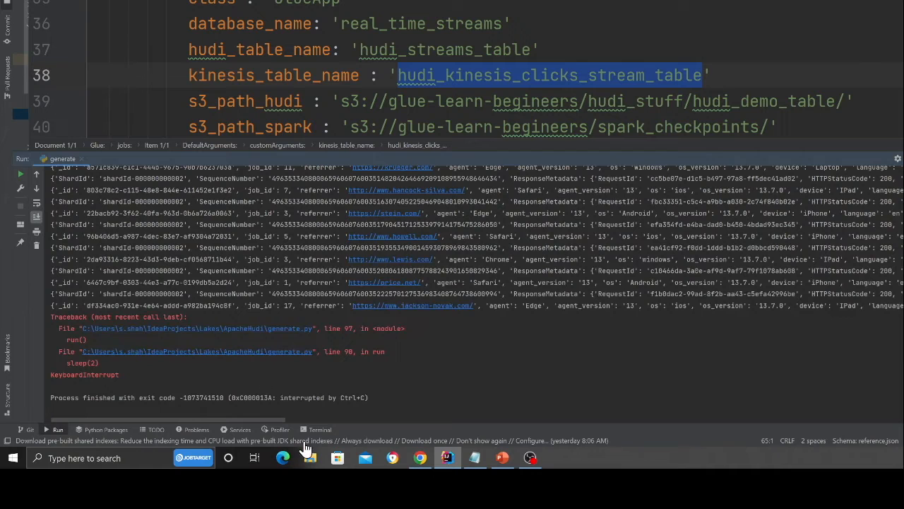
mouse_move(255, 440)
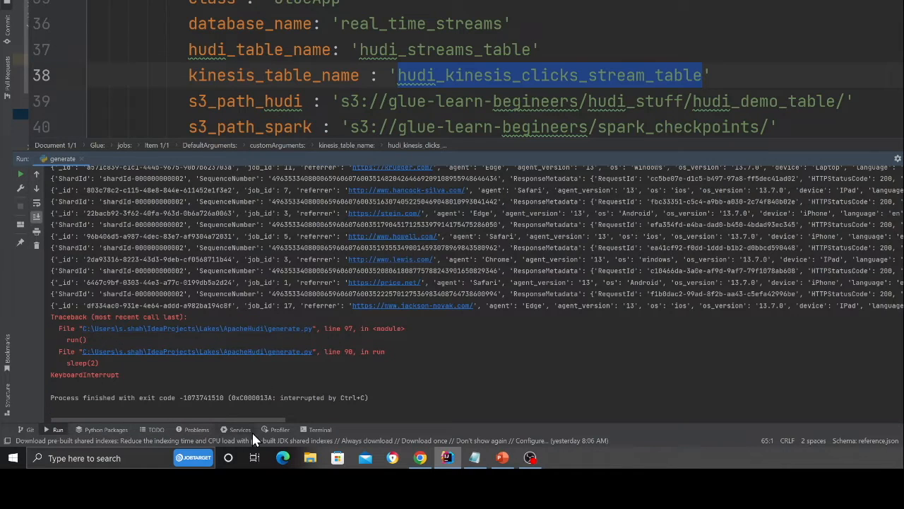
Step: Enter 'npx sls deploy' in the PyCharm project terminal
click(319, 430)
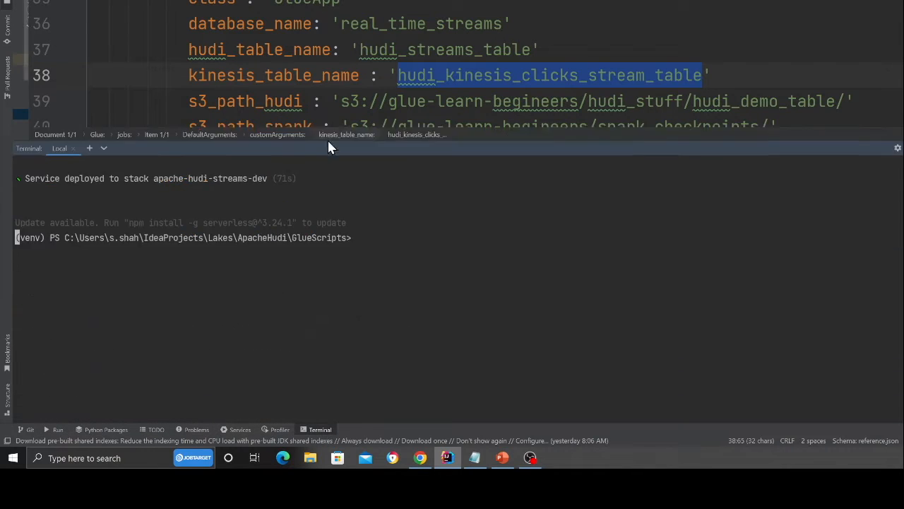
text(npx sls deploy)
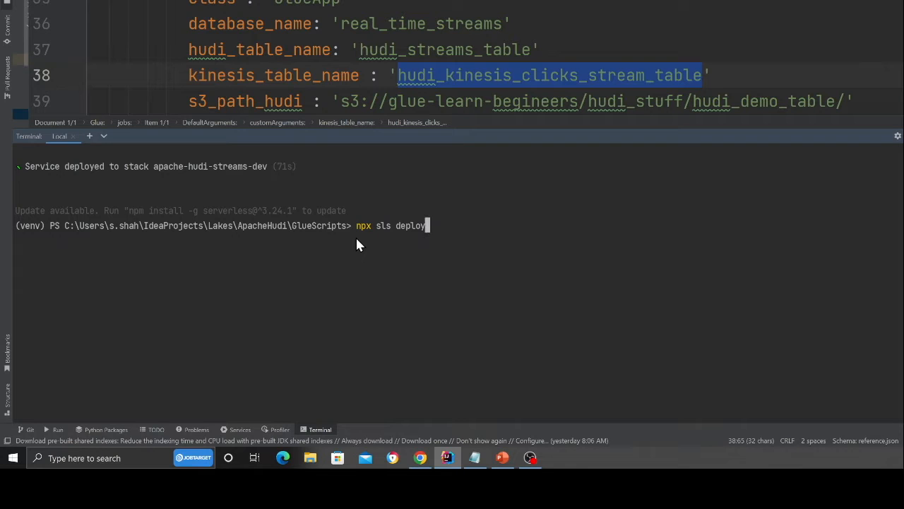
mouse_move(479, 201)
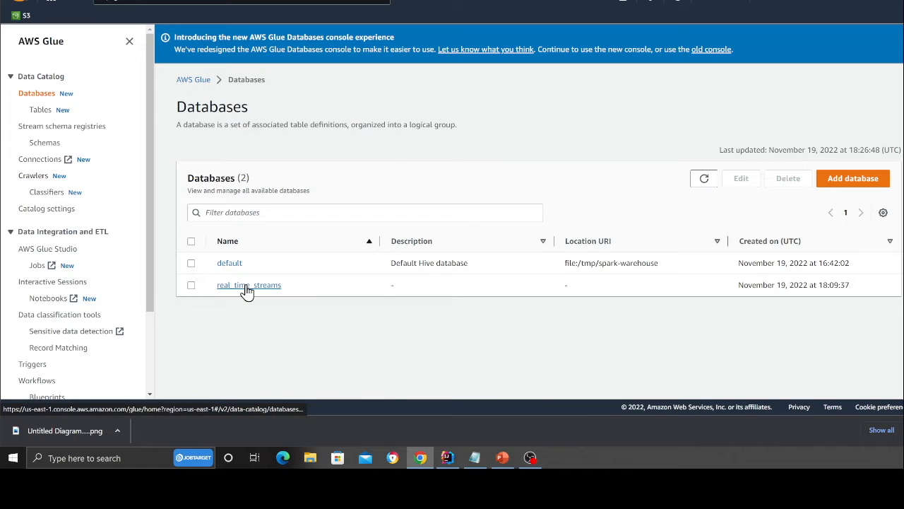
Step: Start an Add table form in real_time_streams with a Kinesis JSON source, then cancel back to Tables
click(249, 285)
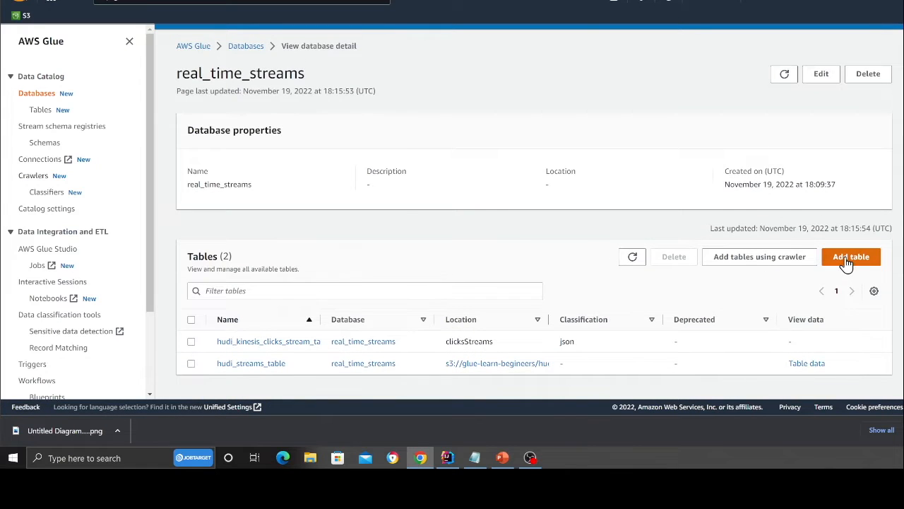
click(850, 257)
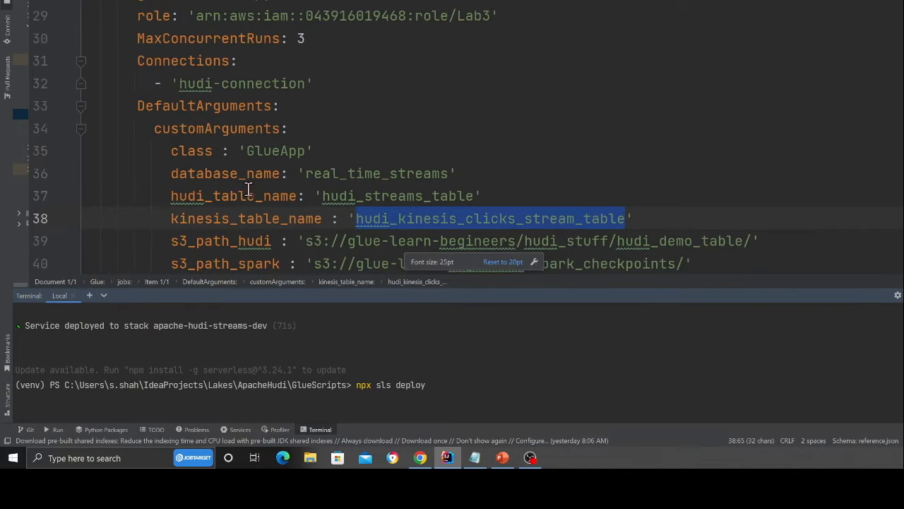
mouse_move(449, 225)
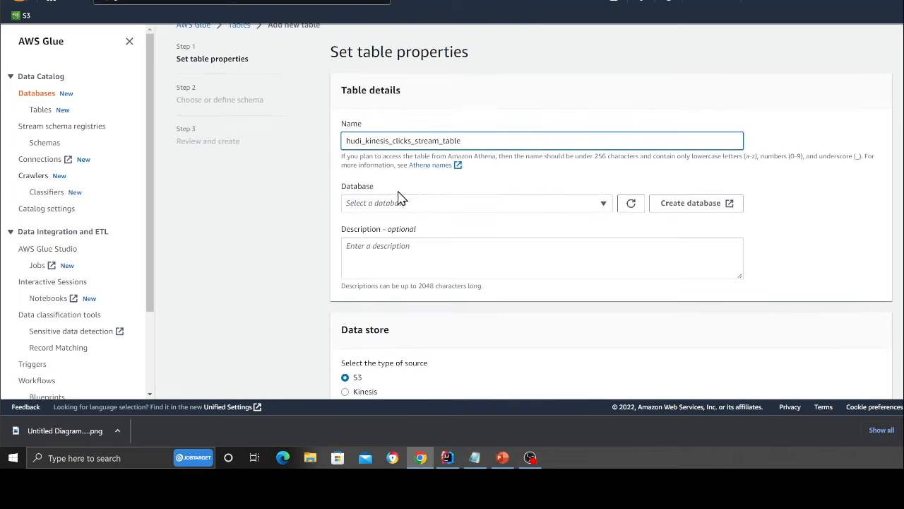
click(474, 203)
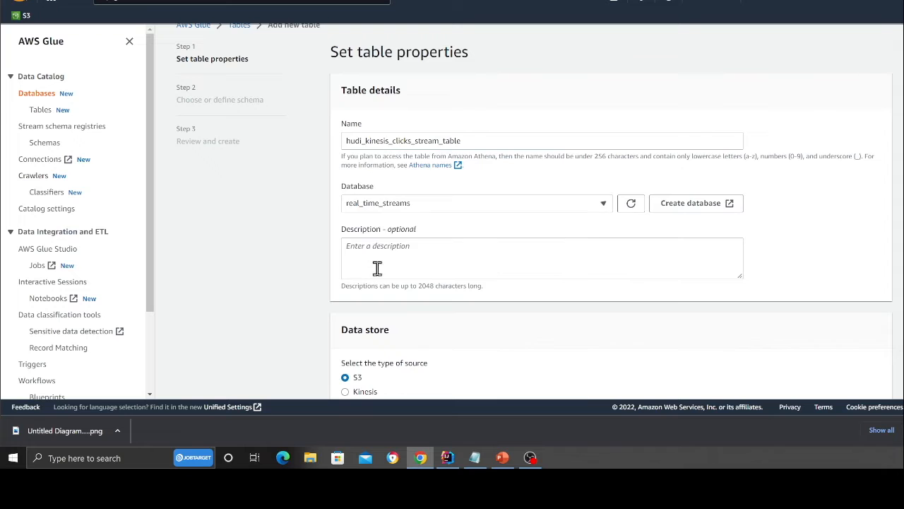
click(344, 392)
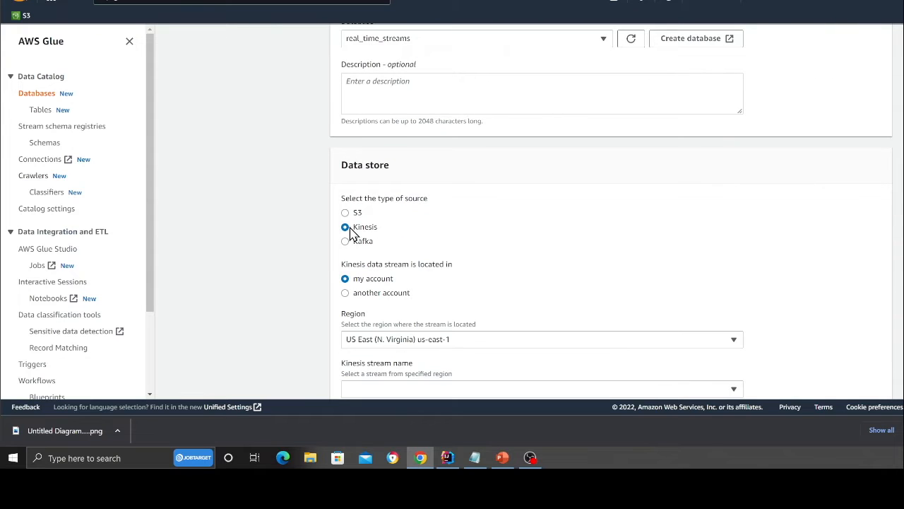
scroll(down, 3)
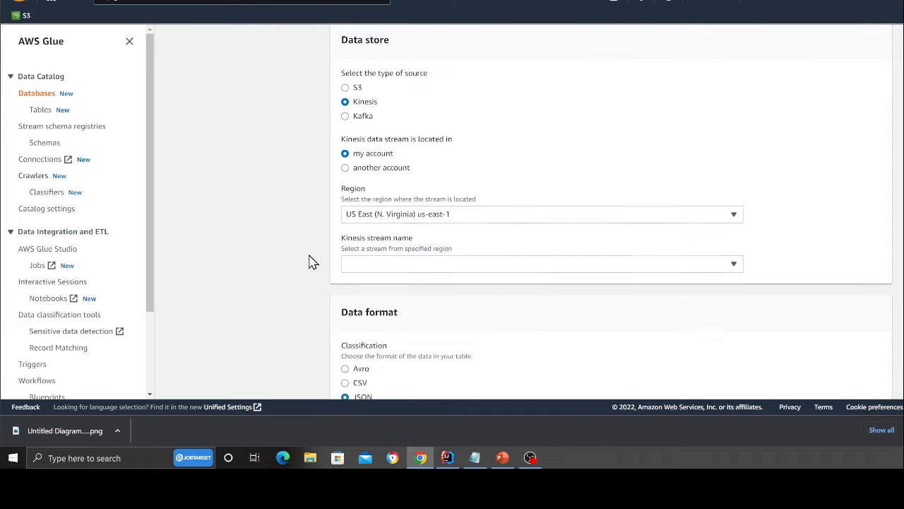
scroll(down, 3)
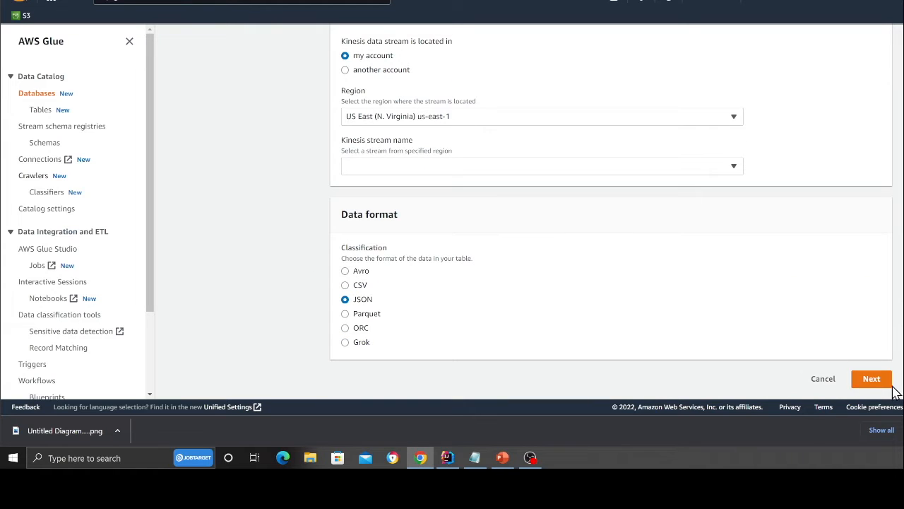
click(871, 379)
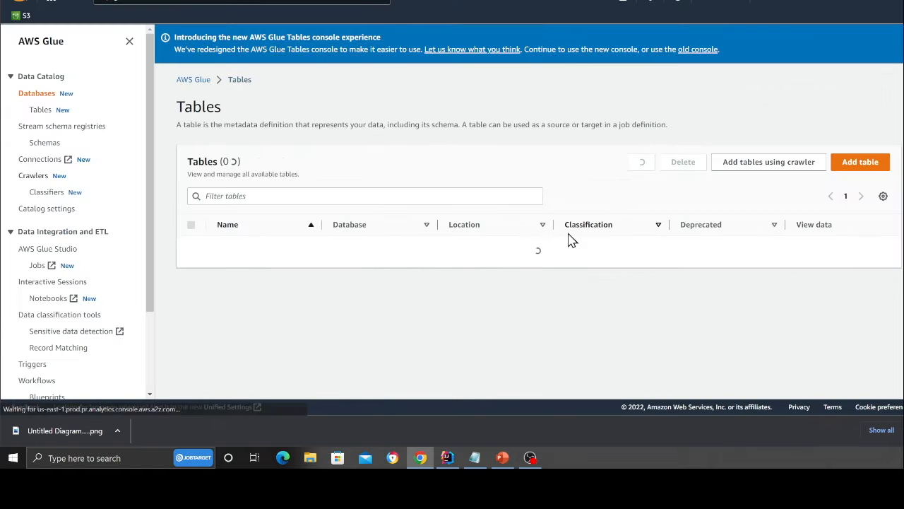
Step: From Glue connectors, browse AWS Marketplace and open the Apache Hudi Connector for AWS Glue listing
click(447, 458)
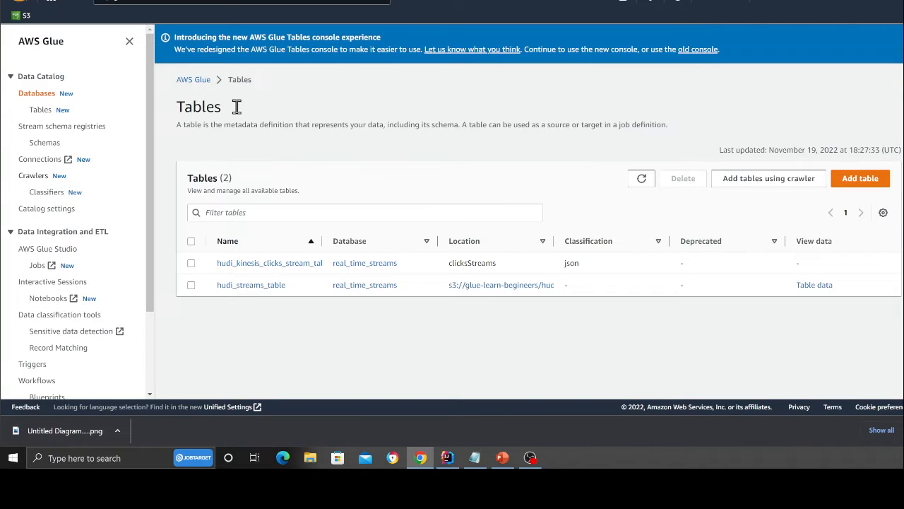
mouse_move(59, 267)
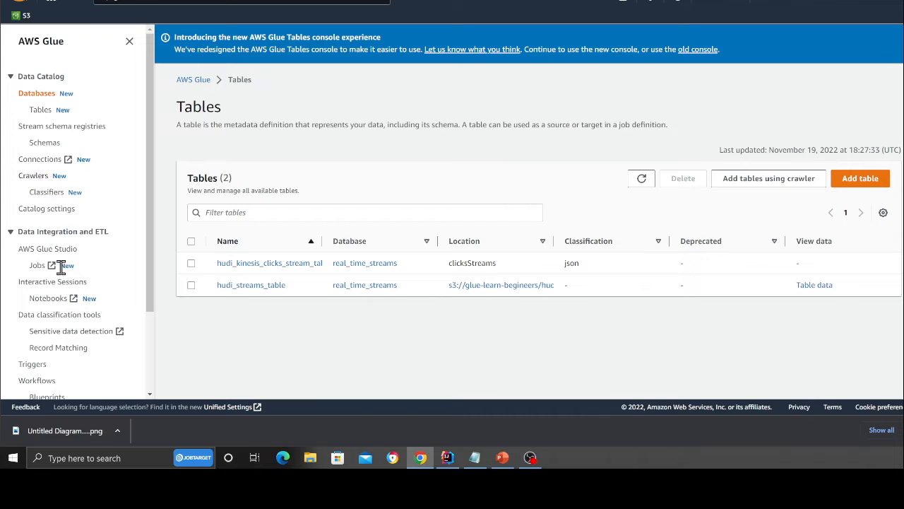
mouse_move(39, 158)
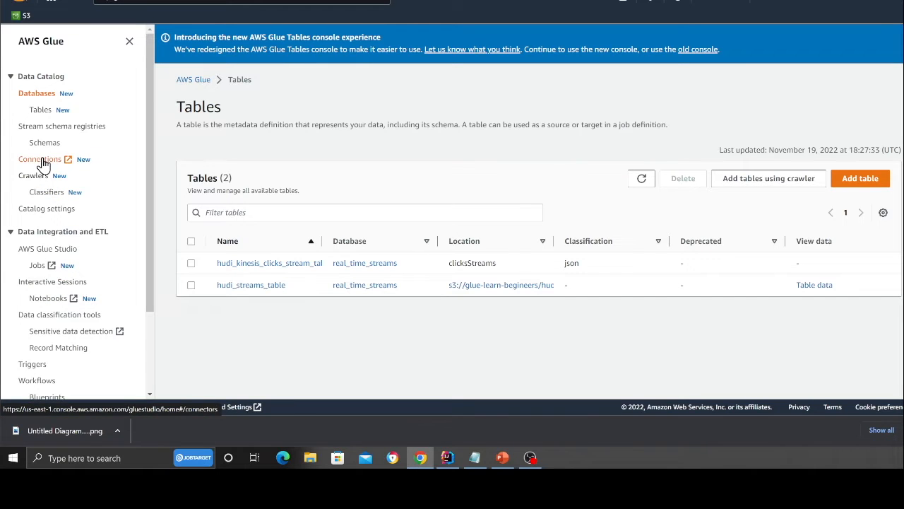
click(39, 159)
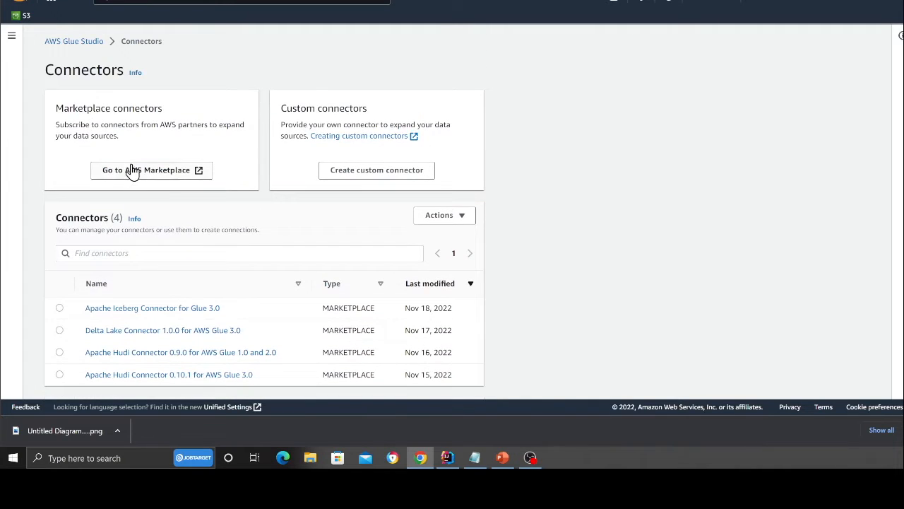
click(144, 170)
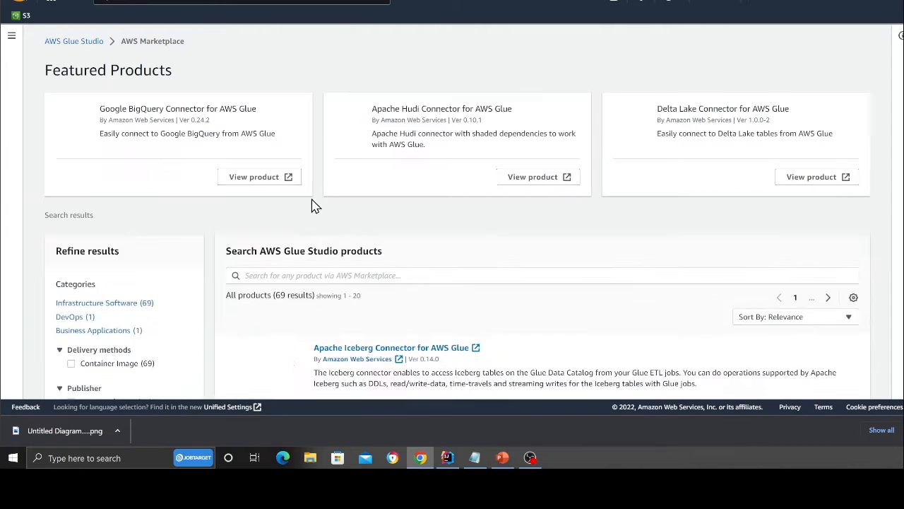
scroll(down, 3)
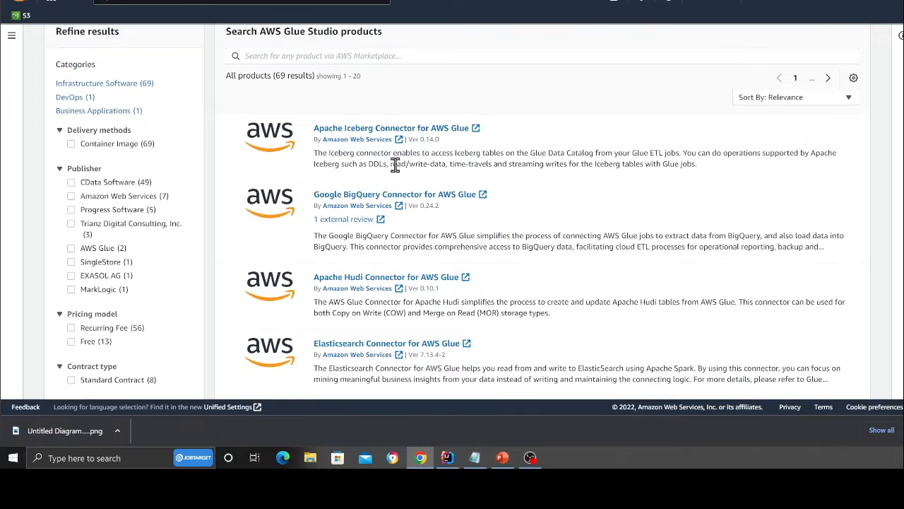
mouse_move(381, 214)
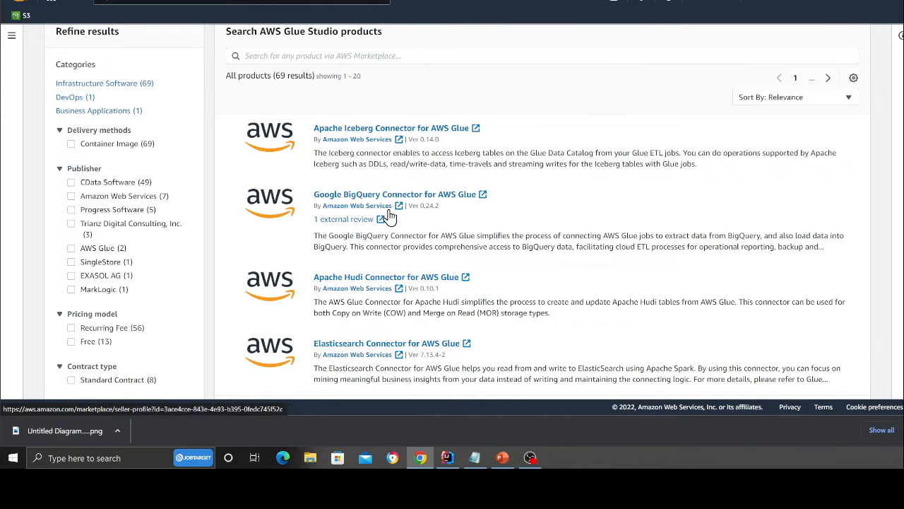
click(392, 276)
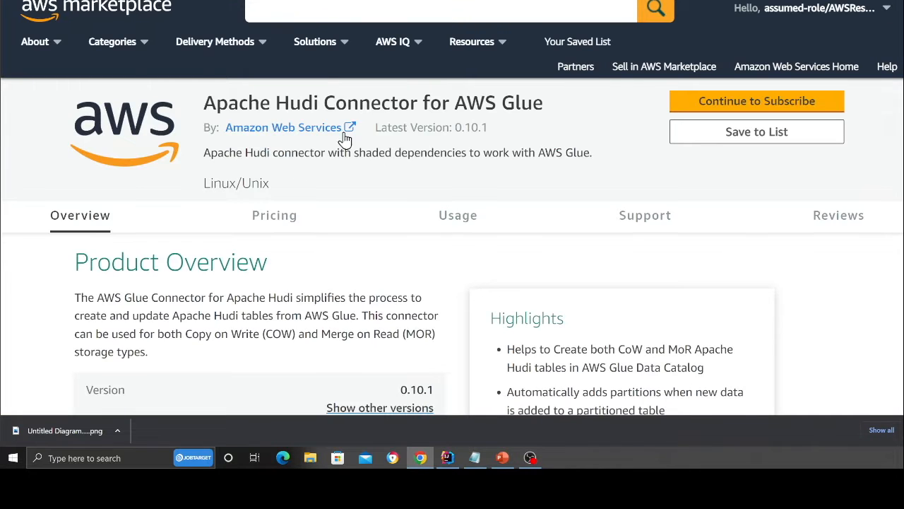
Step: Configure the Hudi connector for Glue 3.0 version 0.10.1 and activate it from Glue Studio
scroll(down, 3)
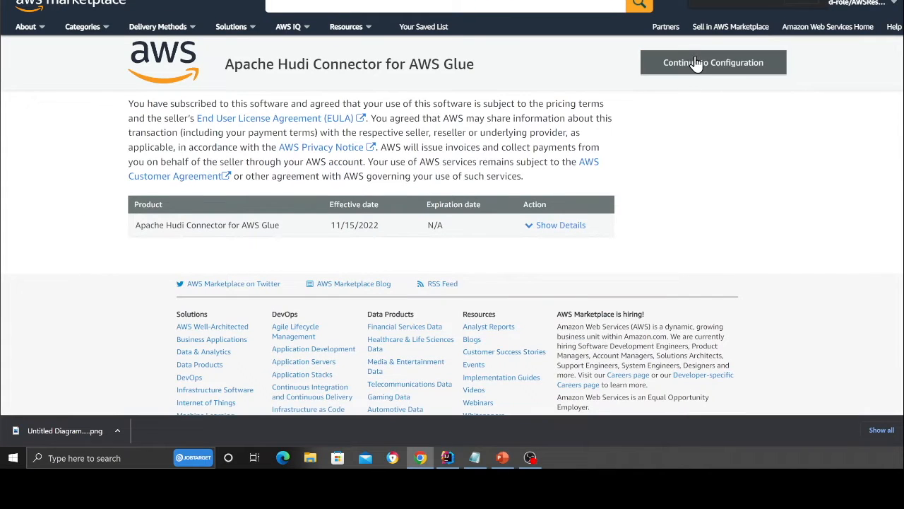
click(712, 62)
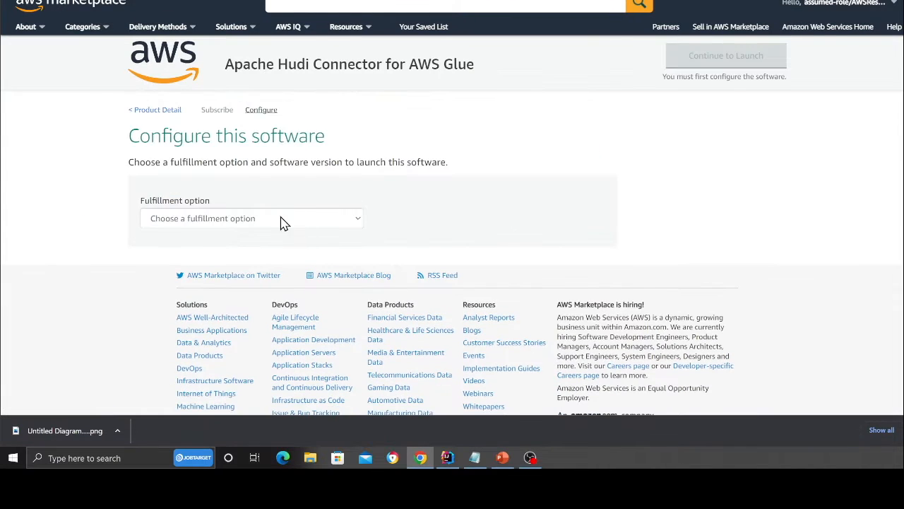
click(252, 217)
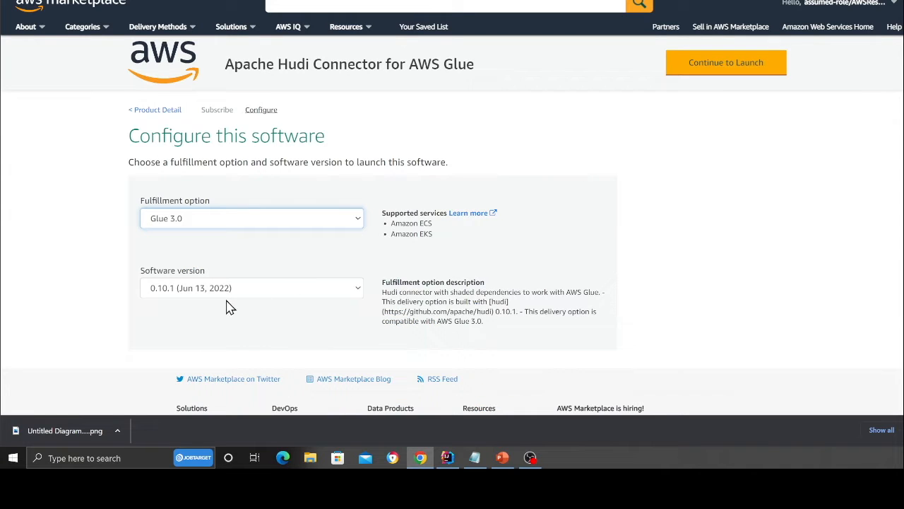
click(726, 62)
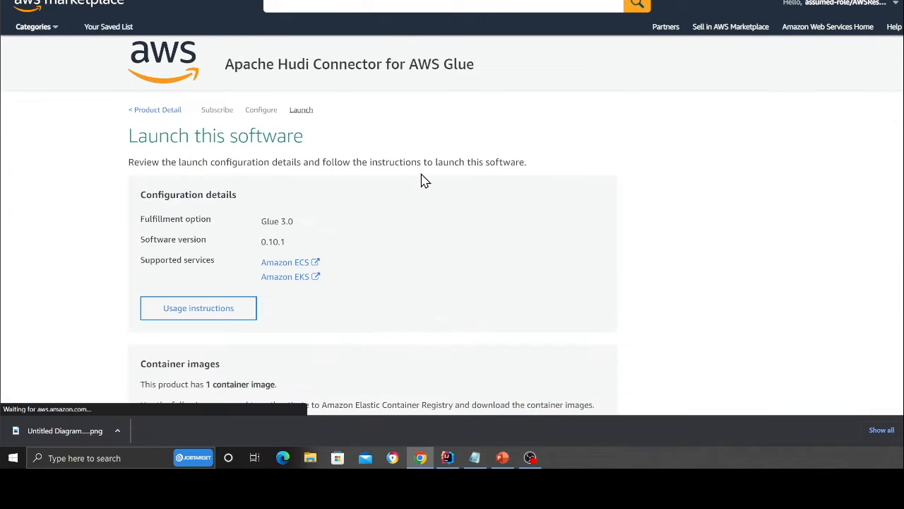
click(198, 308)
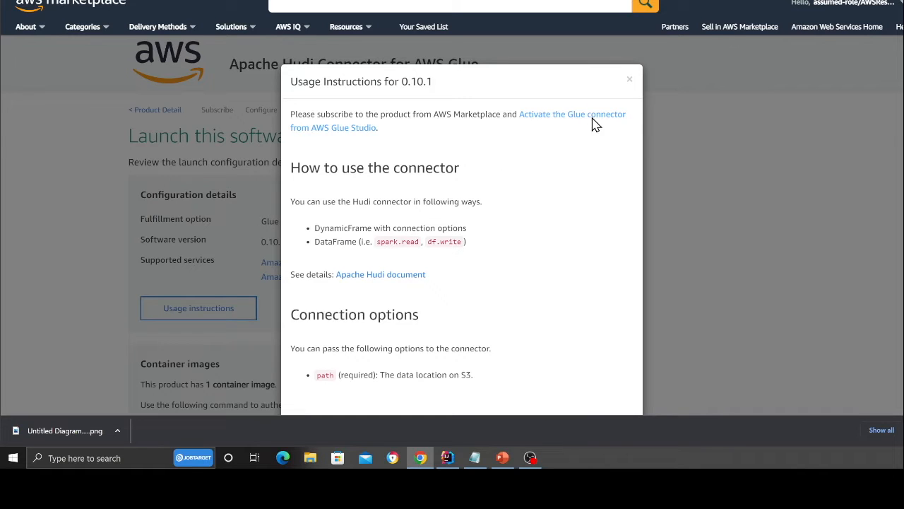
click(572, 113)
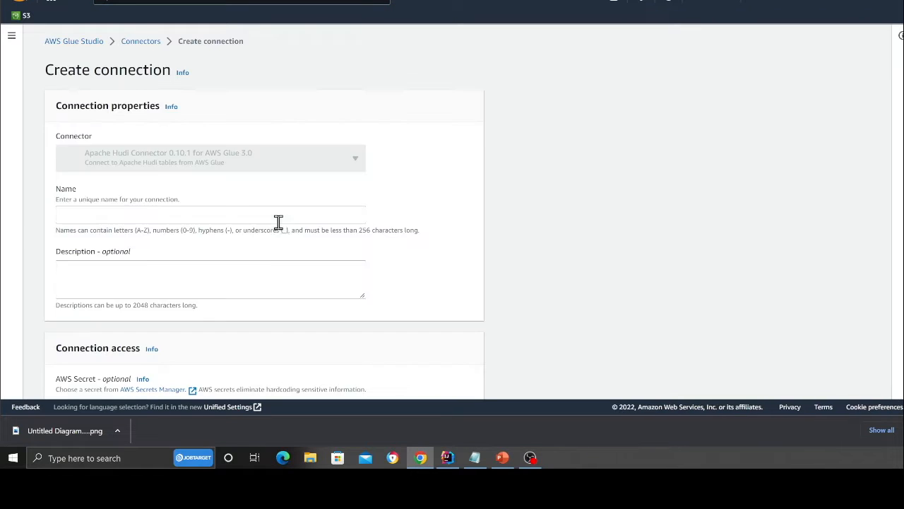
Step: Copy hudi-connection from serverless.yml for the connection Name, then leave for the Connectors page
key(alt+tab)
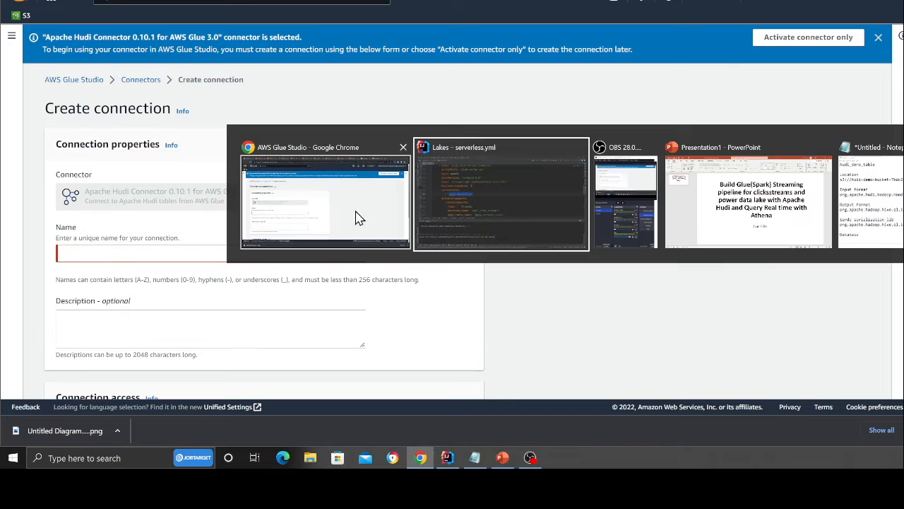
click(500, 195)
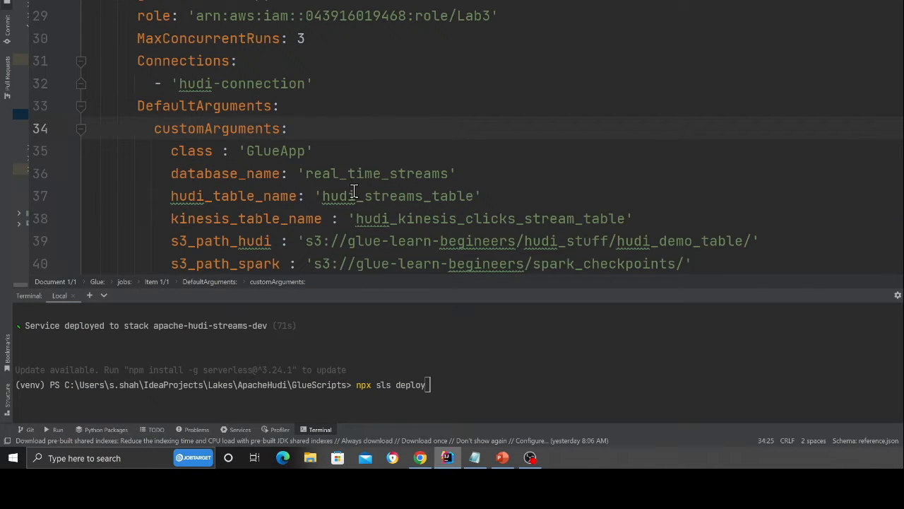
click(281, 104)
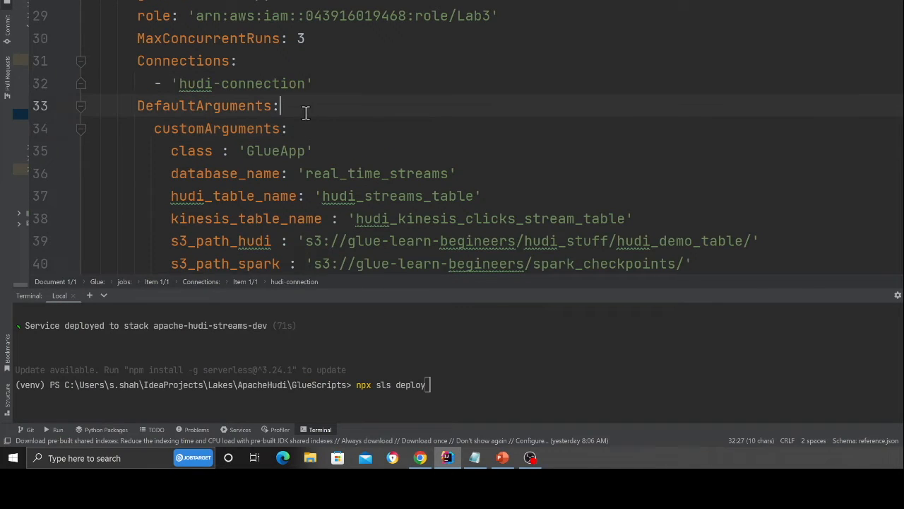
double_click(243, 83)
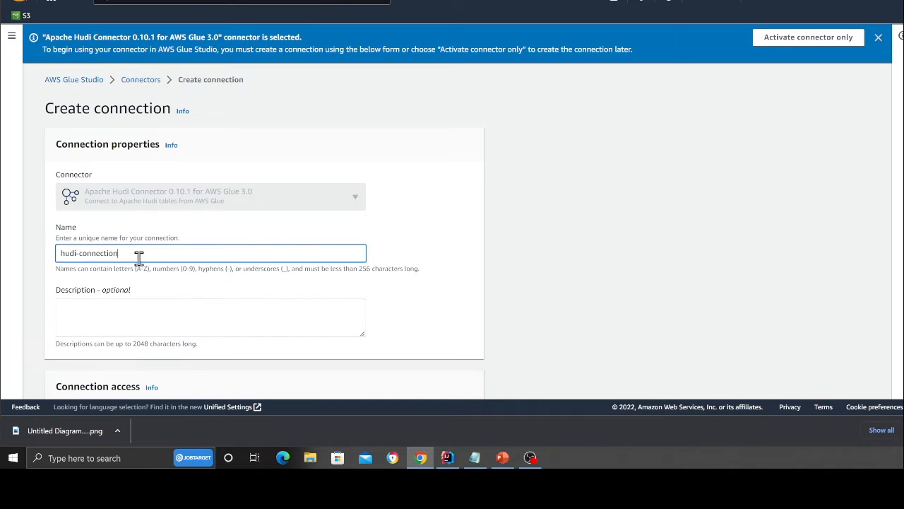
scroll(down, 3)
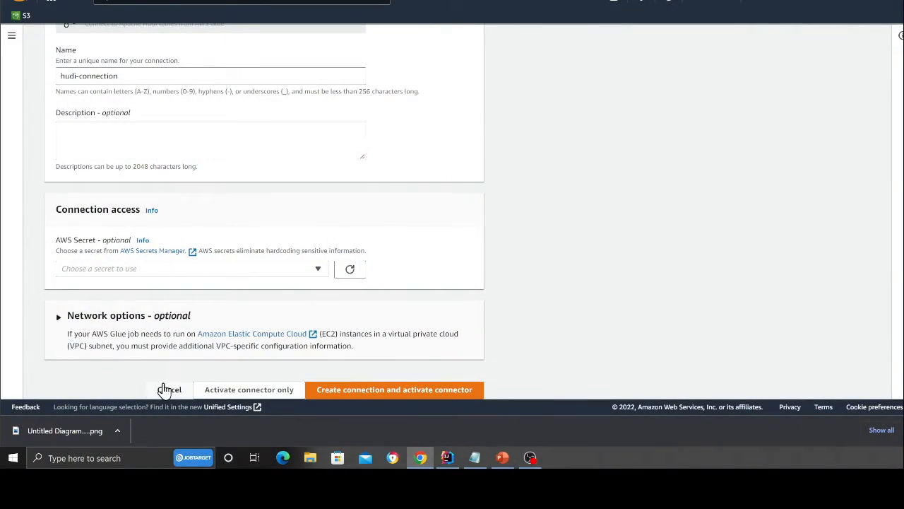
mouse_move(349, 271)
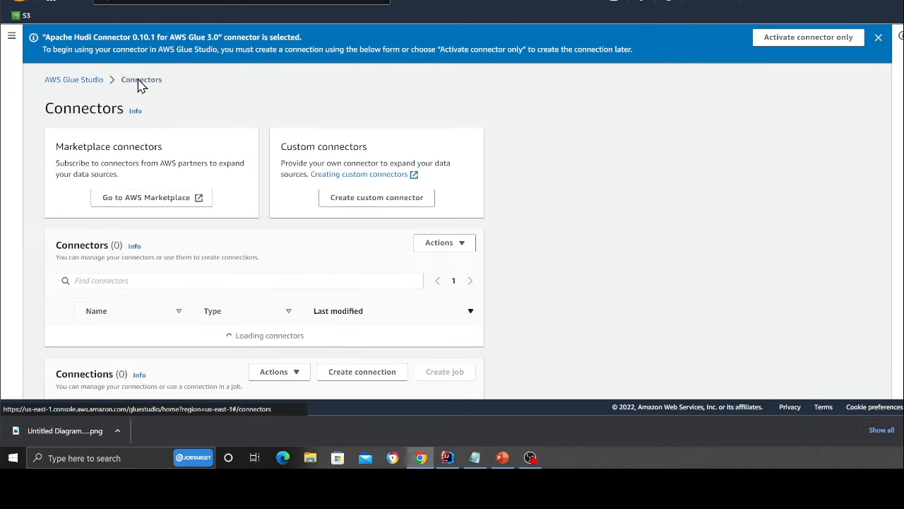
click(447, 457)
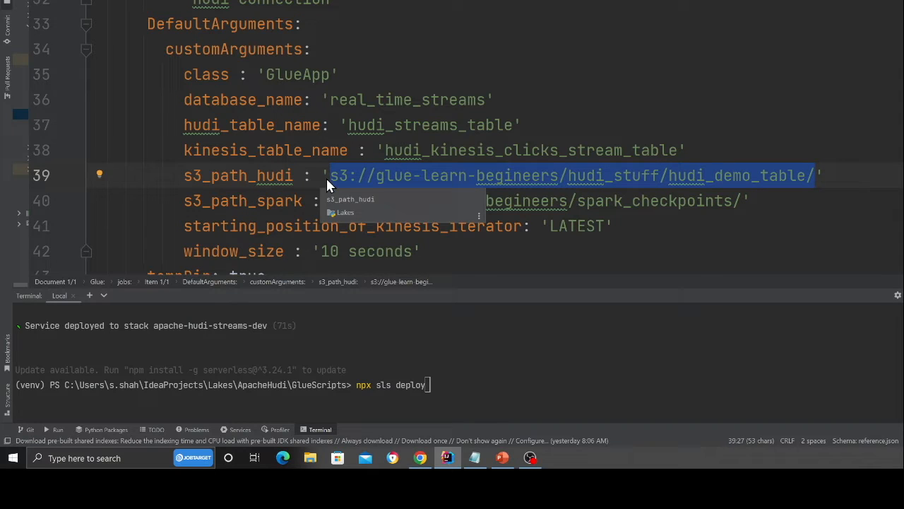
Step: Review the s3_path_hudi and s3_path_spark checkpoint paths in serverless.yml, then show the Glue Studio Jobs list
click(732, 207)
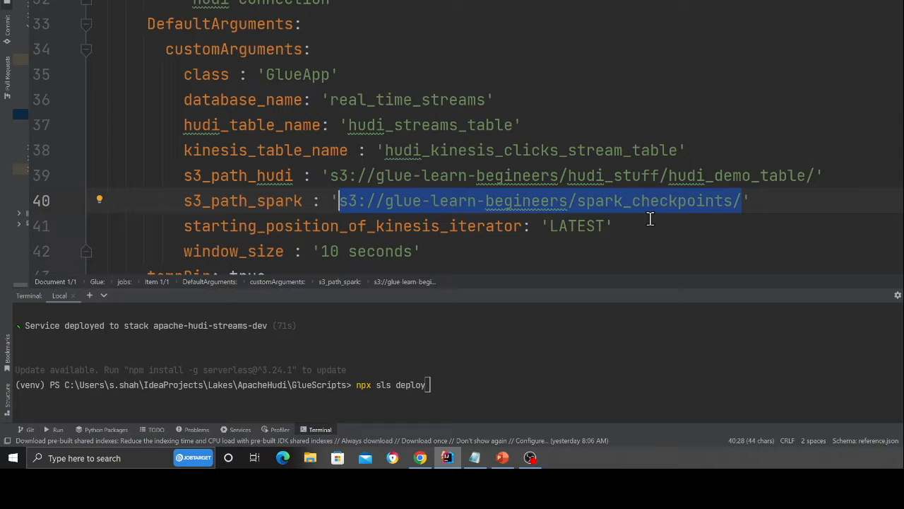
scroll(down, 3)
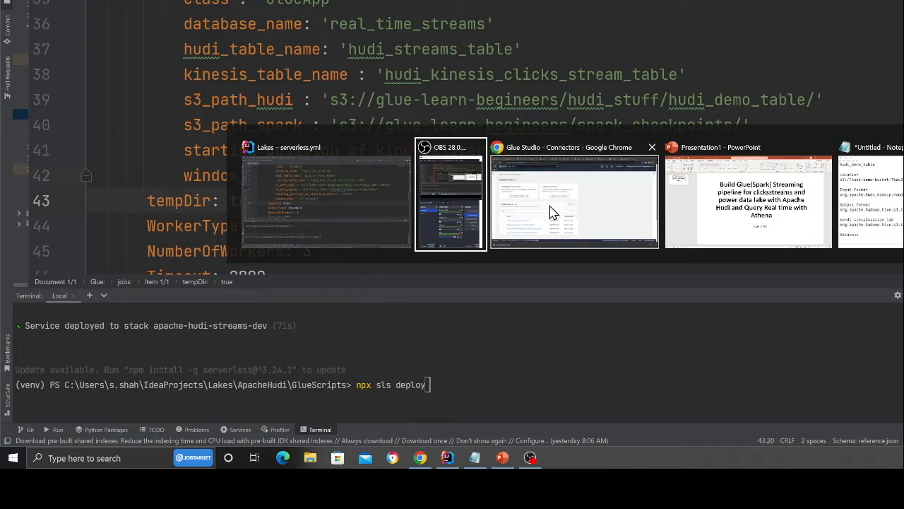
click(574, 201)
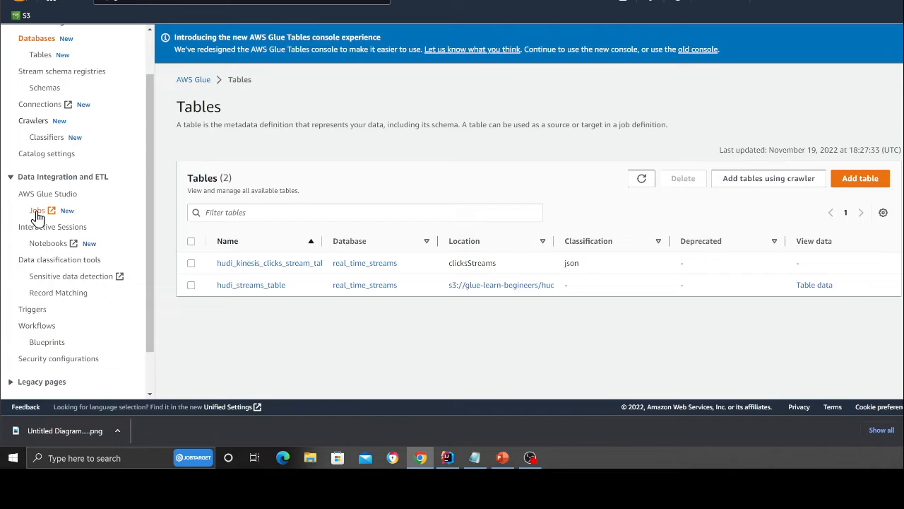
click(37, 209)
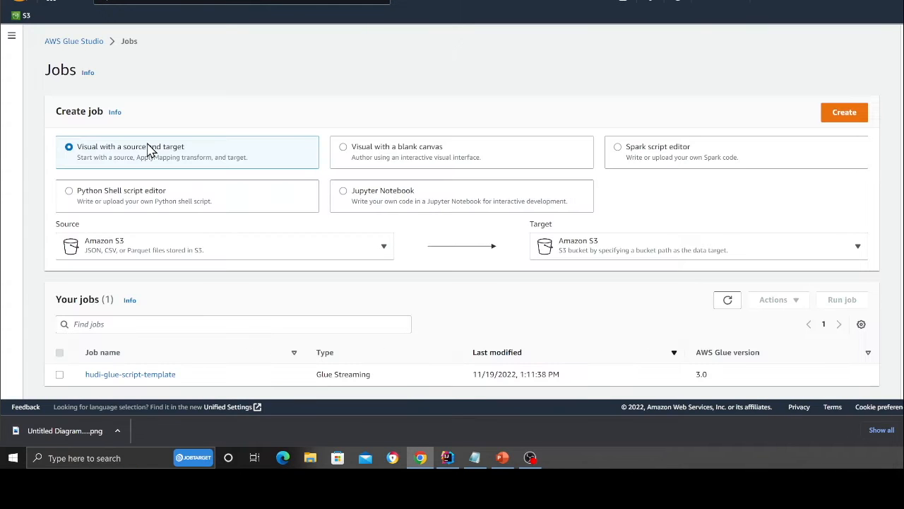
mouse_move(115, 379)
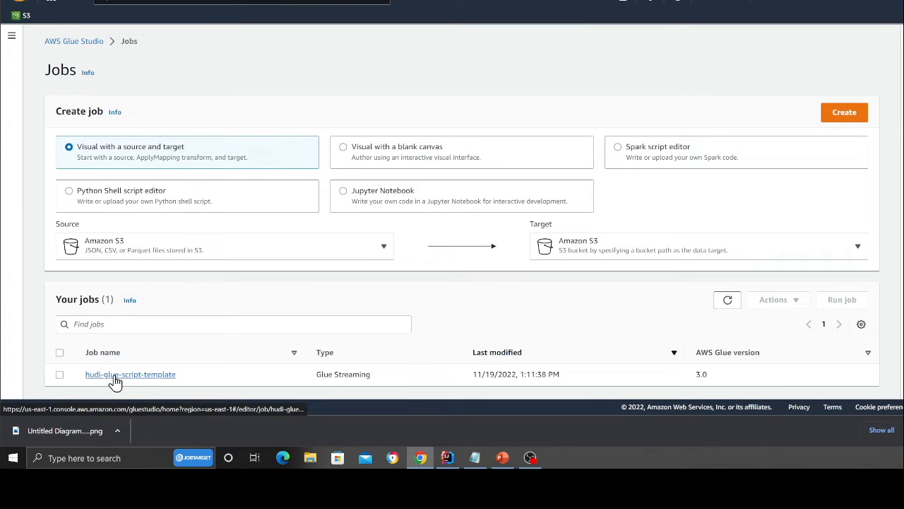
Step: Show hudi-glue-script-template's Job details: Spark Streaming, Glue 3.0, Python 3, G 0.25X, 5 workers
click(130, 373)
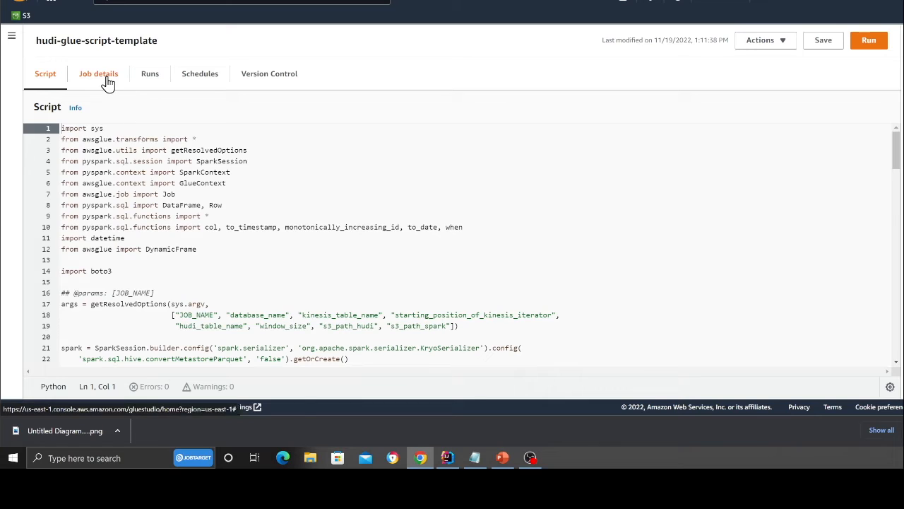
click(99, 73)
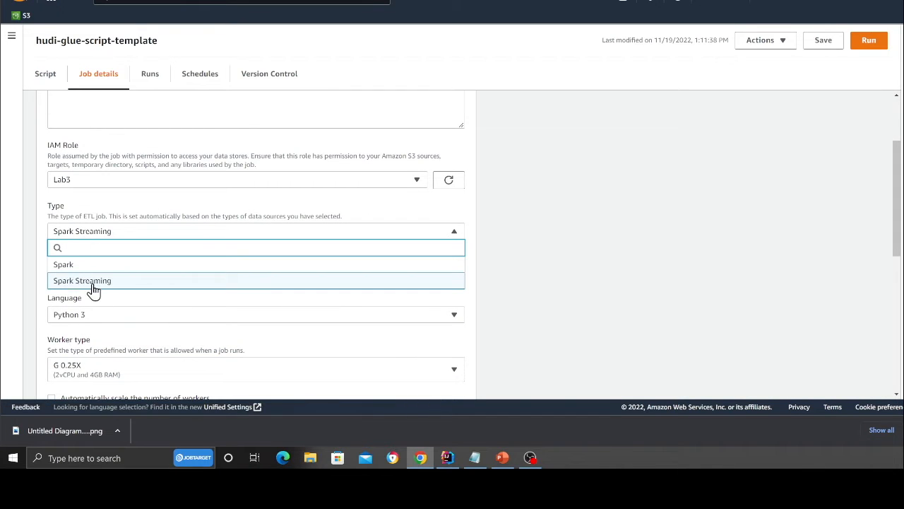
mouse_move(74, 267)
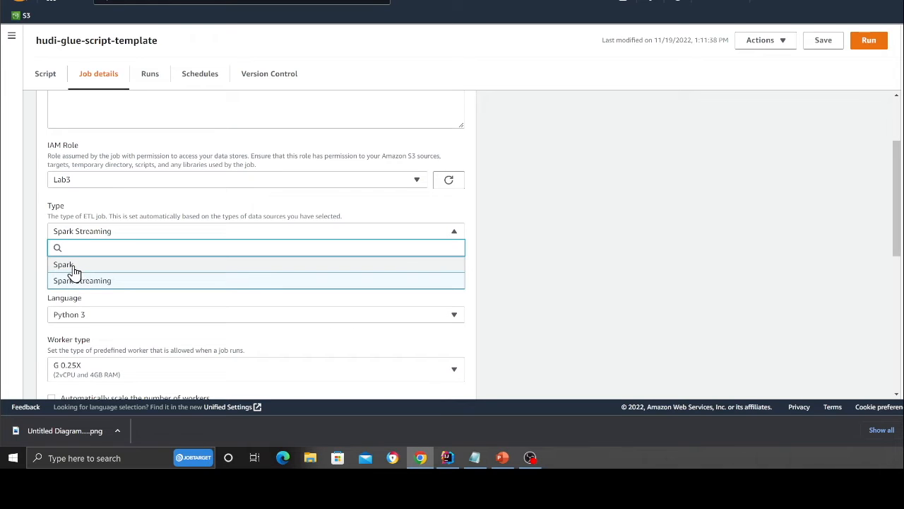
mouse_move(104, 279)
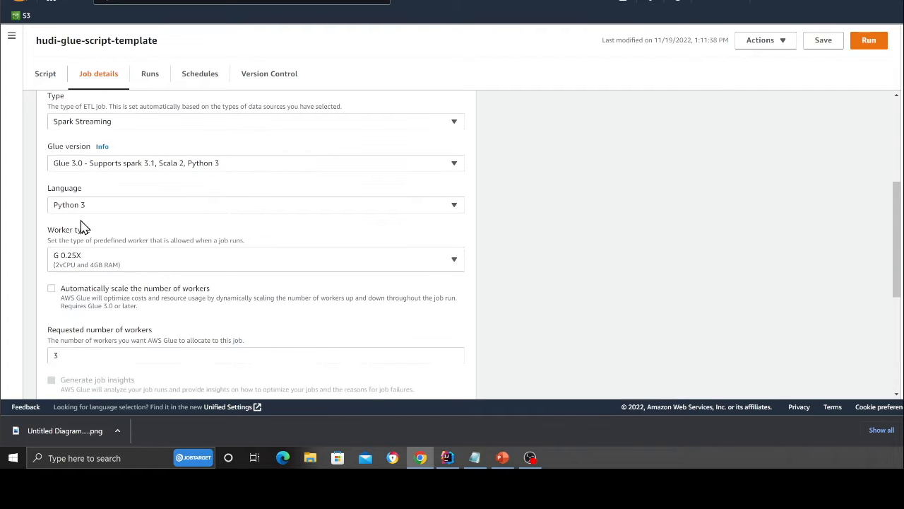
mouse_move(82, 264)
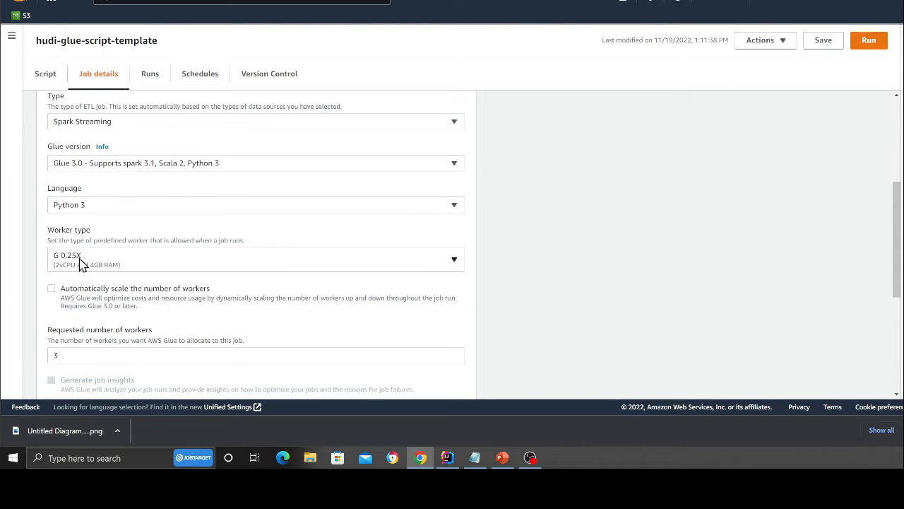
mouse_move(106, 258)
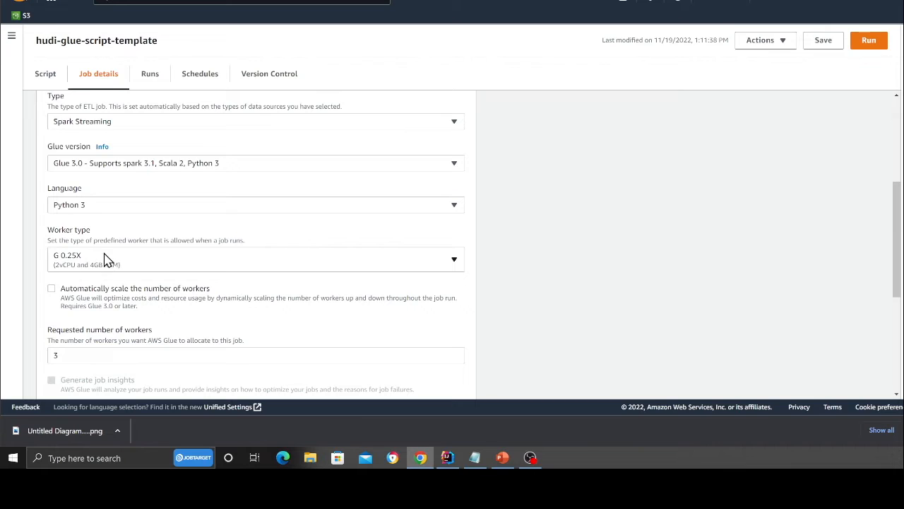
mouse_move(102, 264)
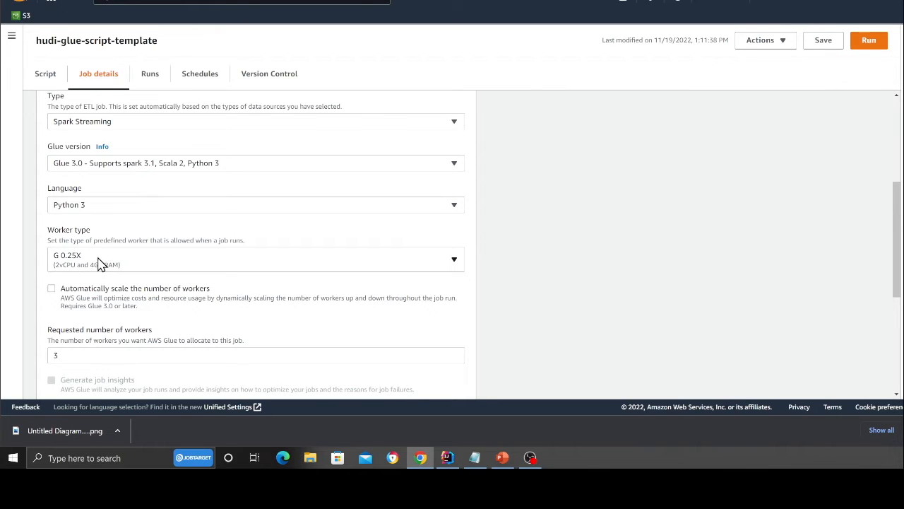
mouse_move(55, 263)
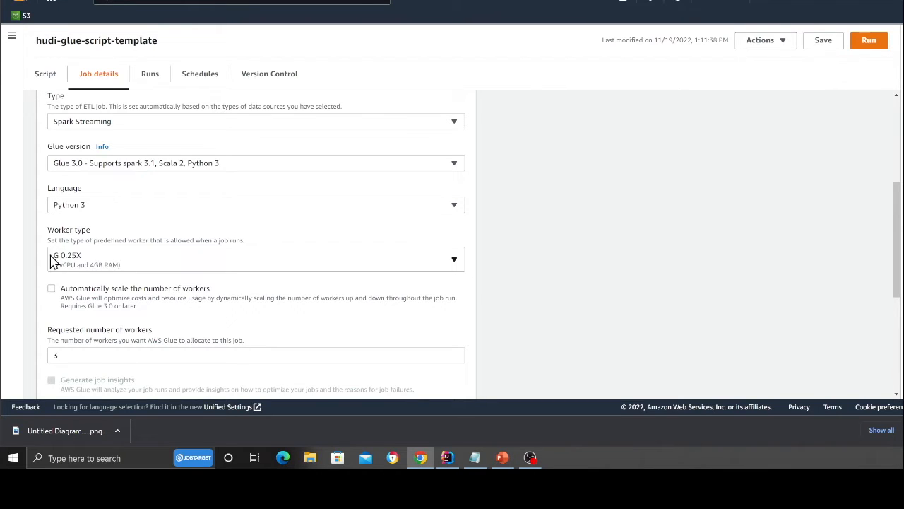
scroll(down, 3)
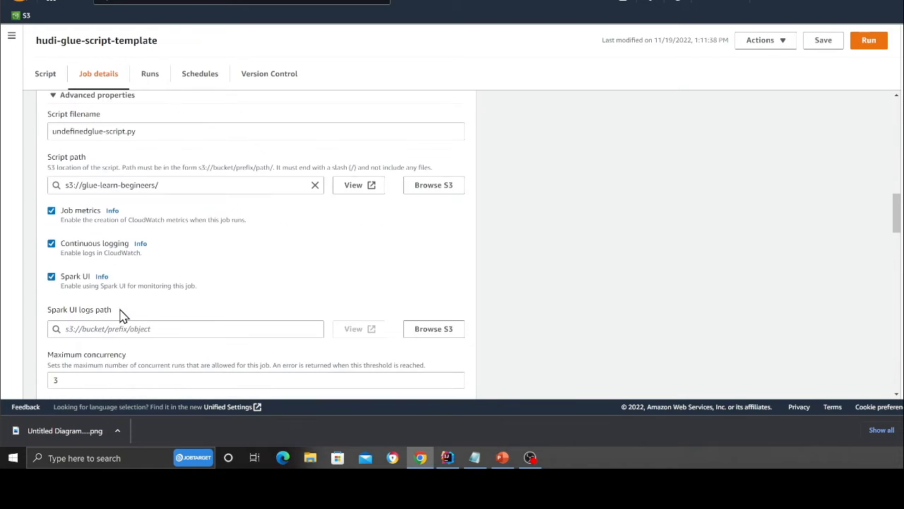
mouse_move(59, 238)
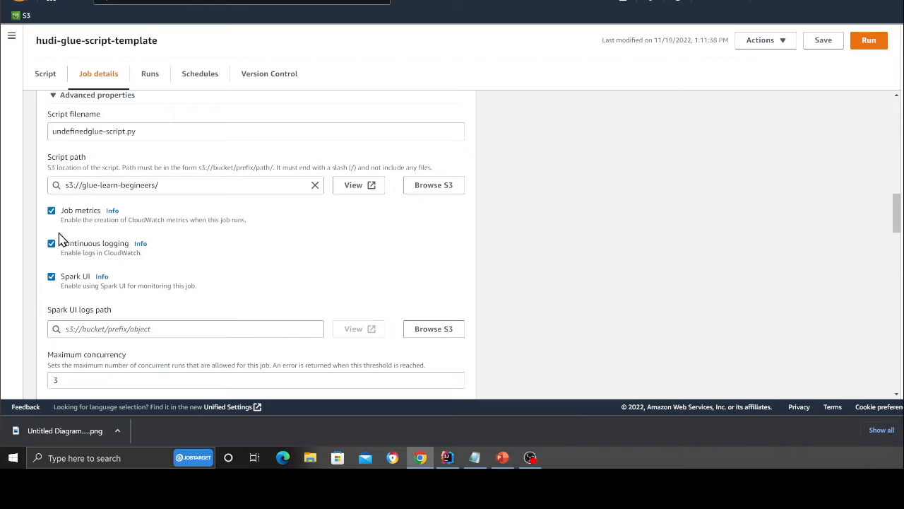
mouse_move(90, 225)
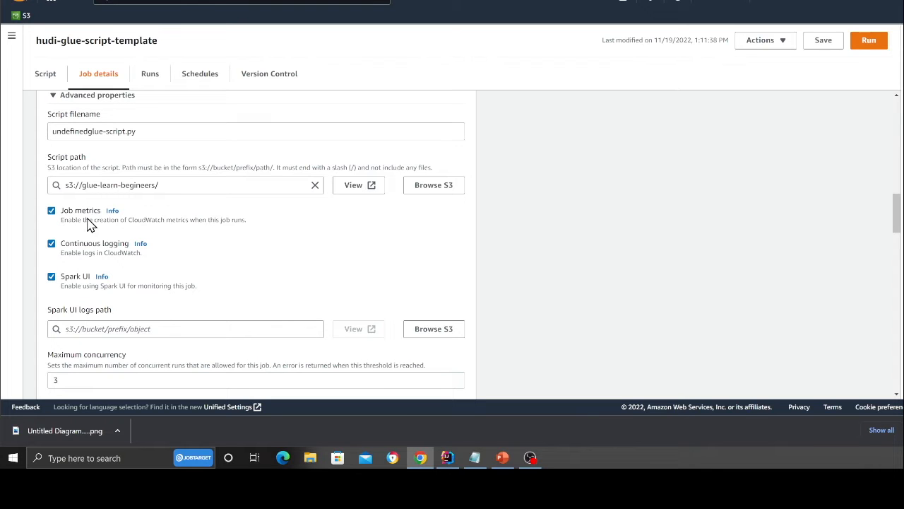
scroll(down, 3)
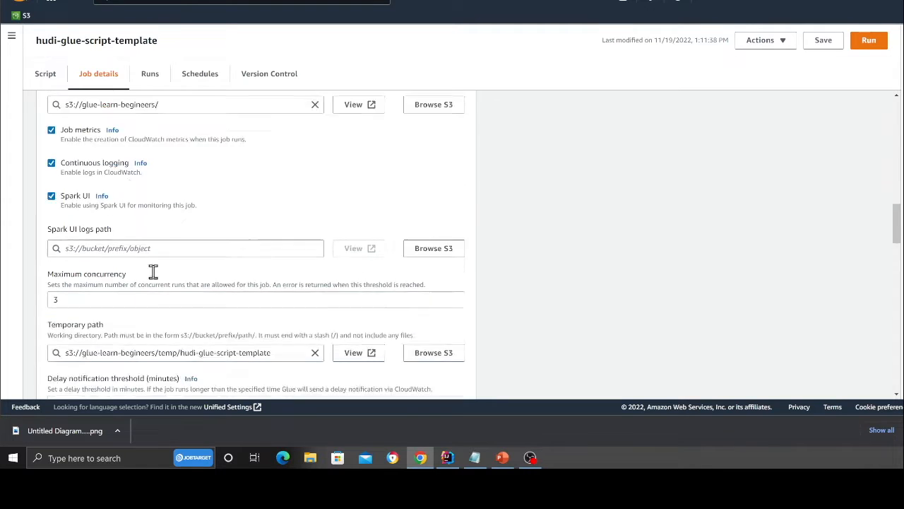
scroll(down, 3)
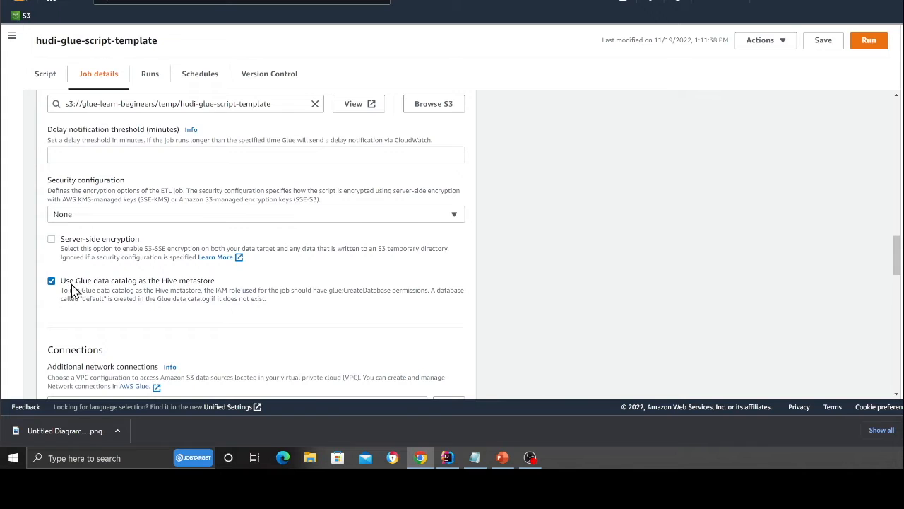
mouse_move(130, 289)
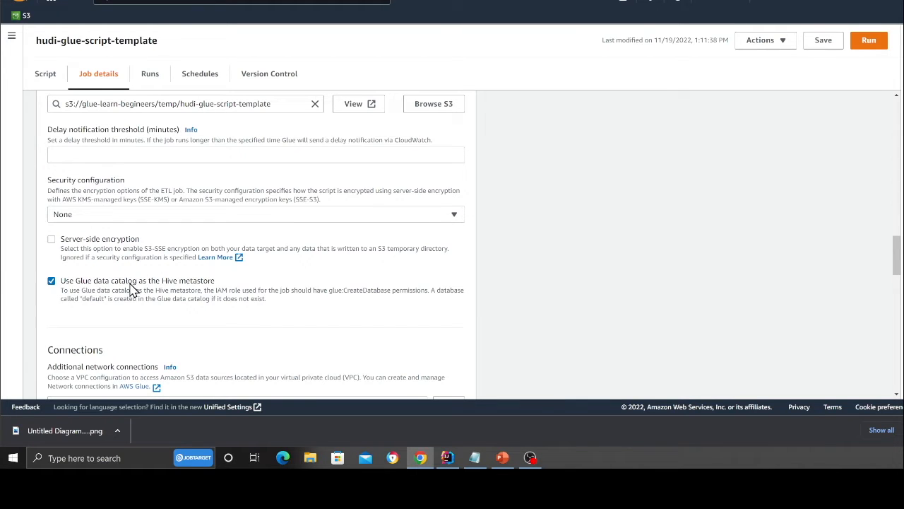
scroll(down, 3)
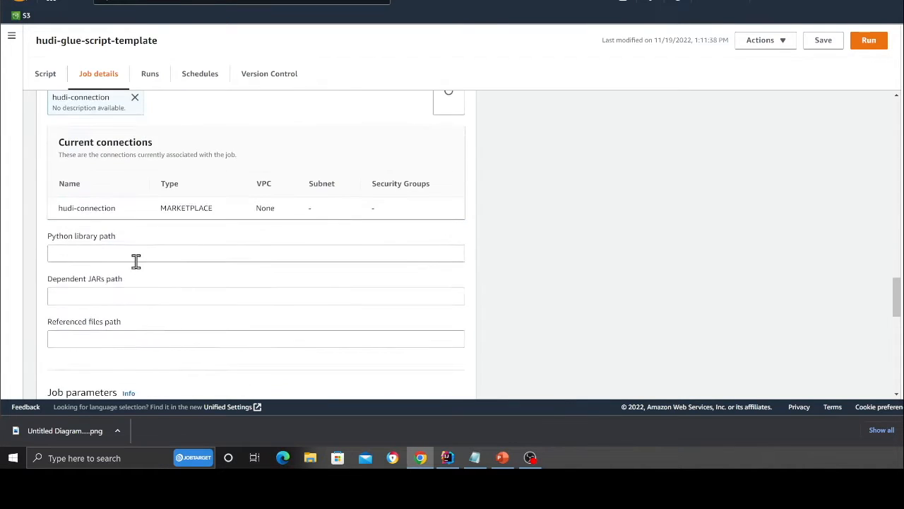
scroll(up, 3)
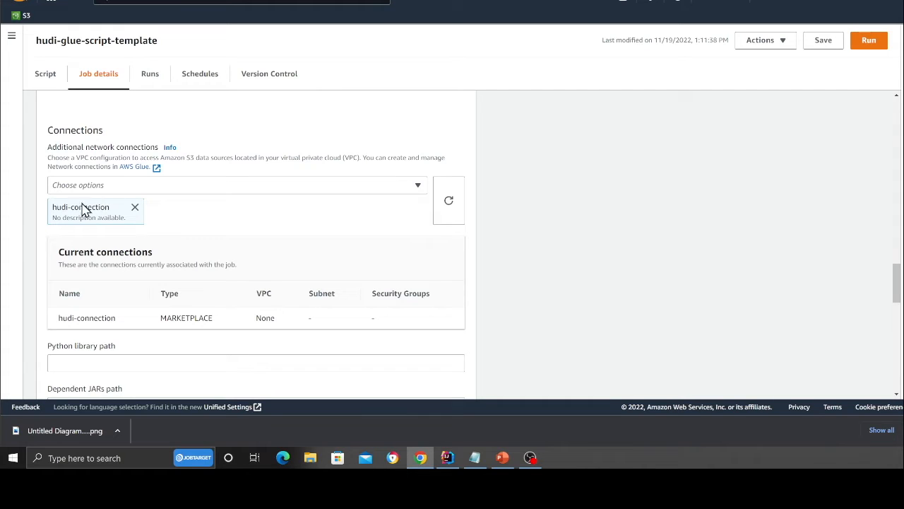
mouse_move(57, 314)
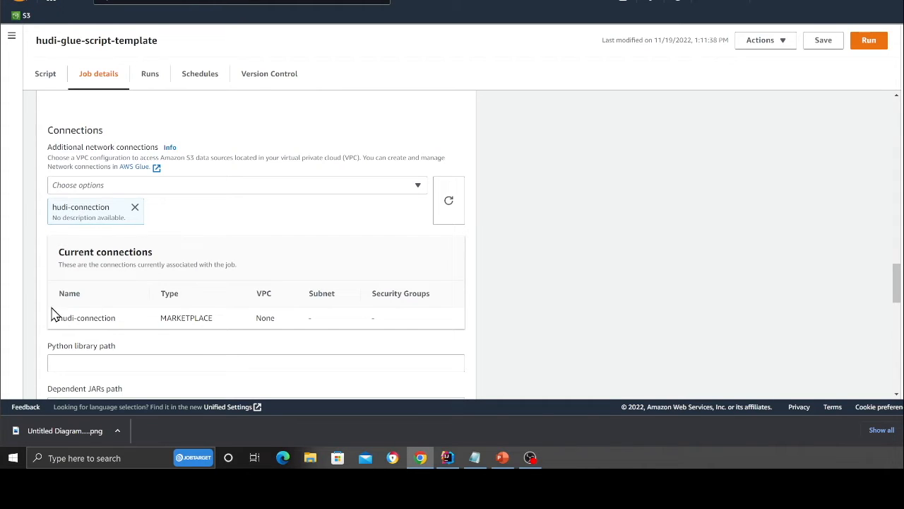
mouse_move(381, 285)
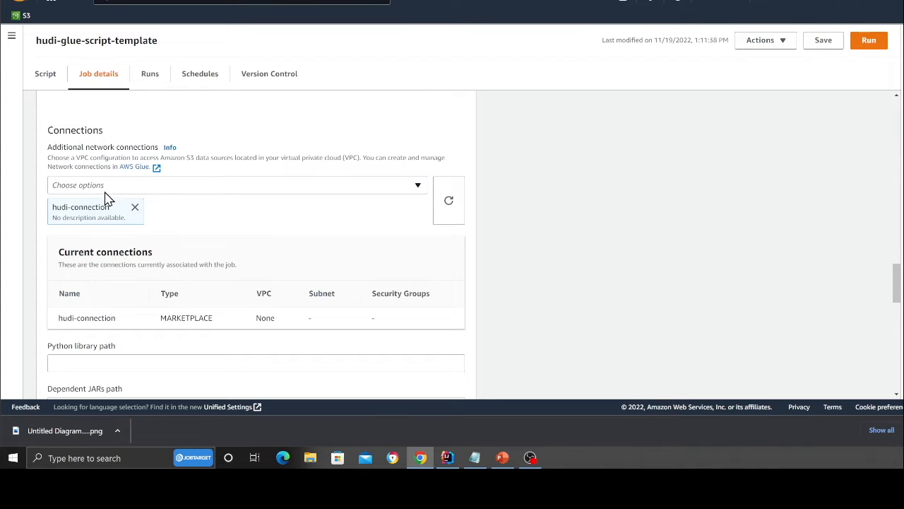
scroll(down, 3)
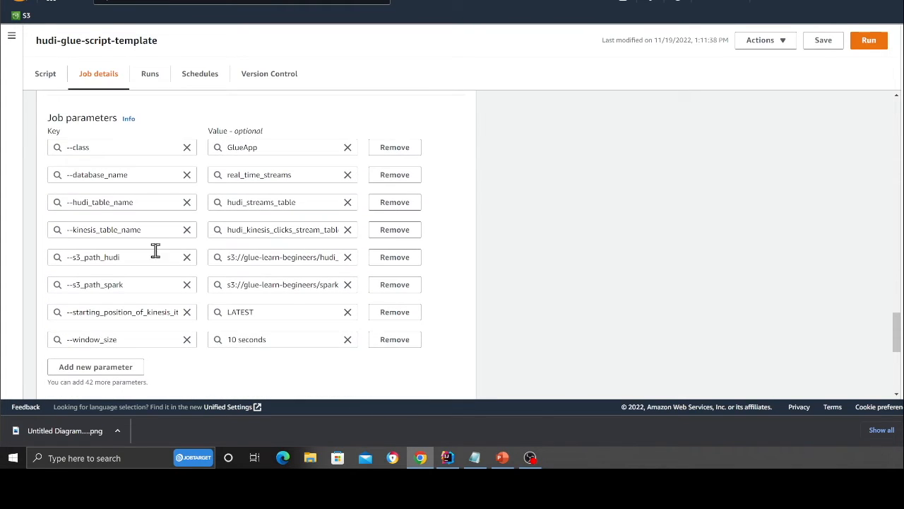
scroll(down, 3)
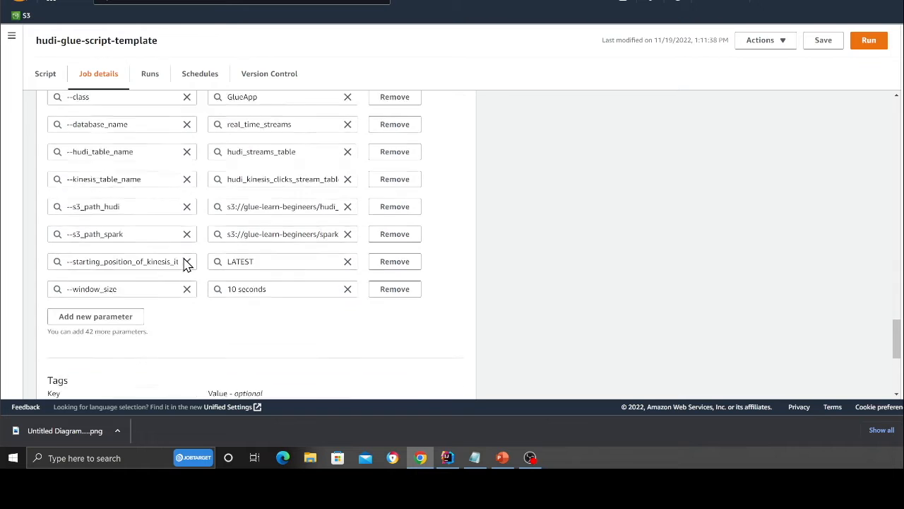
scroll(down, 3)
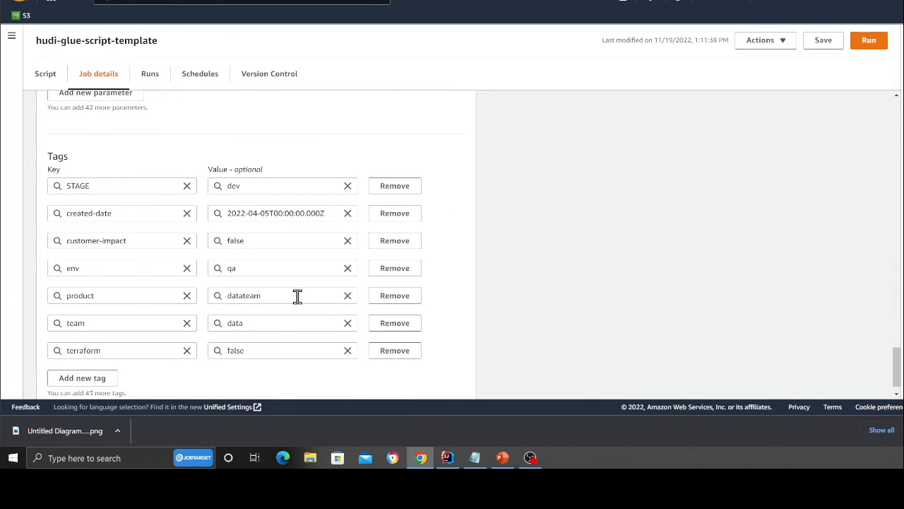
mouse_move(218, 128)
text(s3)
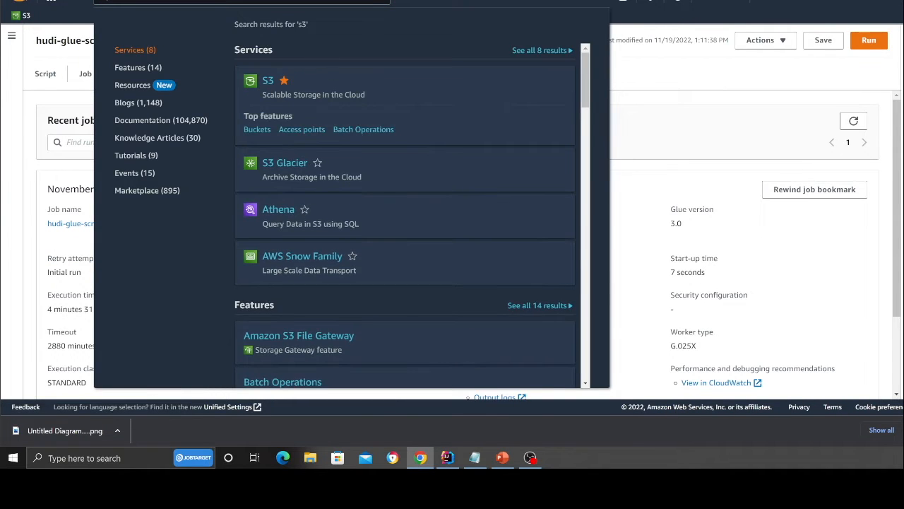
Step: In S3, filter buckets by 'glue', open glue-learn-beginneers, peek into Scripts/ and return to the bucket root
click(268, 79)
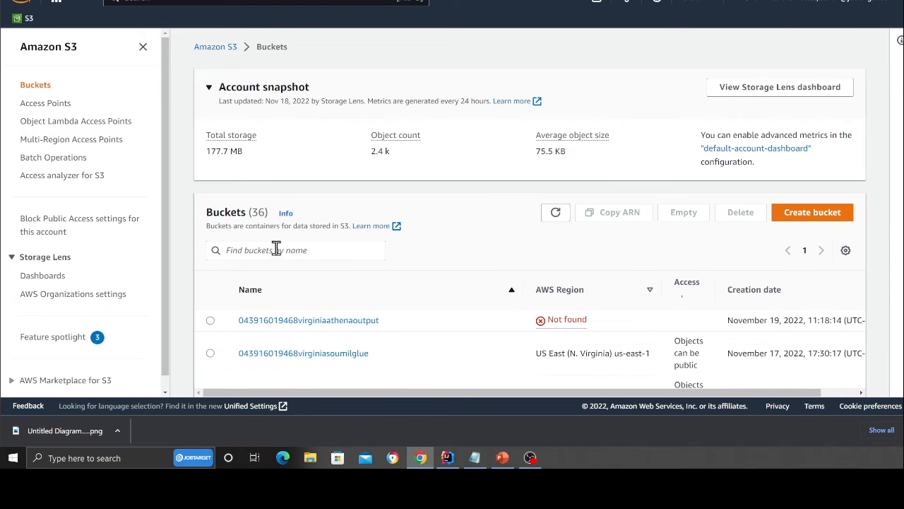
text(glue)
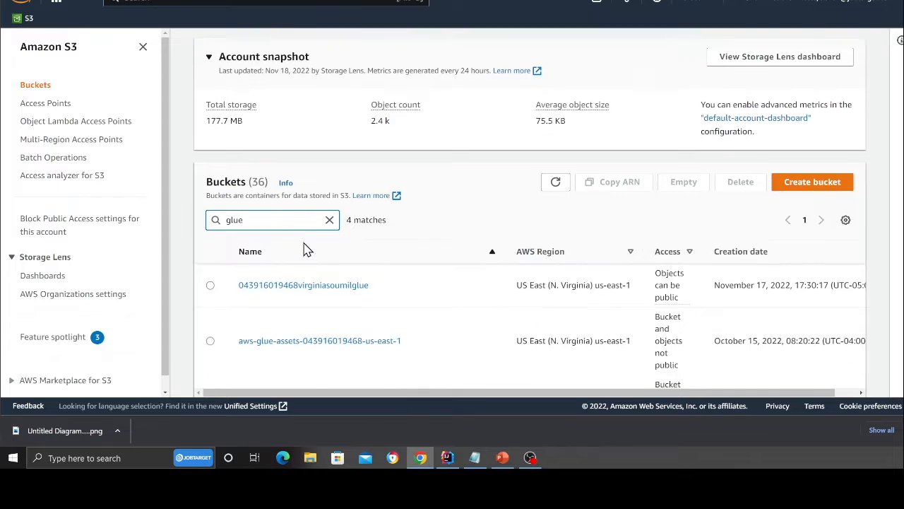
click(303, 285)
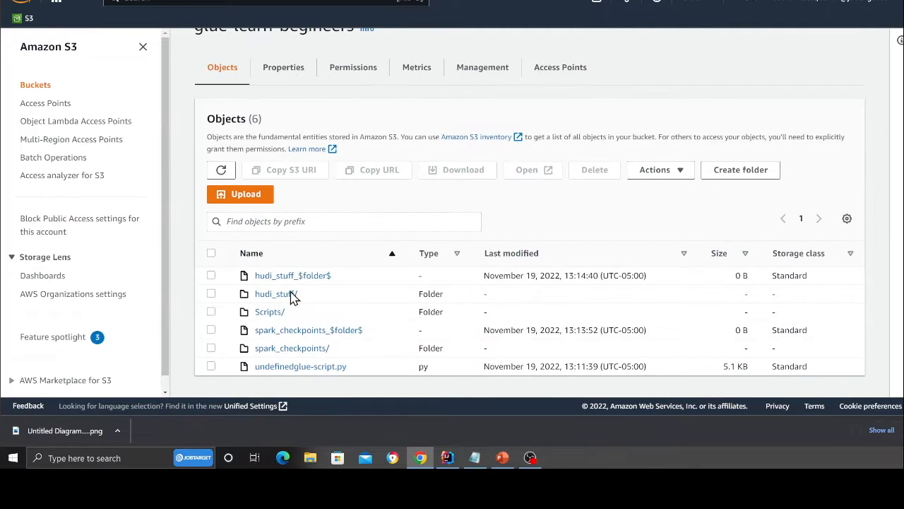
click(268, 312)
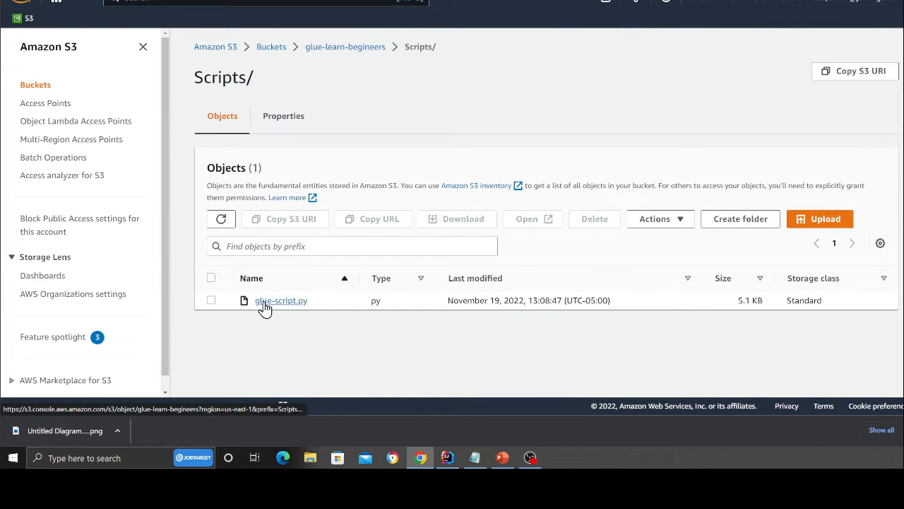
click(344, 47)
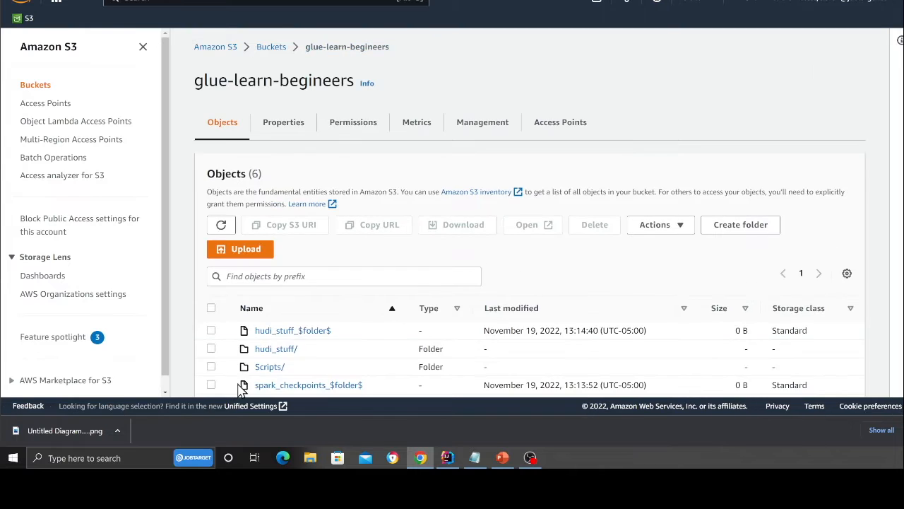
scroll(down, 3)
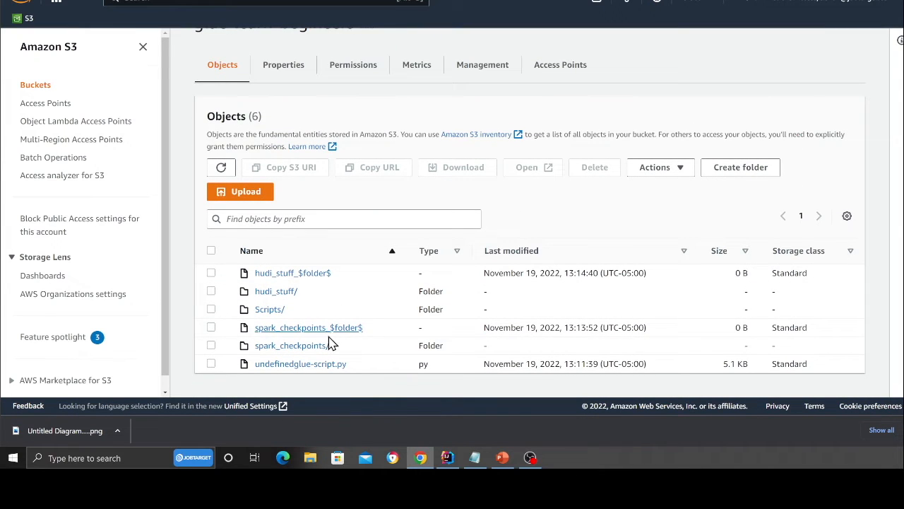
mouse_move(291, 328)
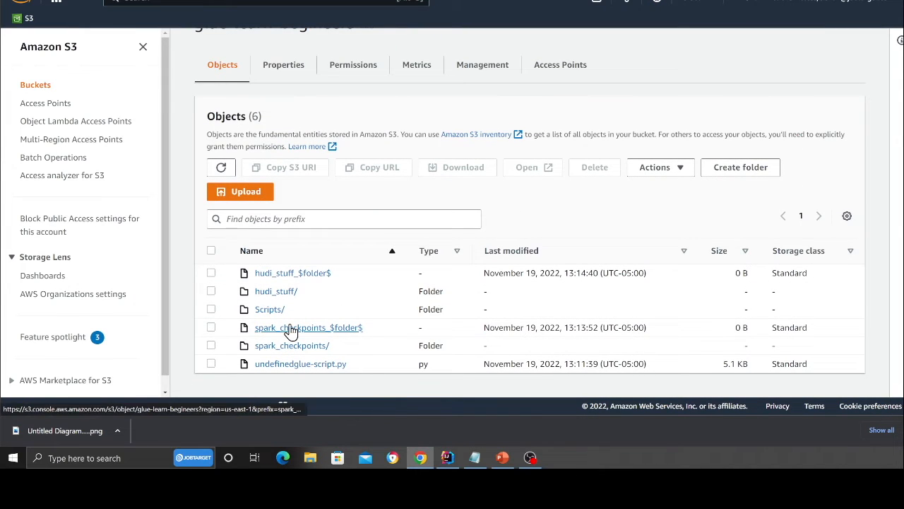
mouse_move(338, 156)
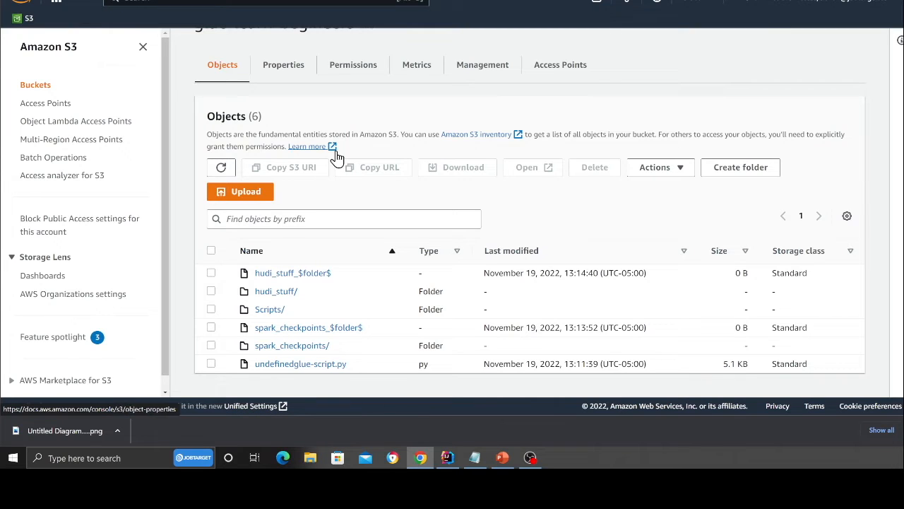
mouse_move(353, 125)
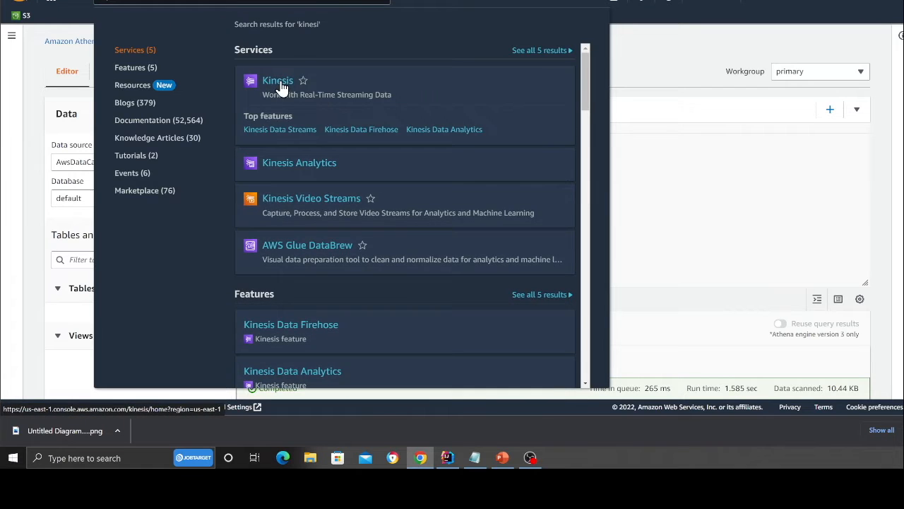
Step: Show the Kinesis Data streams page with clicksStreams, then search the console for 'glue'
click(276, 81)
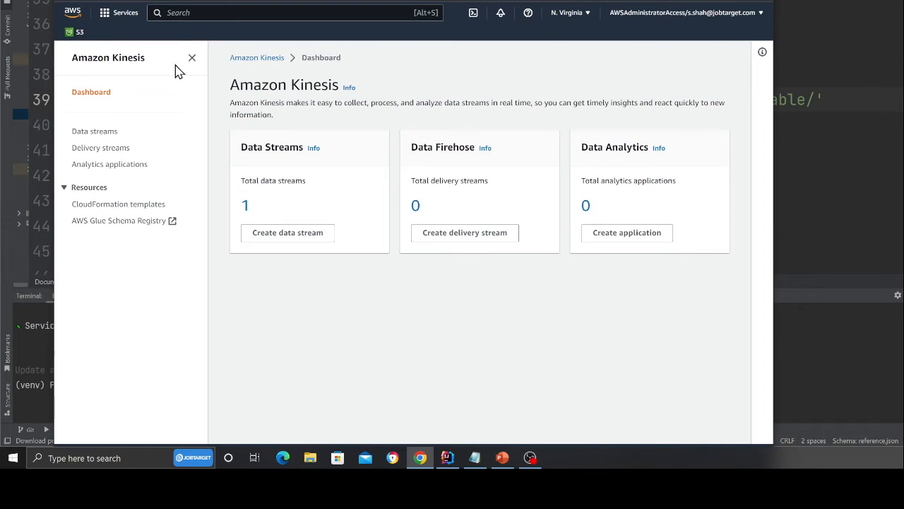
click(192, 56)
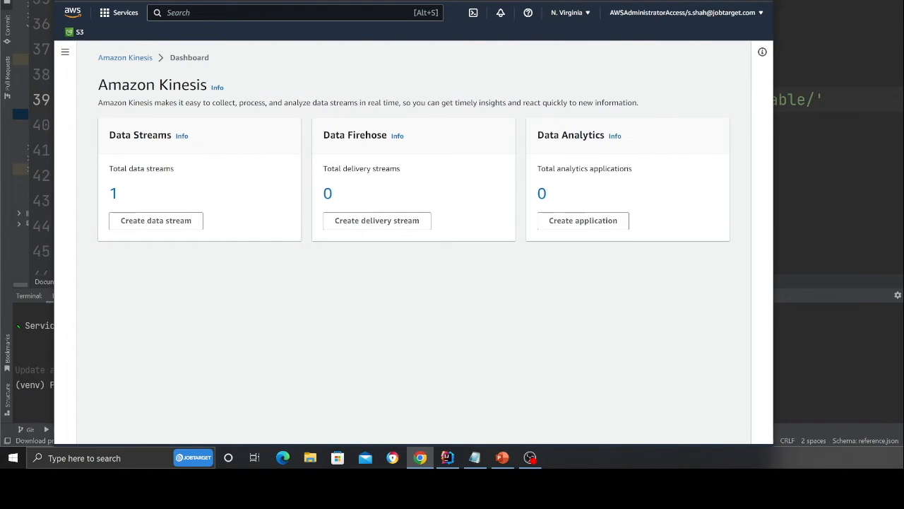
click(65, 51)
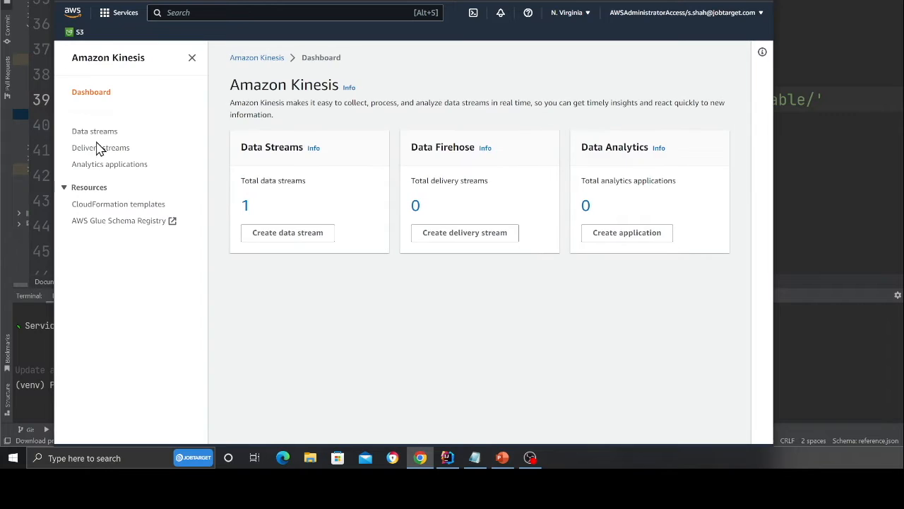
click(93, 130)
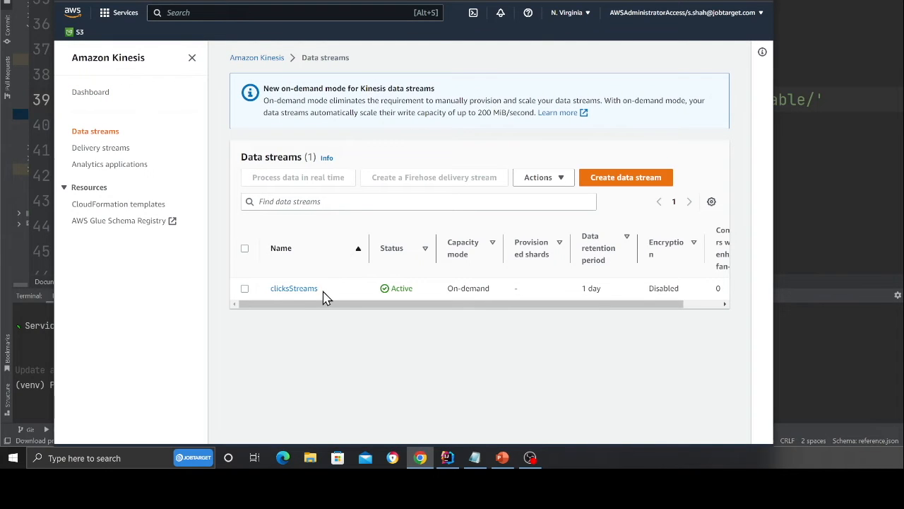
mouse_move(276, 9)
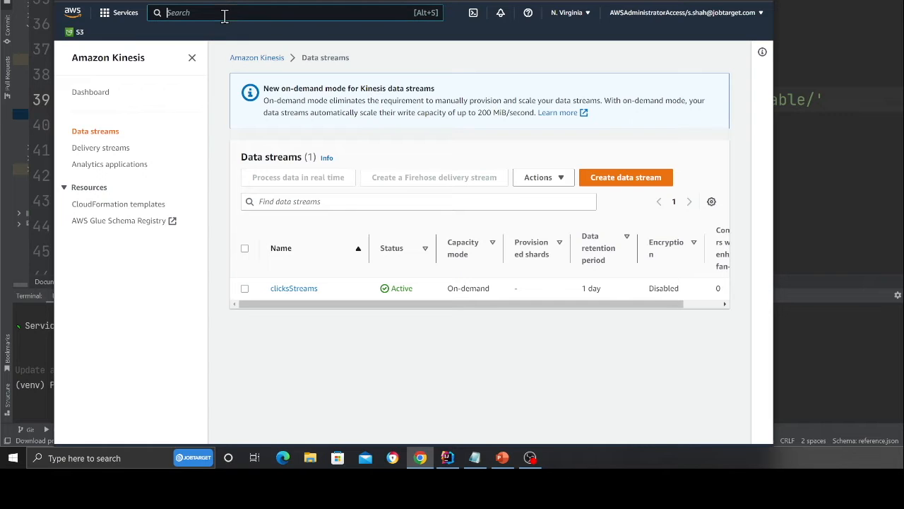
text(glue)
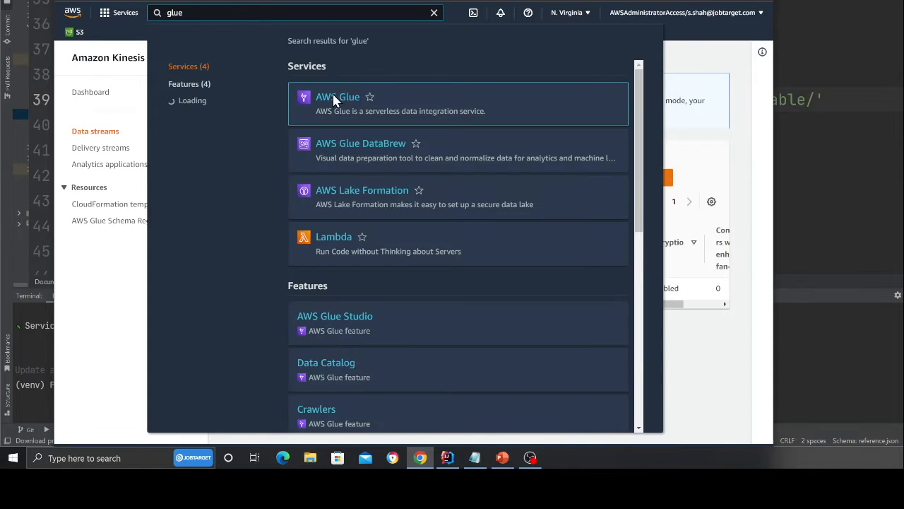
Step: Show the hudi-glue-script-template job's run history with its stopped run in Glue Studio
click(337, 96)
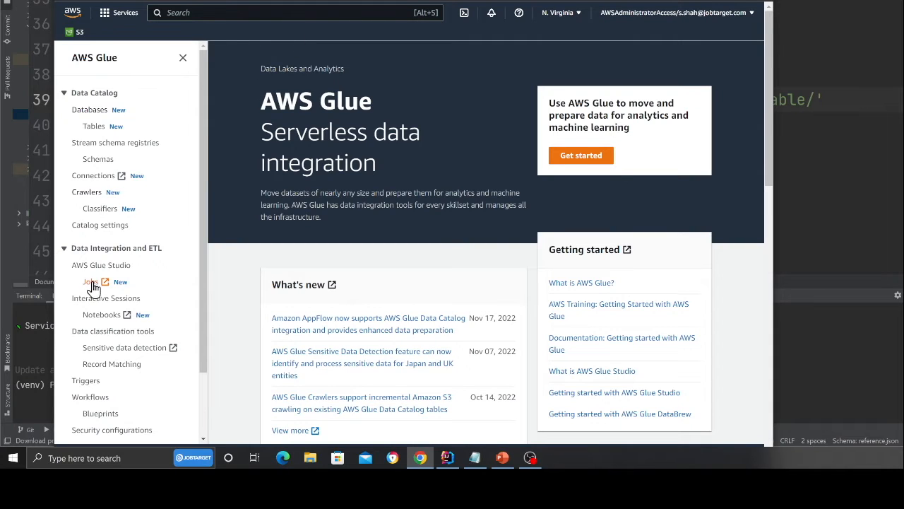
click(90, 281)
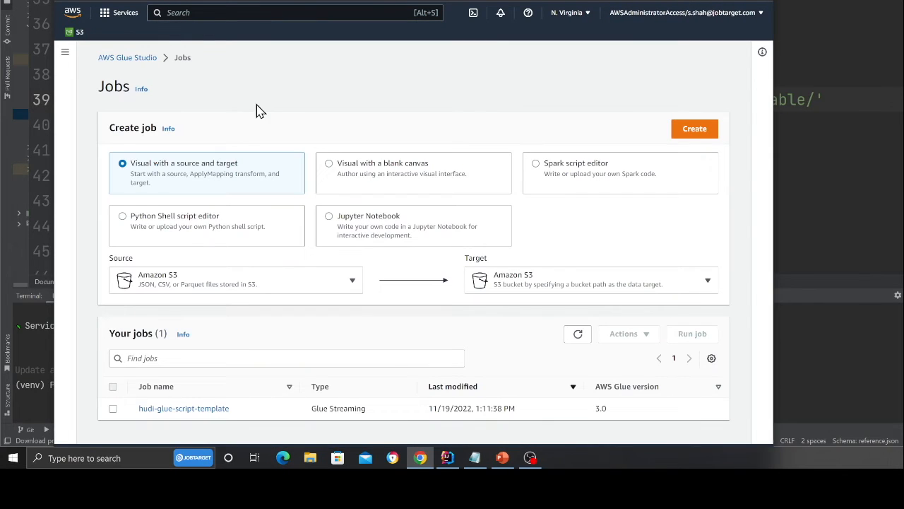
click(695, 127)
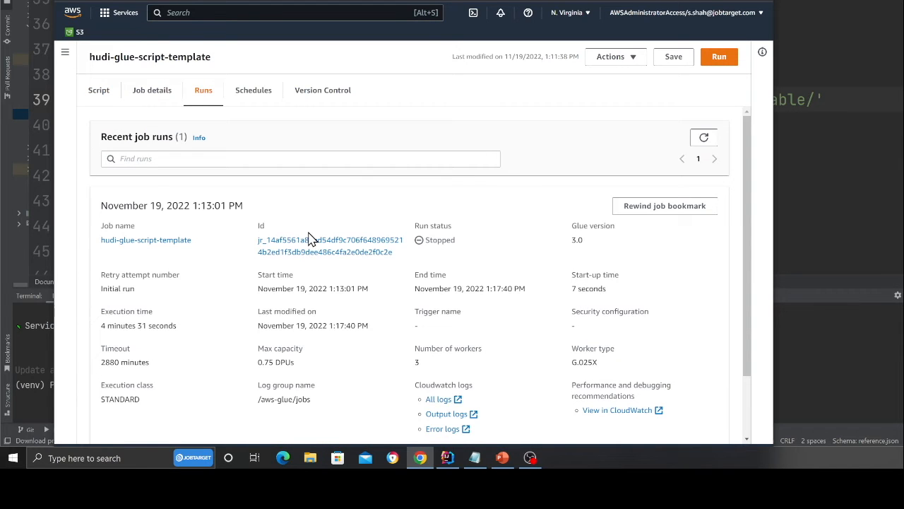
Step: Search the console for glue, kinesis and s3, revisit the S3 bucket and return to the Athena results
text(glue)
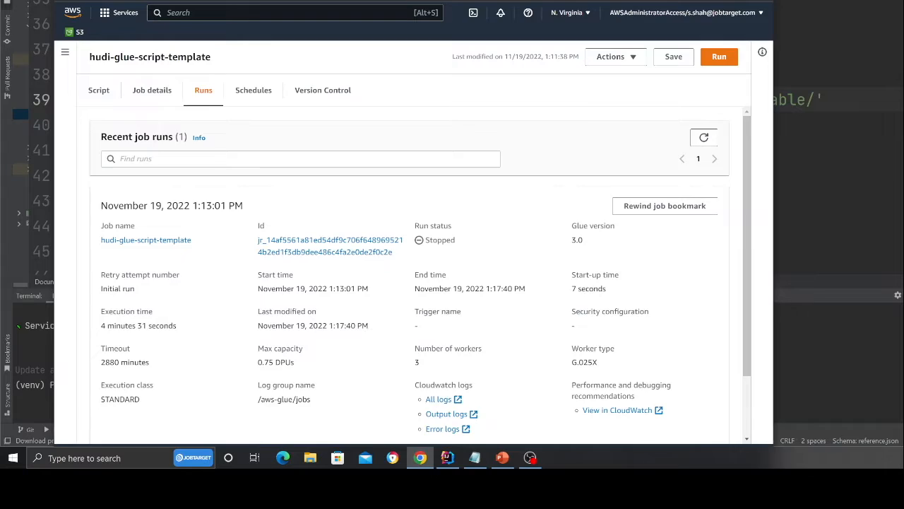
text(kinesis)
text(s3)
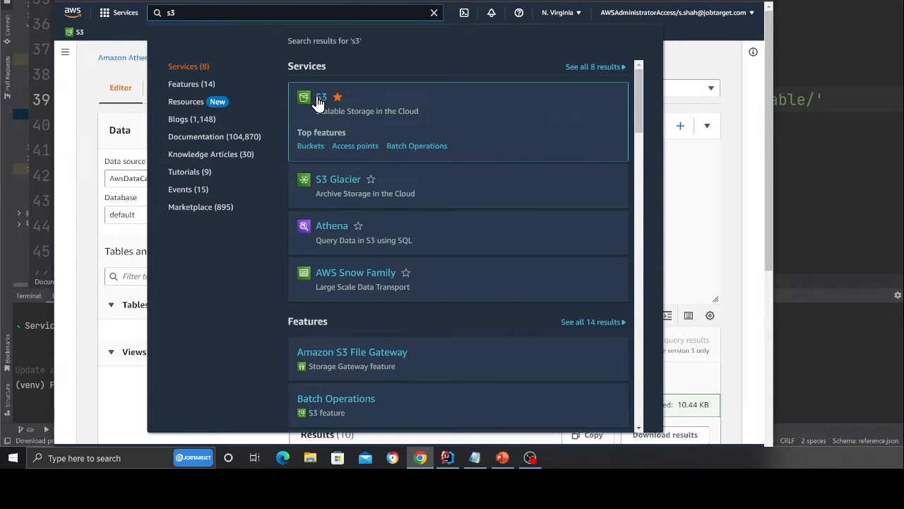
click(322, 97)
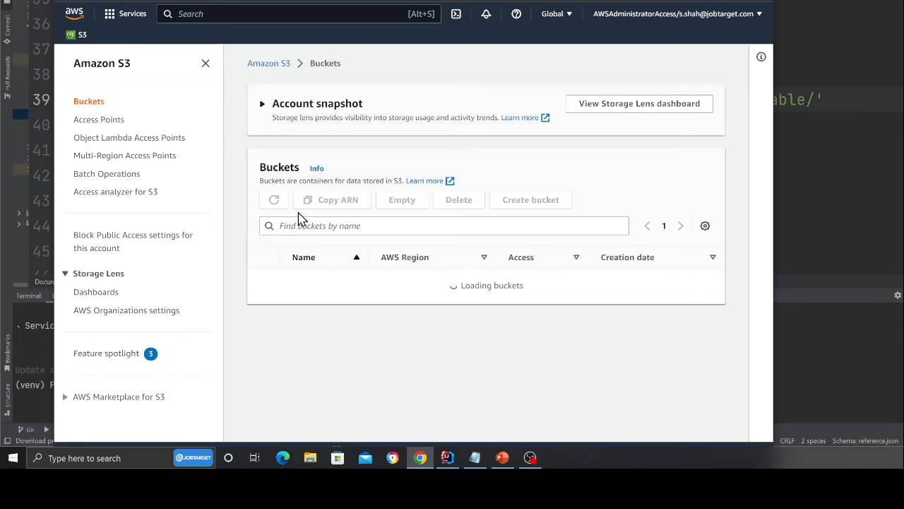
text(gl)
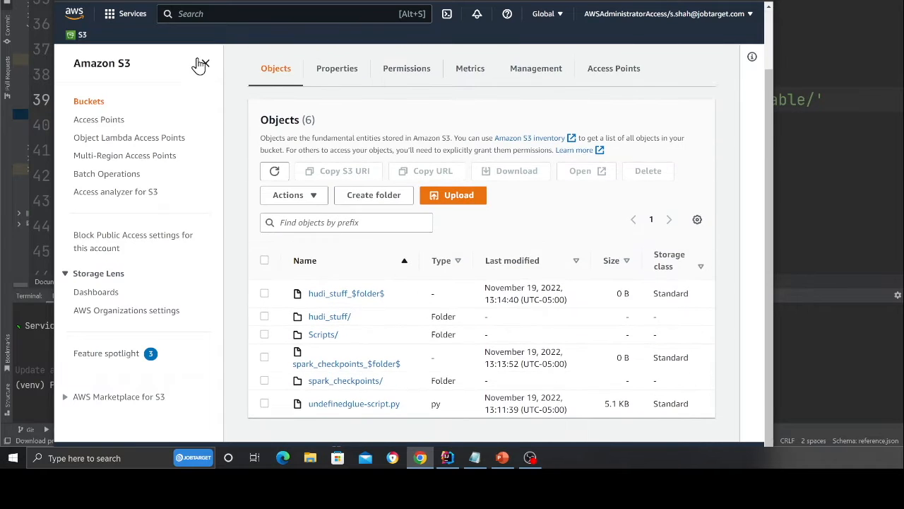
text(s3)
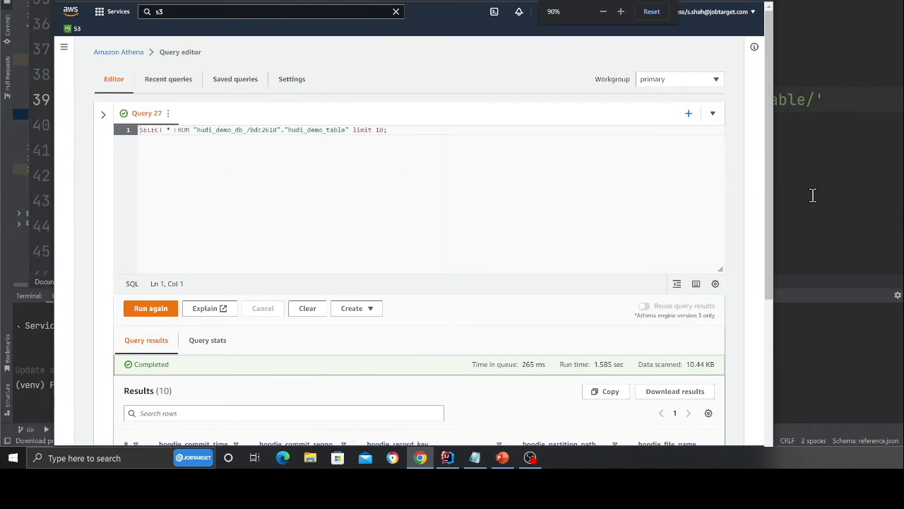
Step: Bring up the AWS Big Data Blog article on the serverless Glue/Hudi/S3 streaming pipeline
click(446, 457)
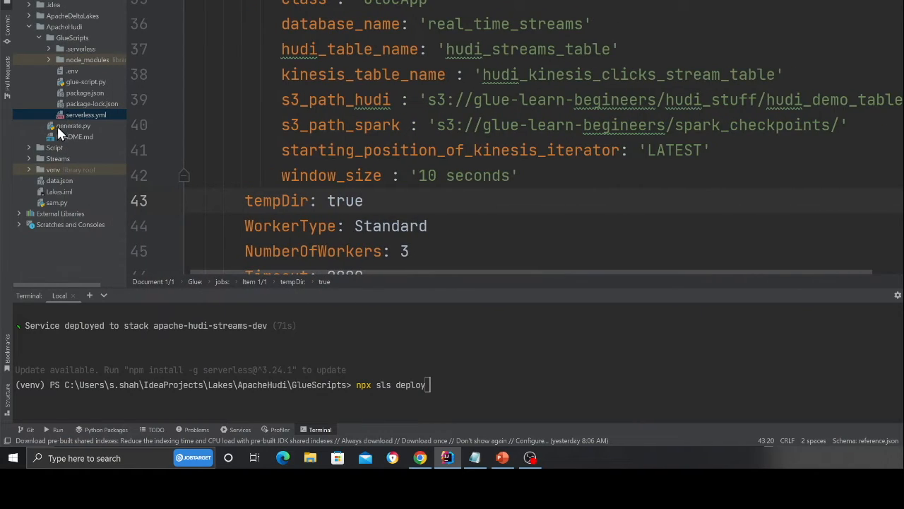
click(74, 136)
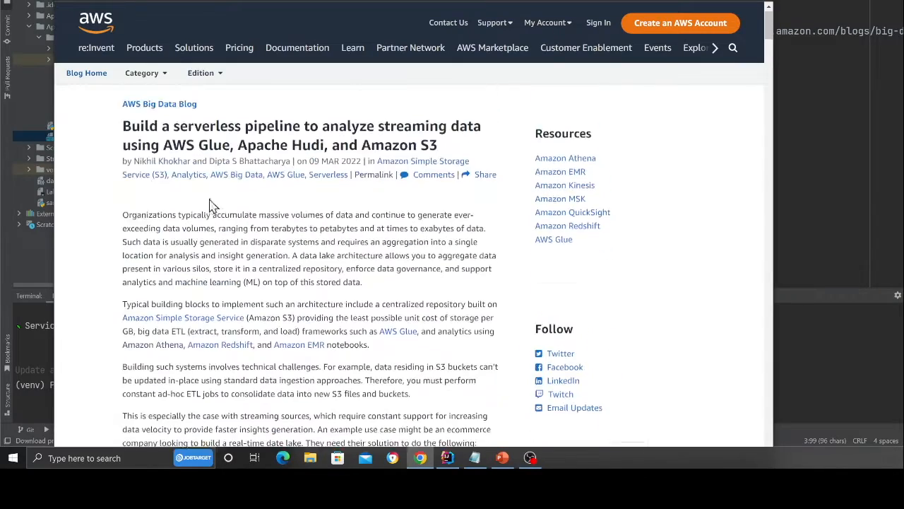
scroll(down, 3)
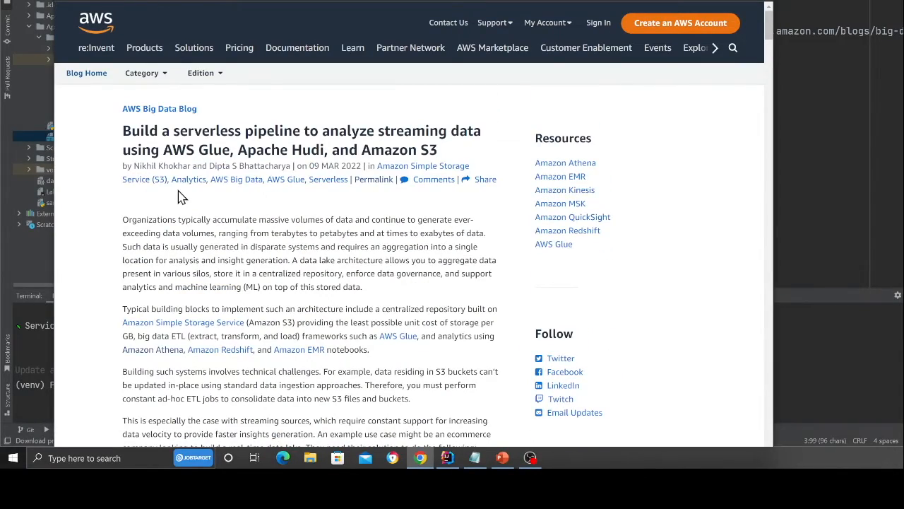
mouse_move(228, 168)
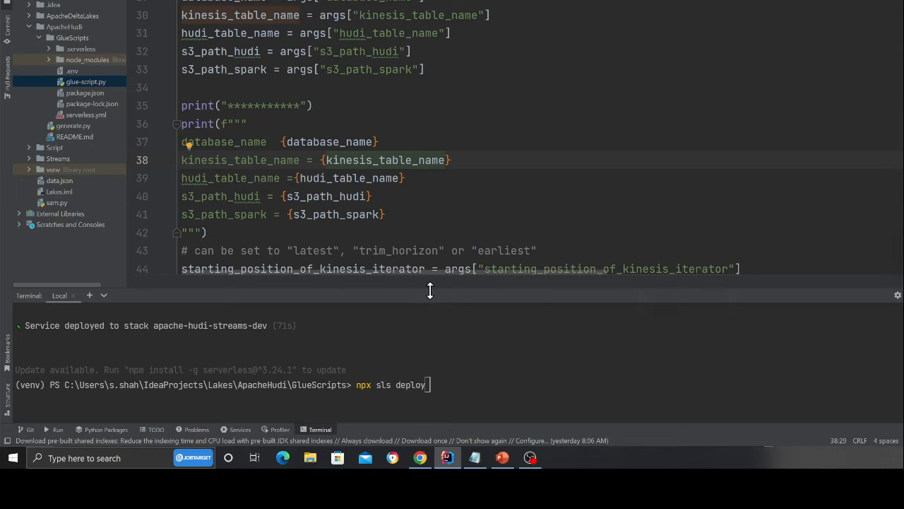
Step: Scroll through glue-script.py's job arguments and Kinesis catalog source
scroll(up, 3)
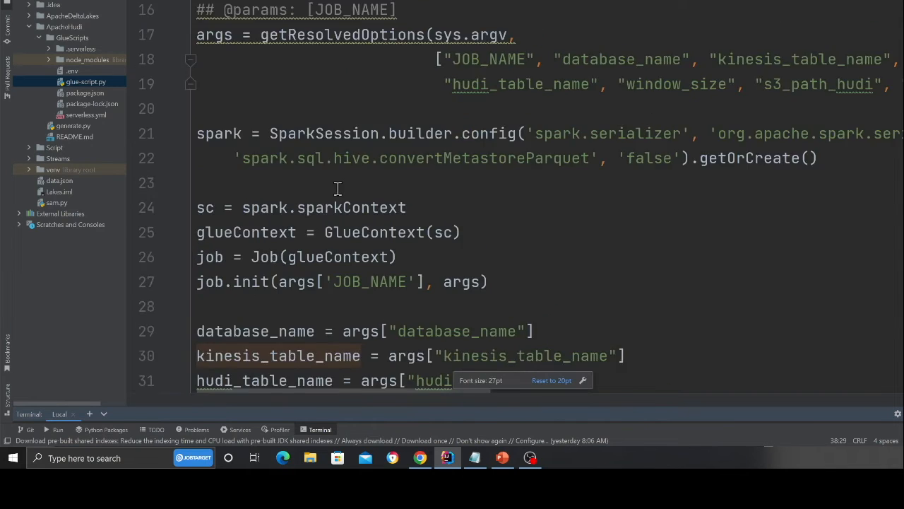
scroll(up, 3)
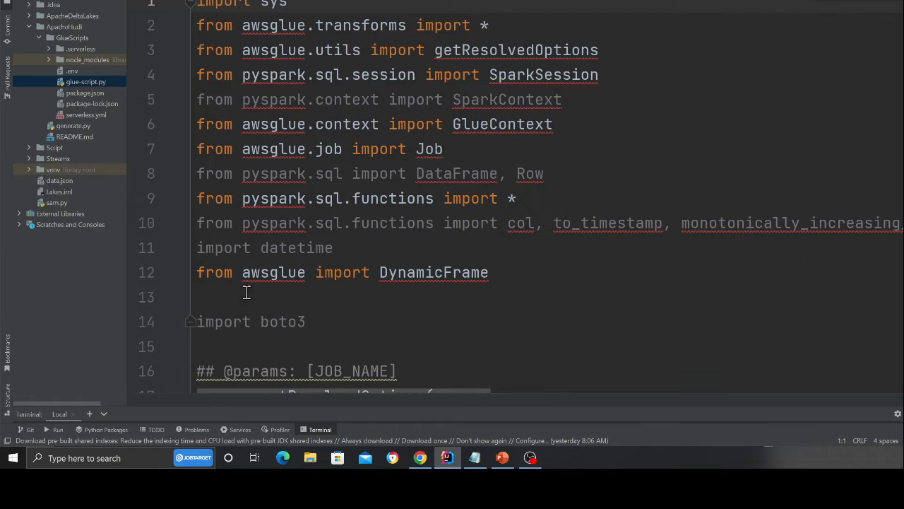
scroll(down, 3)
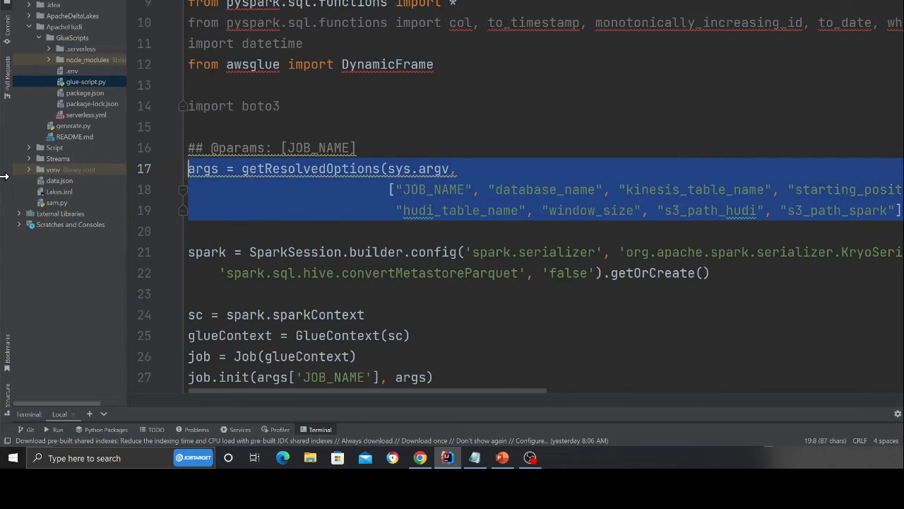
scroll(down, 3)
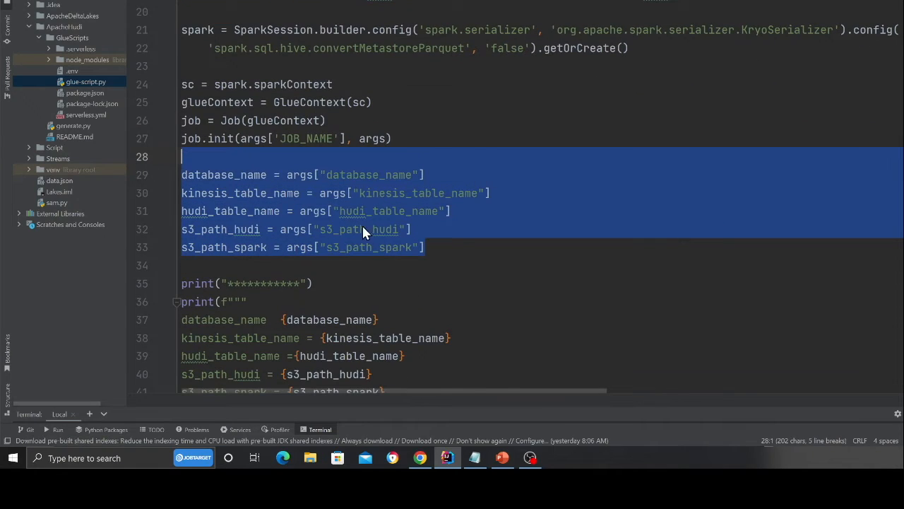
scroll(down, 3)
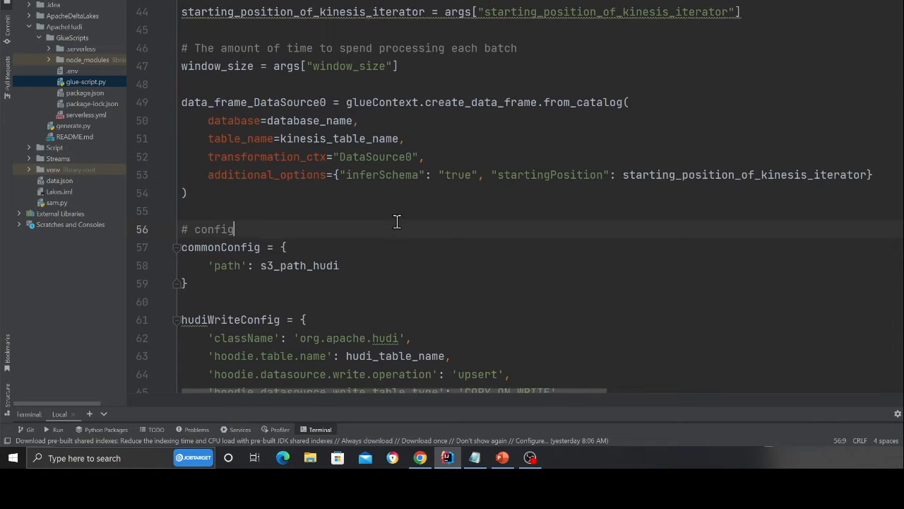
scroll(up, 3)
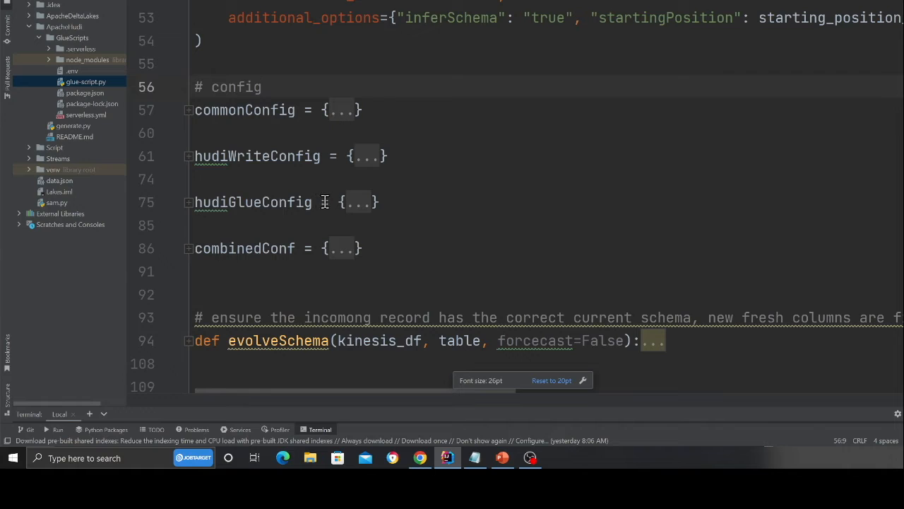
Step: Unfold hudiGlueConfig and hudiWriteConfig to review the Hudi settings, then fold hudiWriteConfig again
click(187, 202)
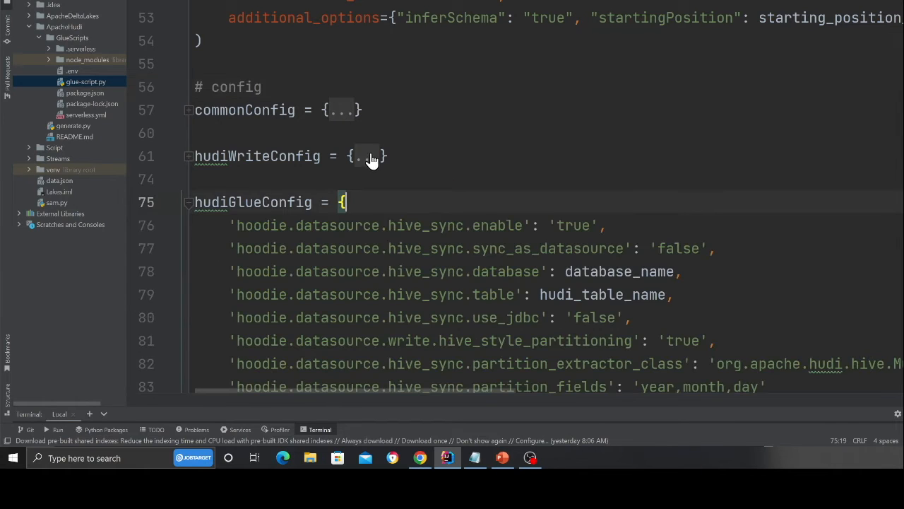
click(190, 156)
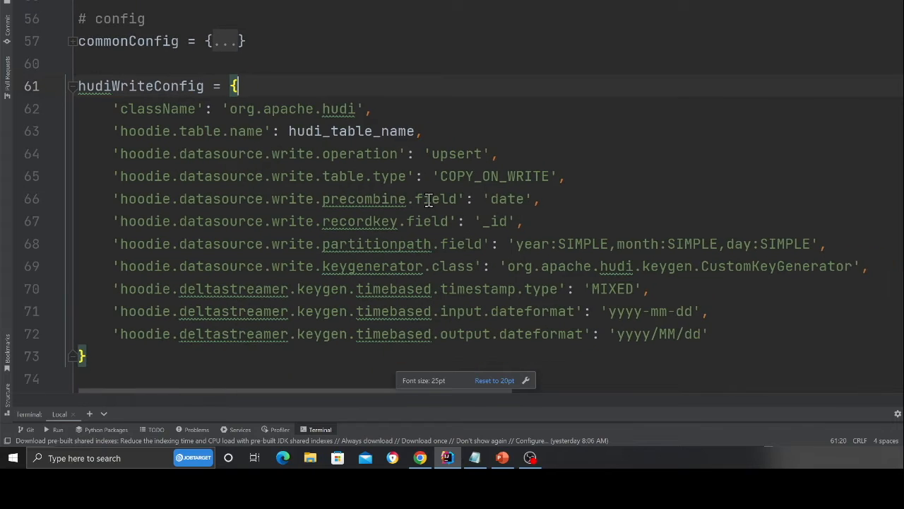
double_click(495, 220)
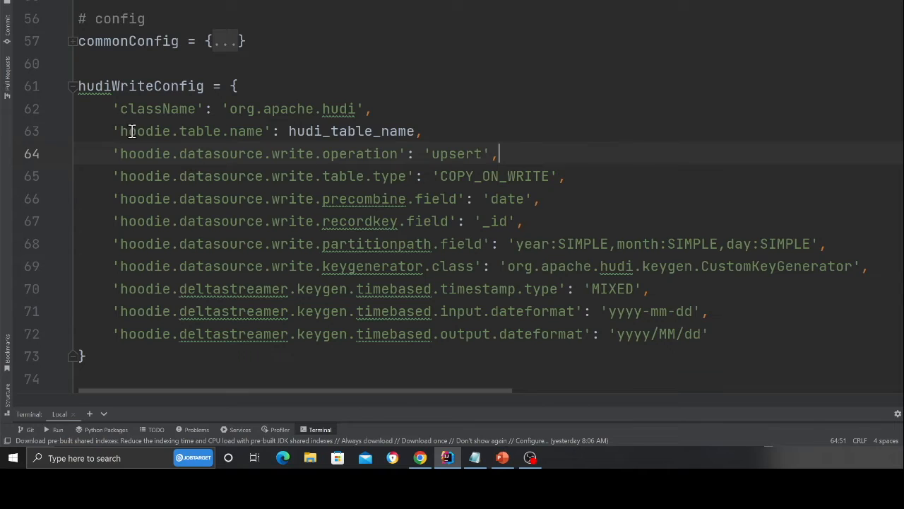
click(70, 87)
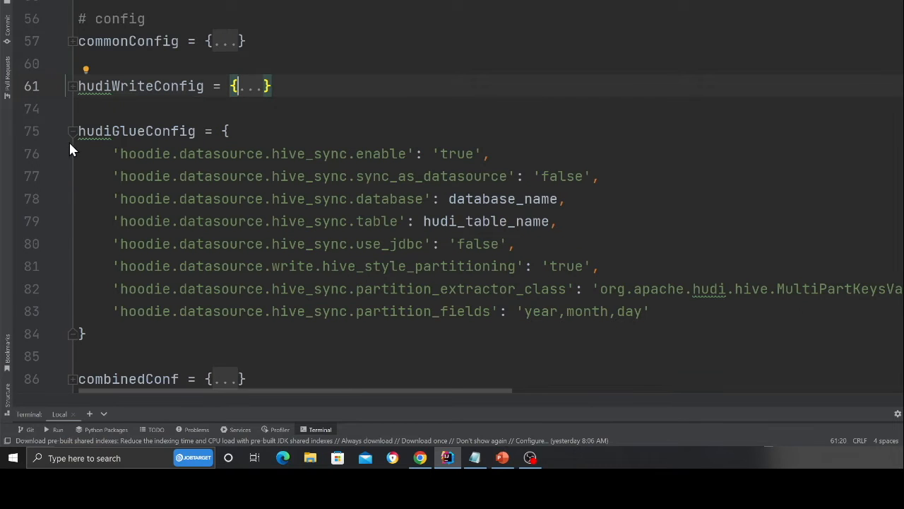
Step: Highlight the forEachBatch call with data_frame_DataSource0 and unfold its windowSize and checkpoint options
scroll(down, 3)
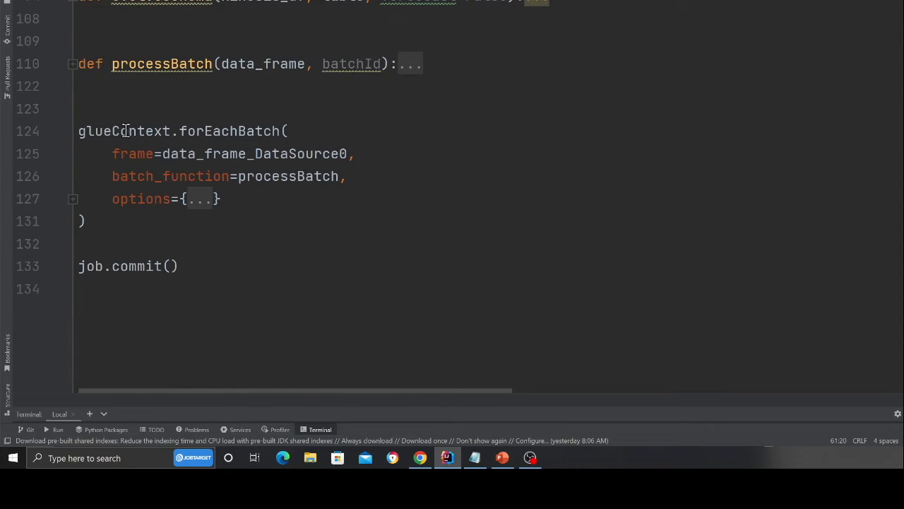
click(219, 130)
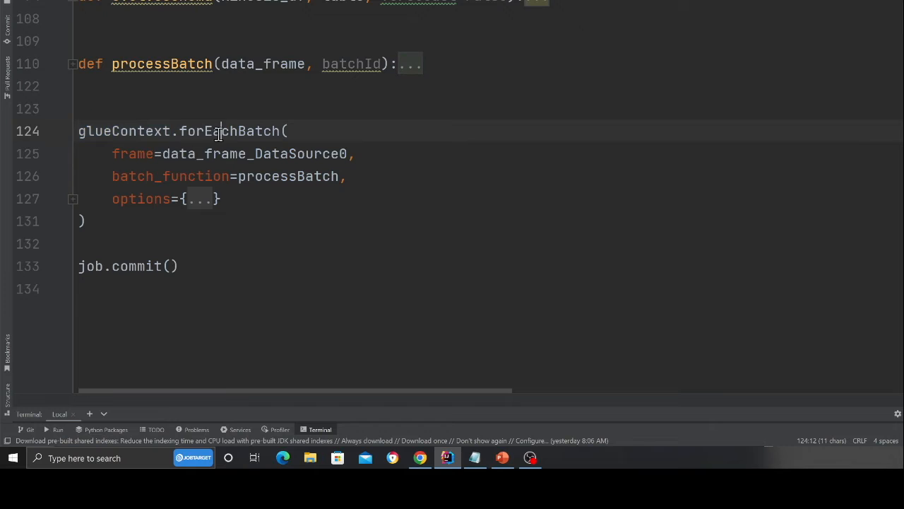
double_click(254, 152)
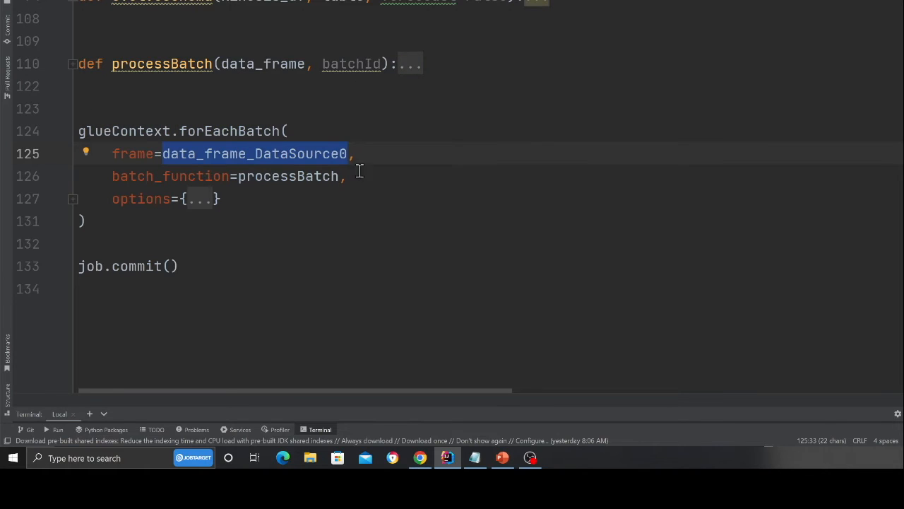
double_click(288, 175)
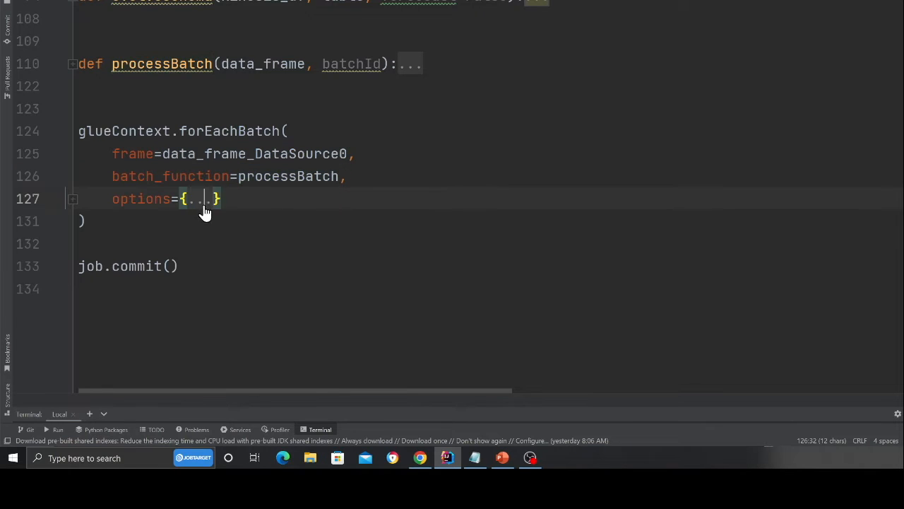
click(74, 197)
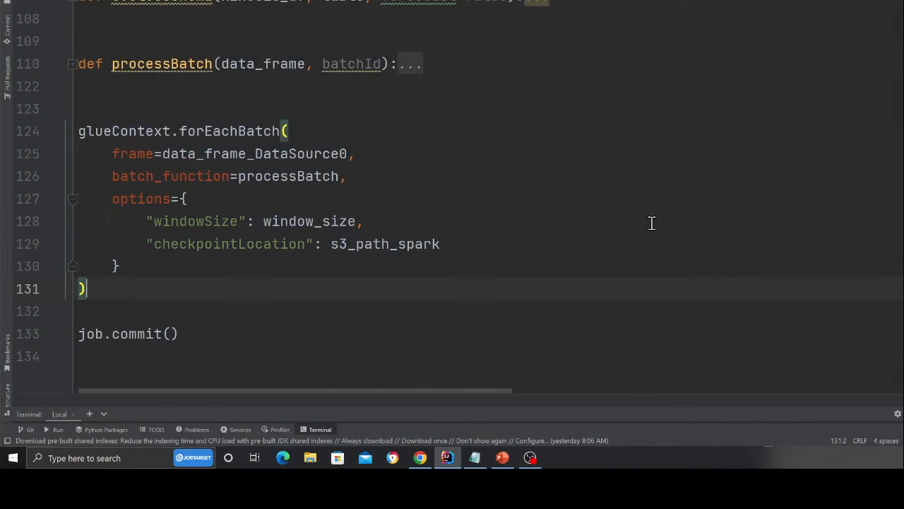
mouse_move(31, 14)
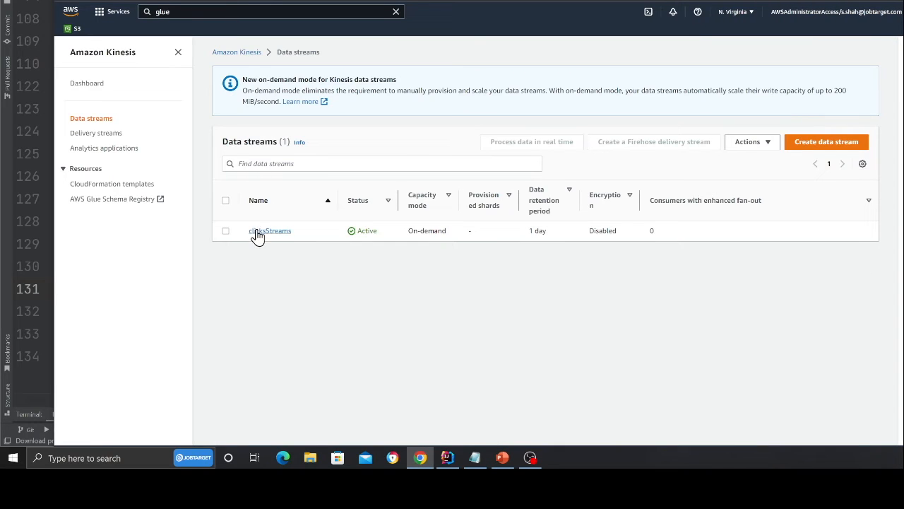
Step: Look at the clicksStreams data stream in Kinesis and return to glue-script.py
click(270, 231)
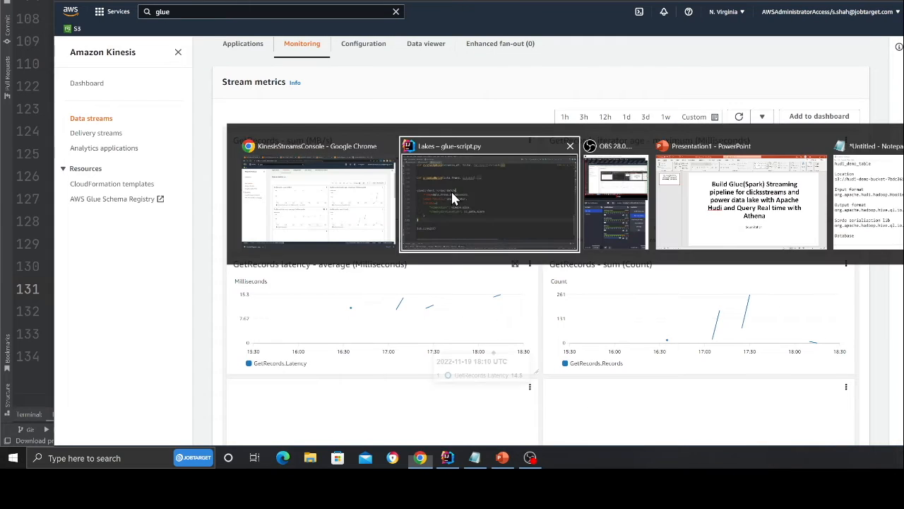
click(489, 201)
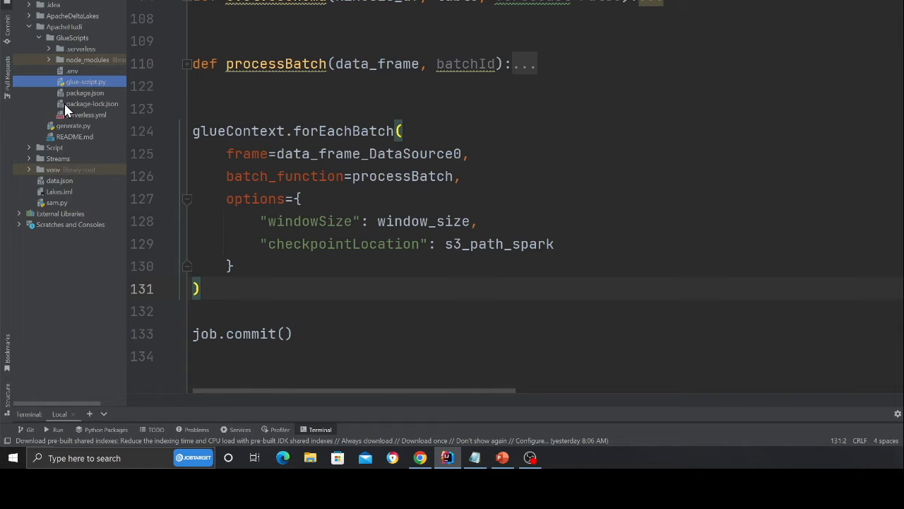
Step: In generate.py, note the clicksStreams stream name and expand run()'s loop that puts records to Kinesis
click(74, 124)
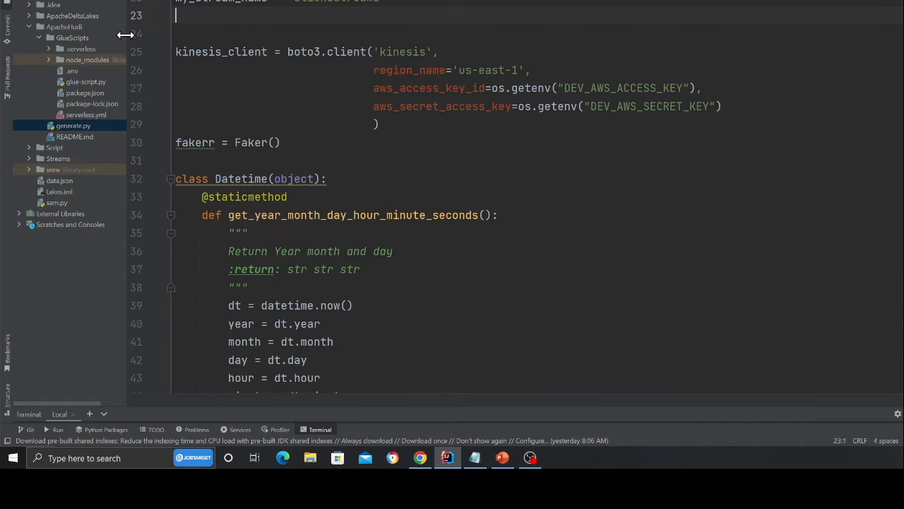
scroll(up, 3)
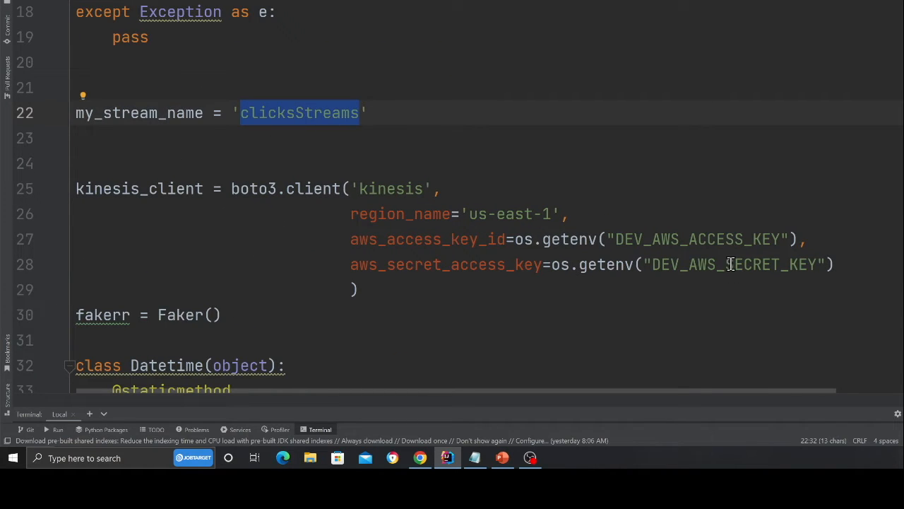
double_click(733, 264)
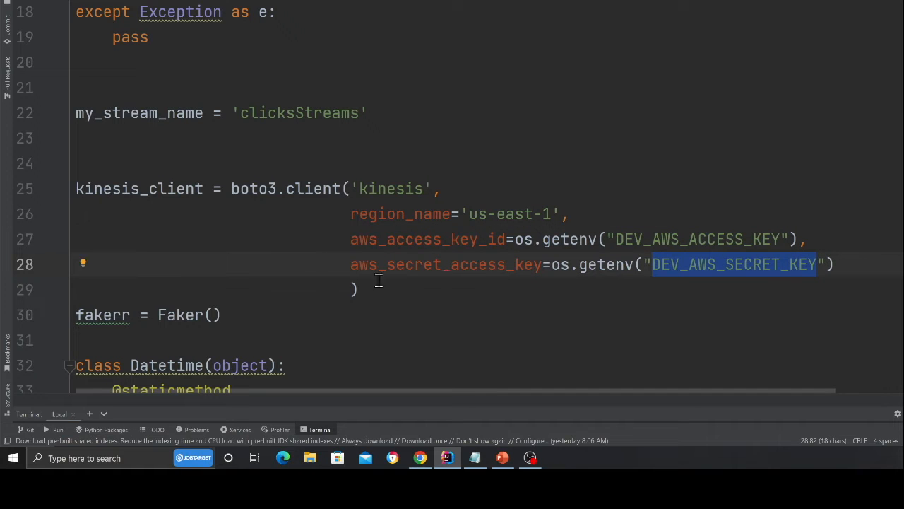
scroll(down, 3)
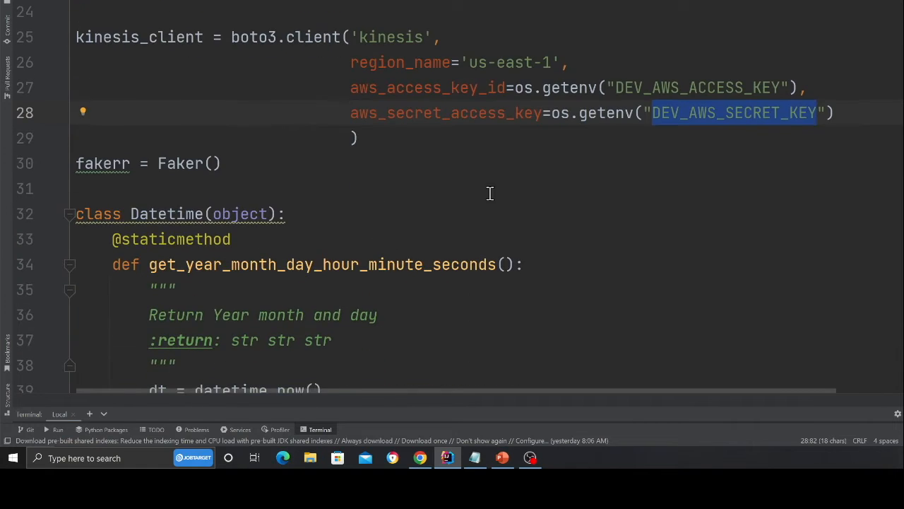
click(69, 213)
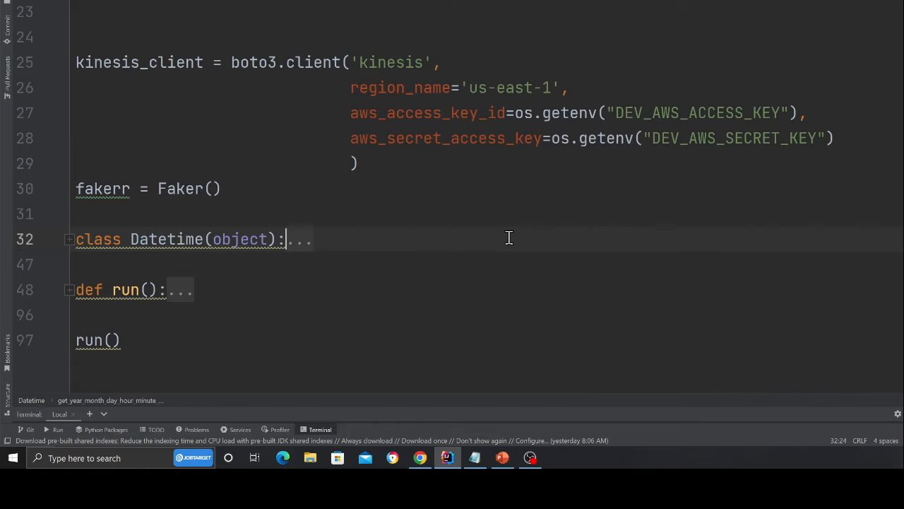
click(69, 290)
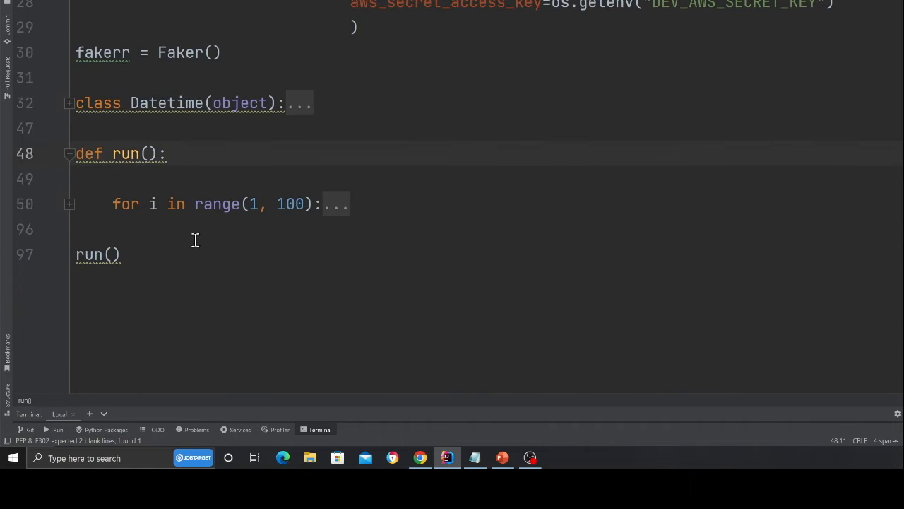
click(69, 203)
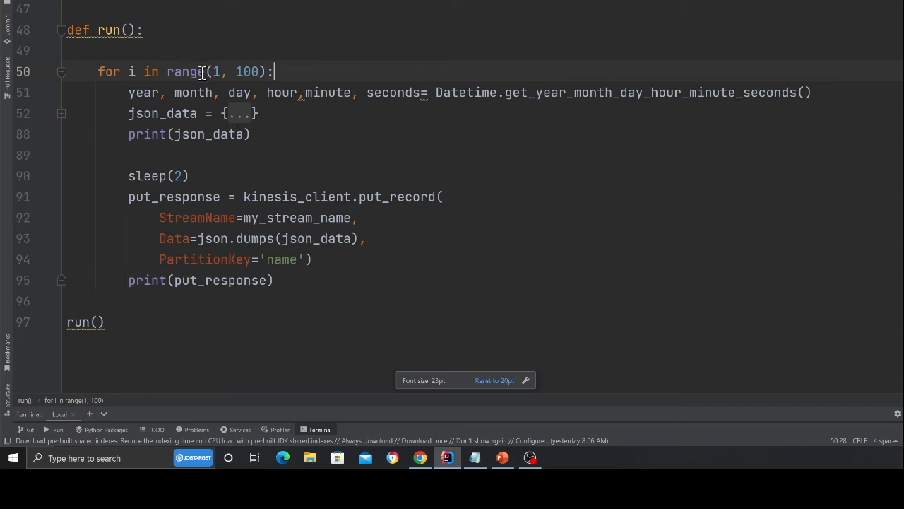
click(62, 113)
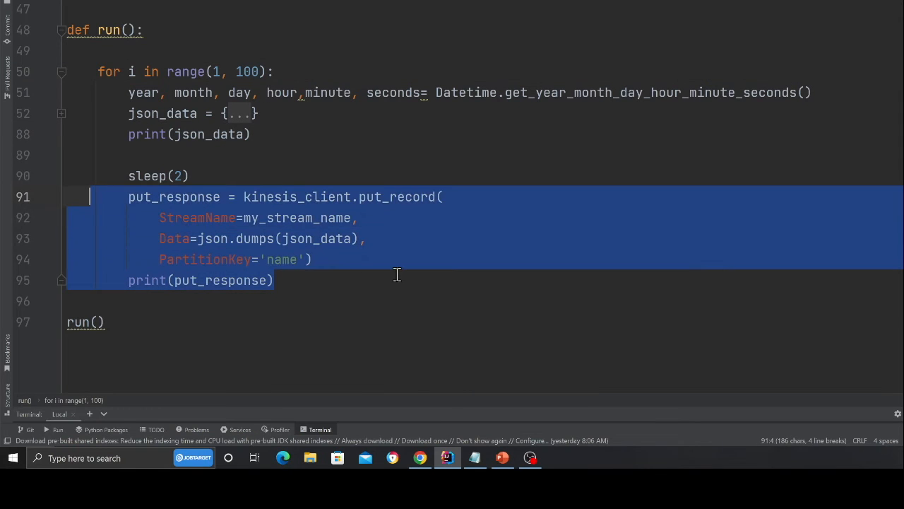
Step: Shorten the generator's pause between Kinesis records from sleep(2) to sleep(1)
click(310, 258)
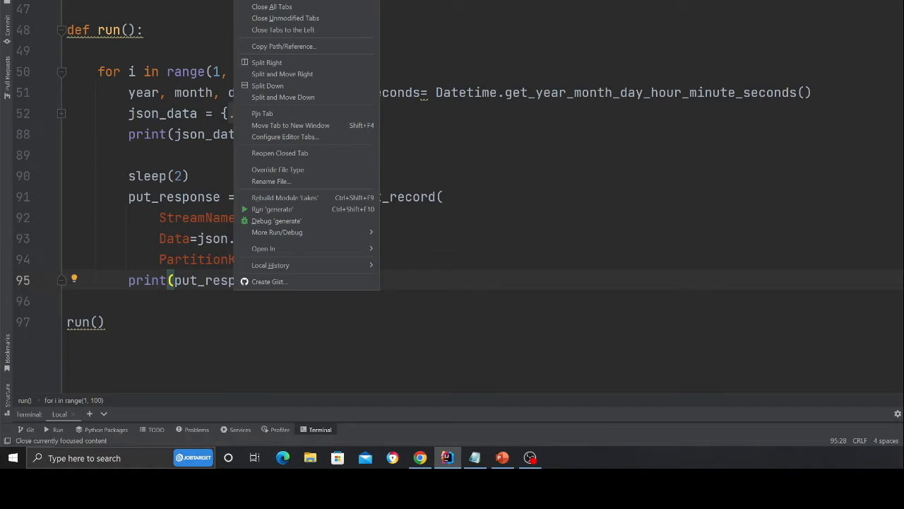
mouse_move(271, 209)
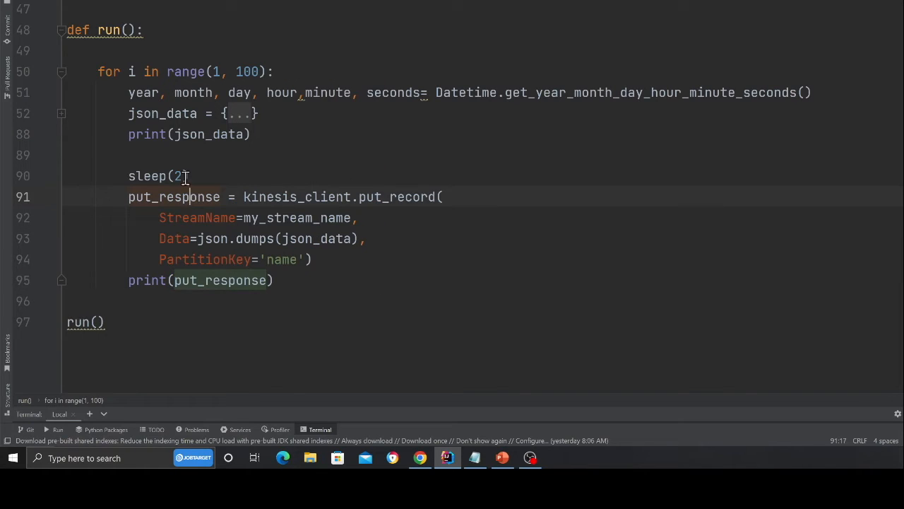
text(1)
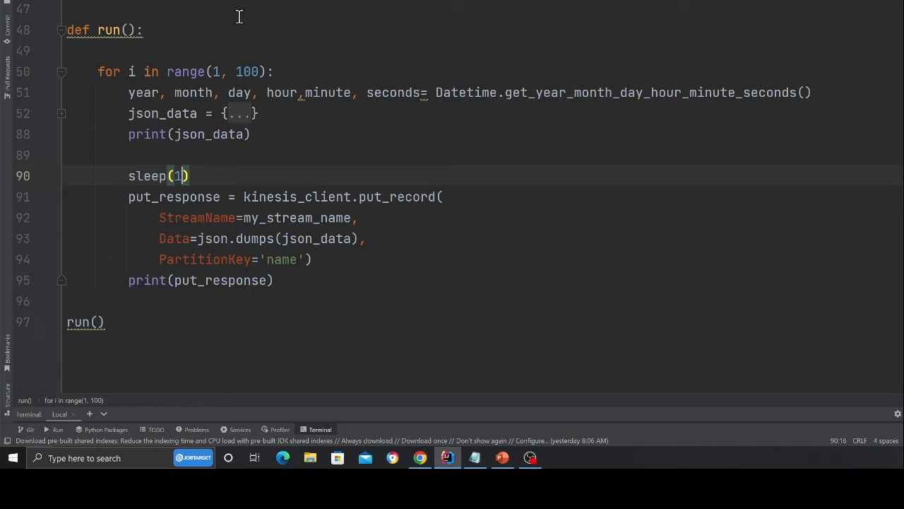
click(58, 429)
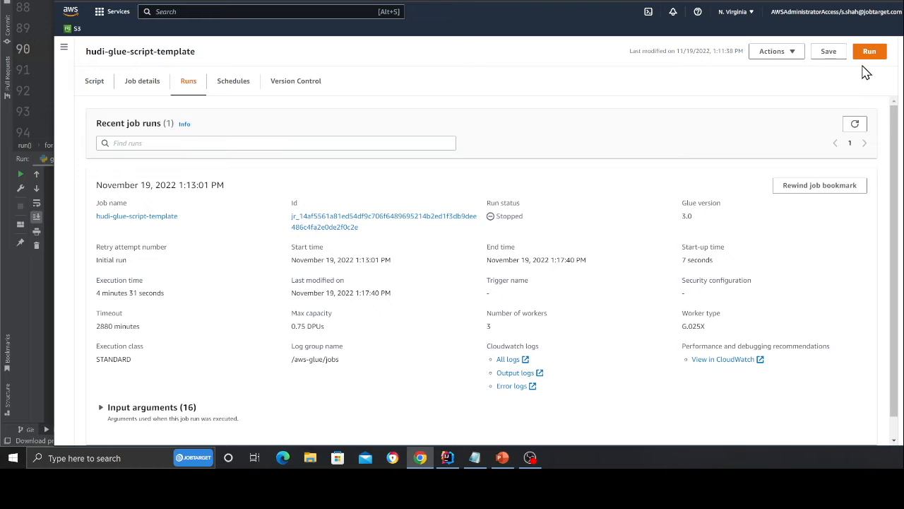
mouse_move(514, 234)
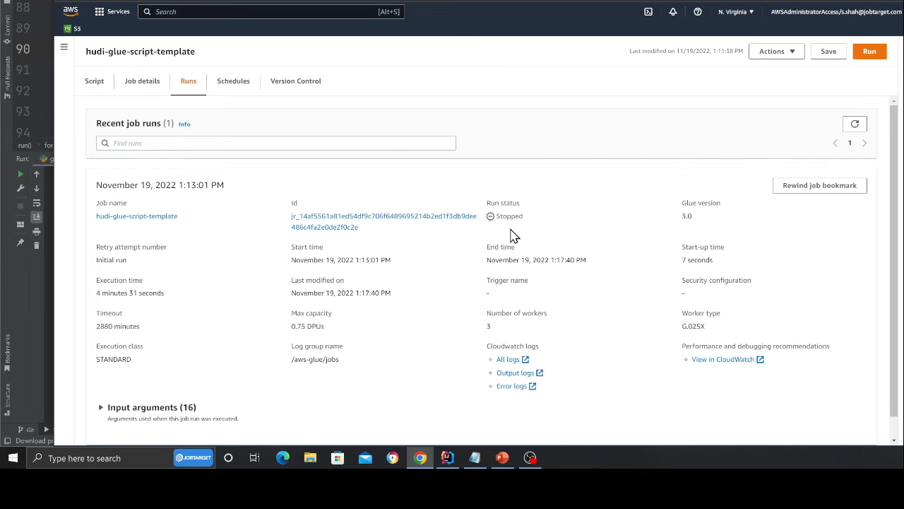
Step: Run hudi-glue-script-template so its latest run shows Running, with the generator sending click records
click(870, 51)
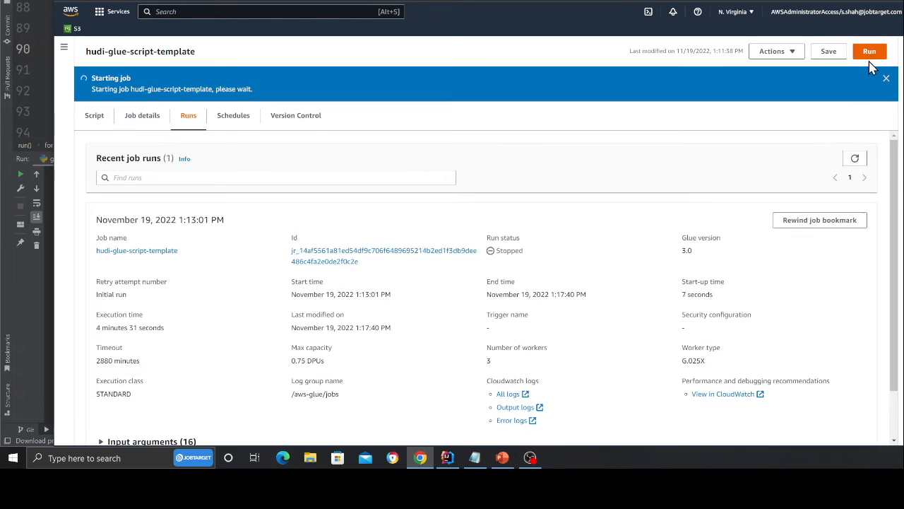
click(870, 51)
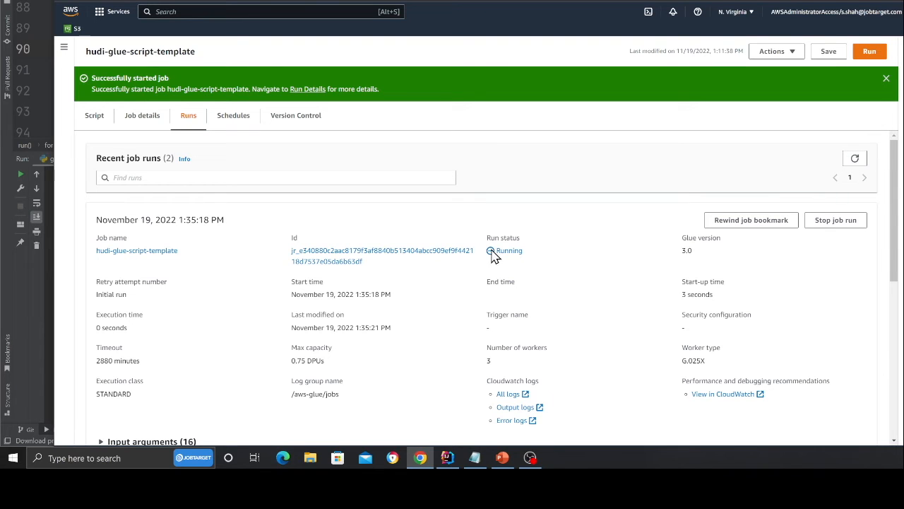
click(446, 458)
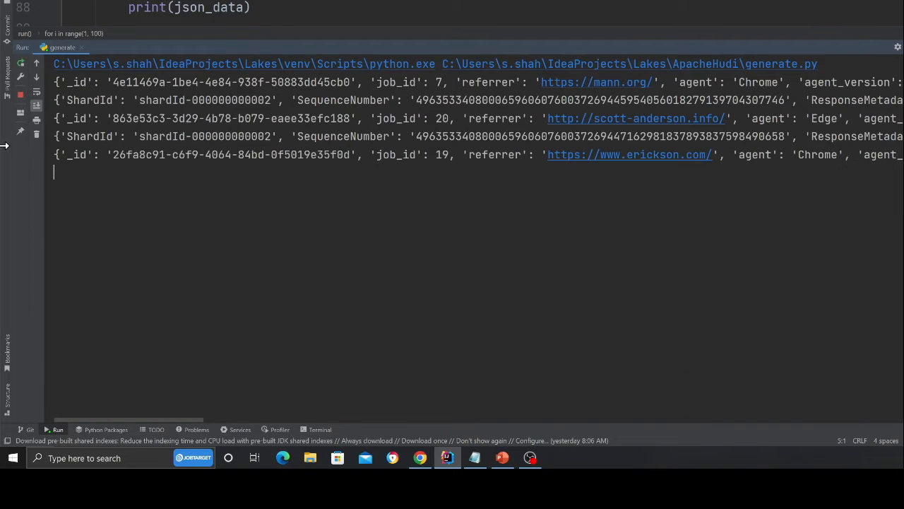
Step: Watch generate.py send click records in the Run window, then return to the Glue job run still Running
scroll(down, 3)
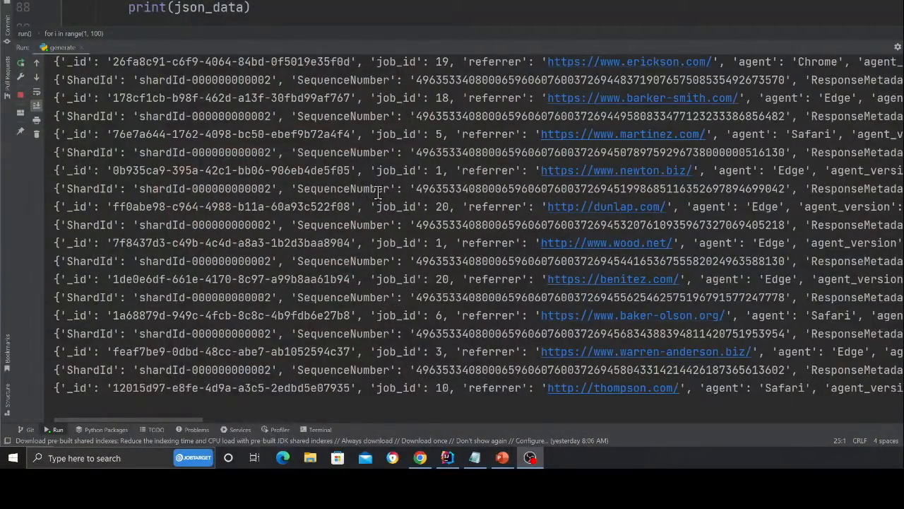
scroll(down, 3)
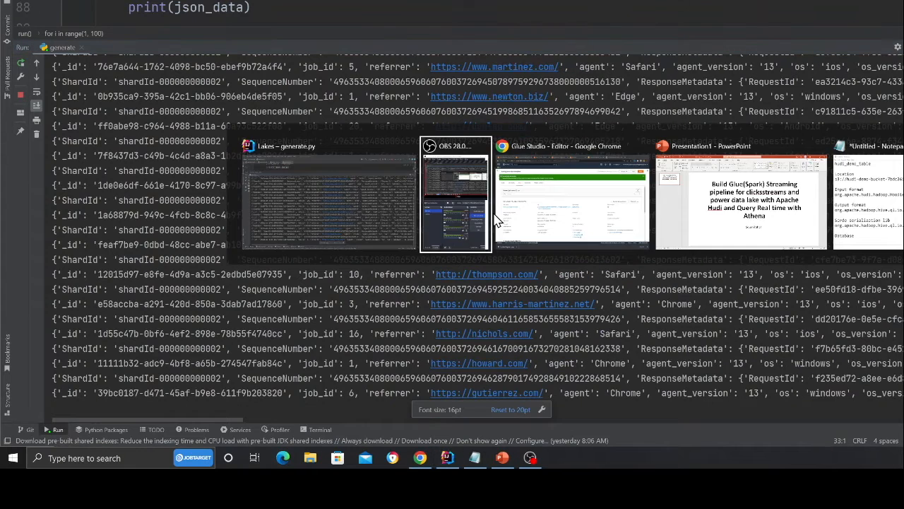
click(572, 198)
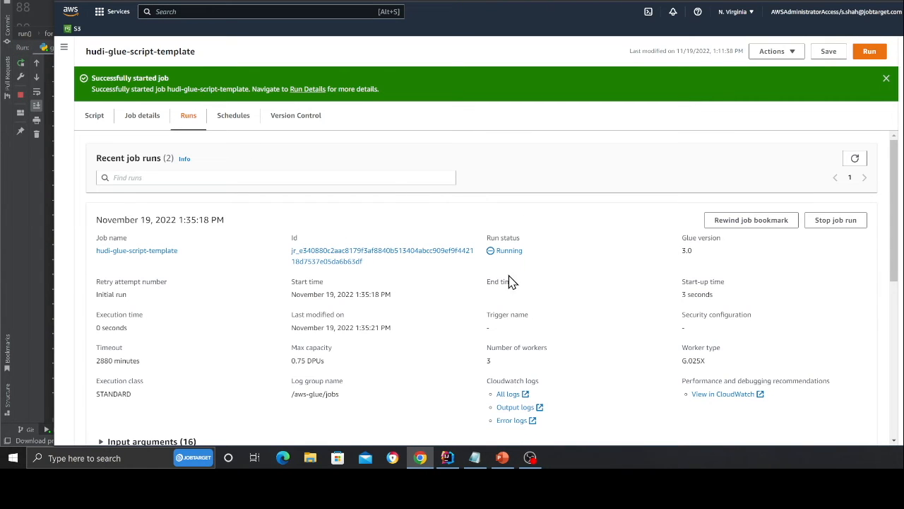
click(854, 158)
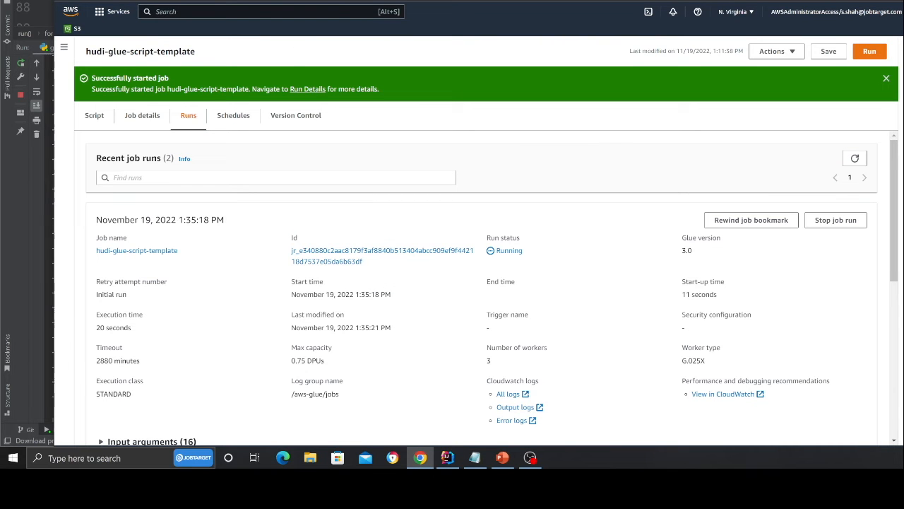
Step: Find AWS Glue via the console search bar and land on the Glue home page
text(glue)
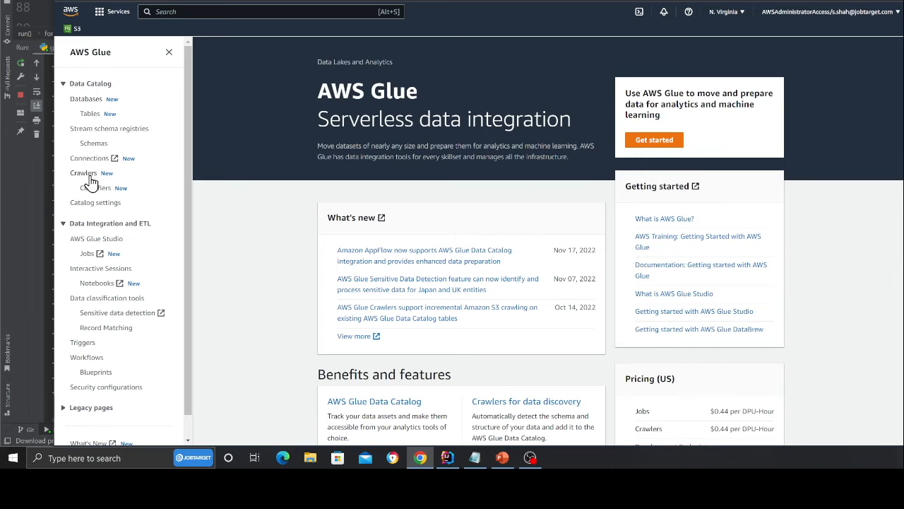
Step: Open Data Catalog > Databases > real_time_streams and match hudi_kinesis_clicks_stream_table against the job config
click(86, 99)
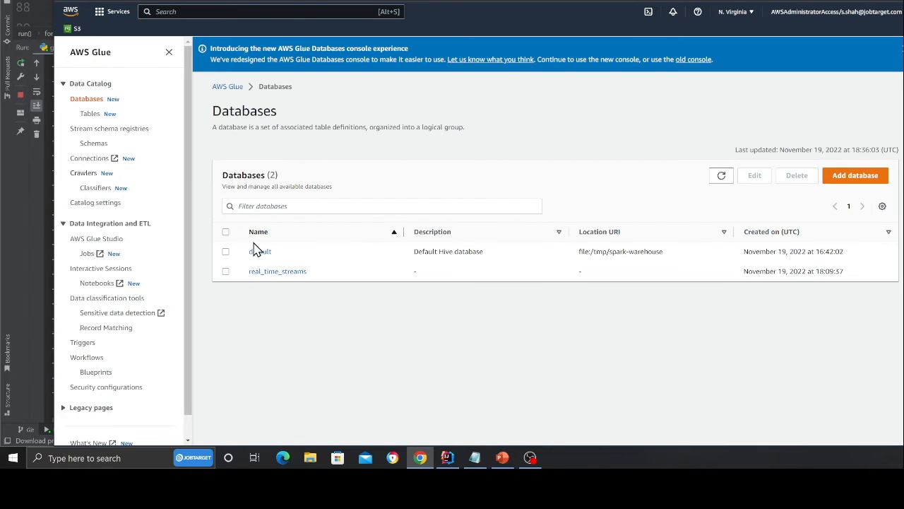
click(277, 271)
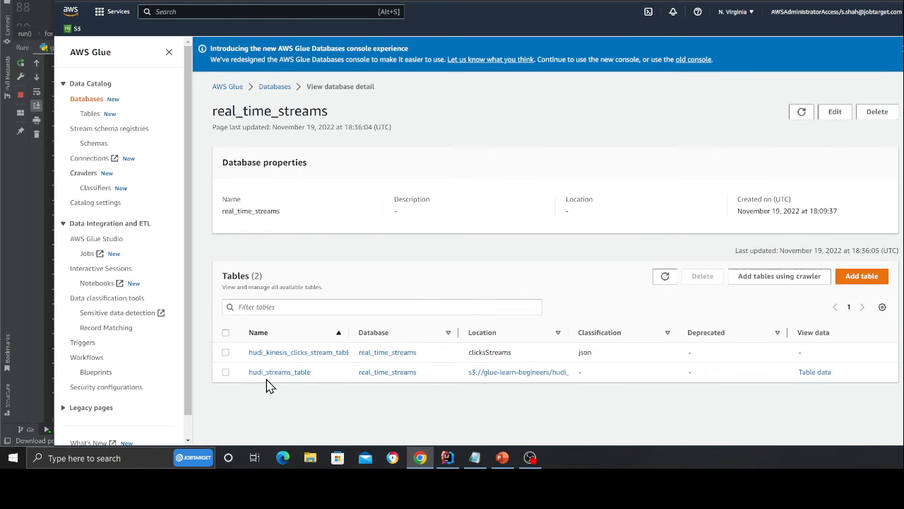
mouse_move(350, 336)
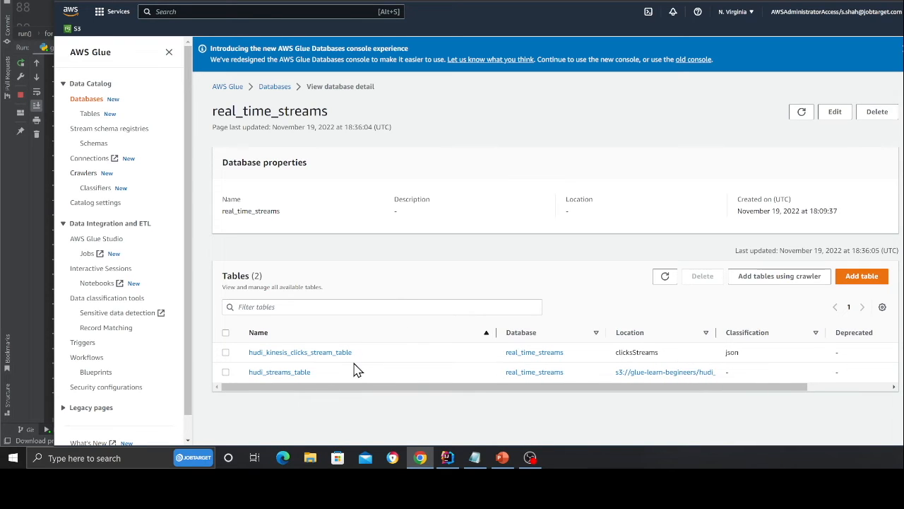
double_click(300, 352)
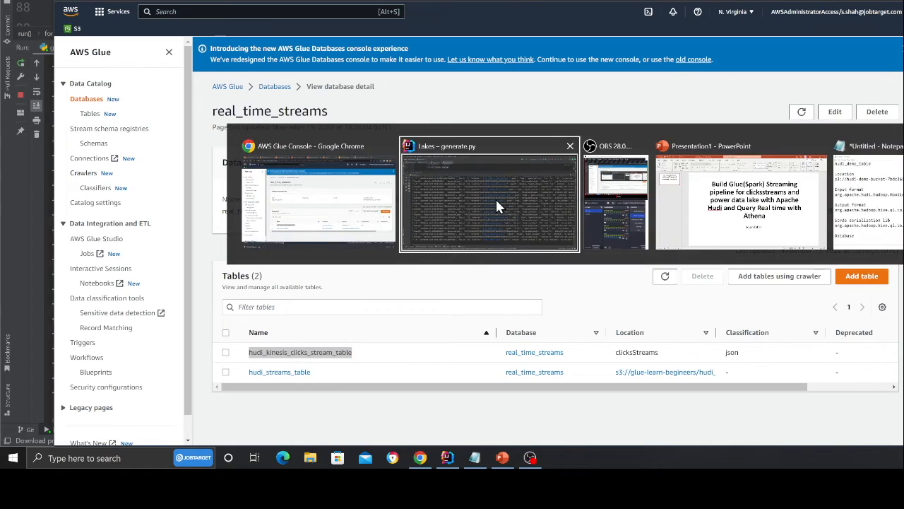
click(489, 198)
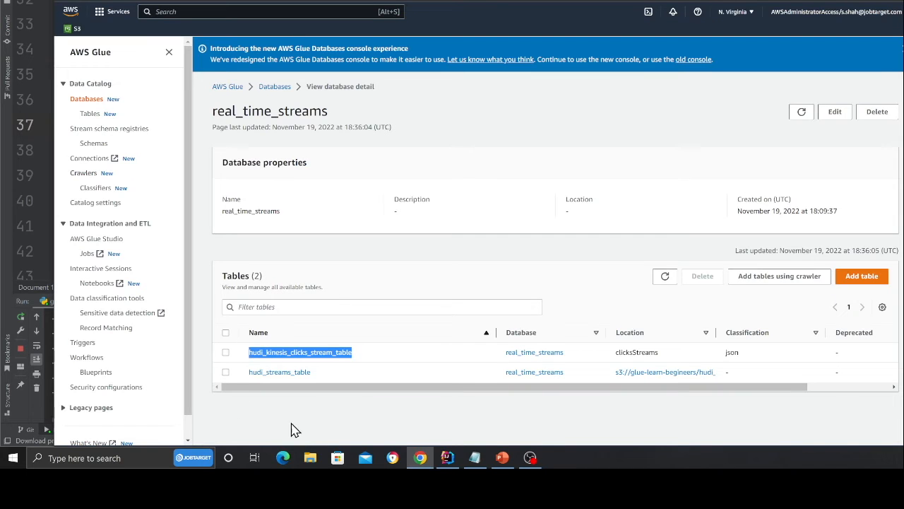
click(446, 457)
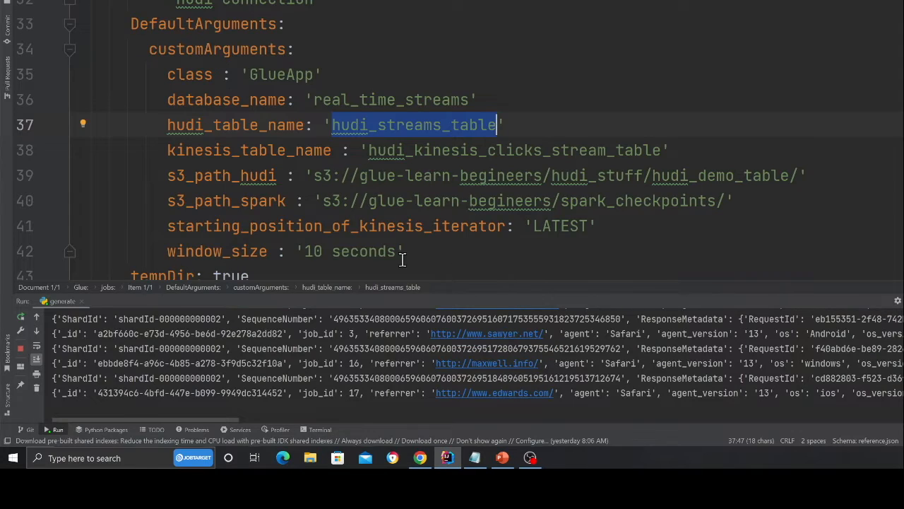
Step: Match hudi_streams_table against the job config arguments and return to the database page
click(420, 457)
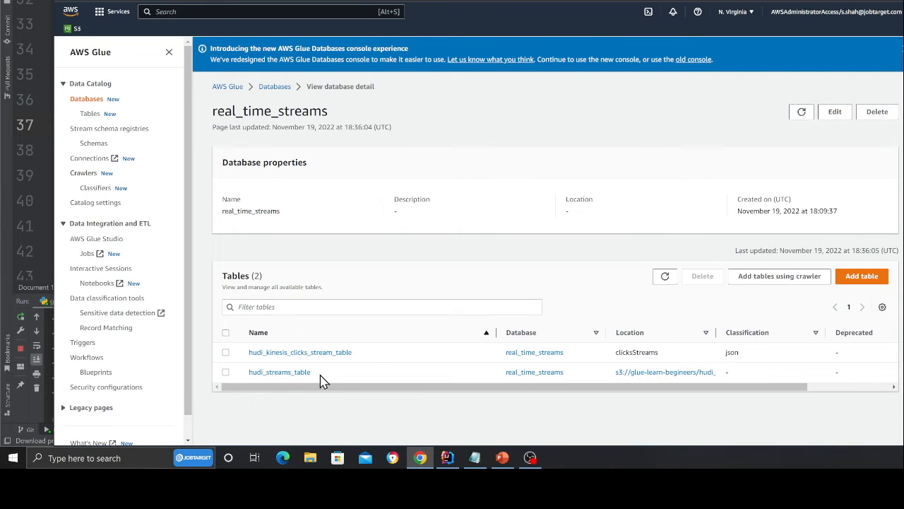
double_click(280, 372)
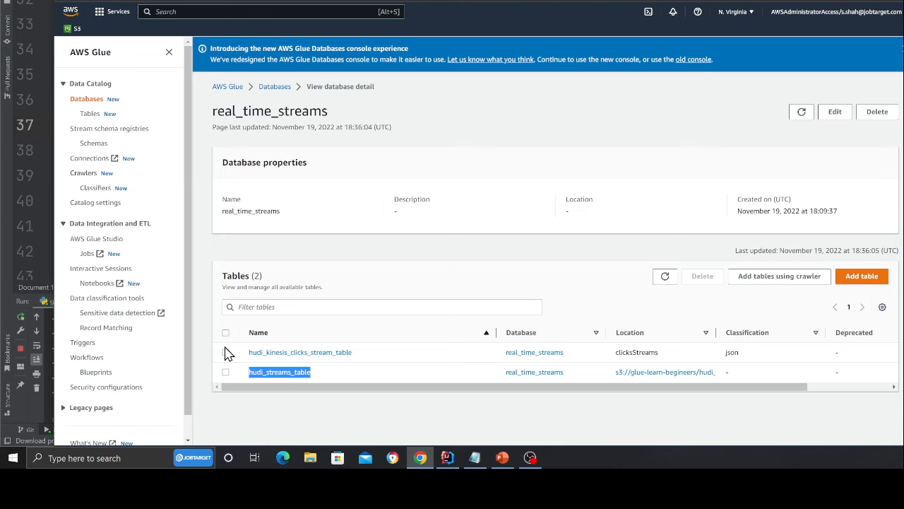
click(447, 458)
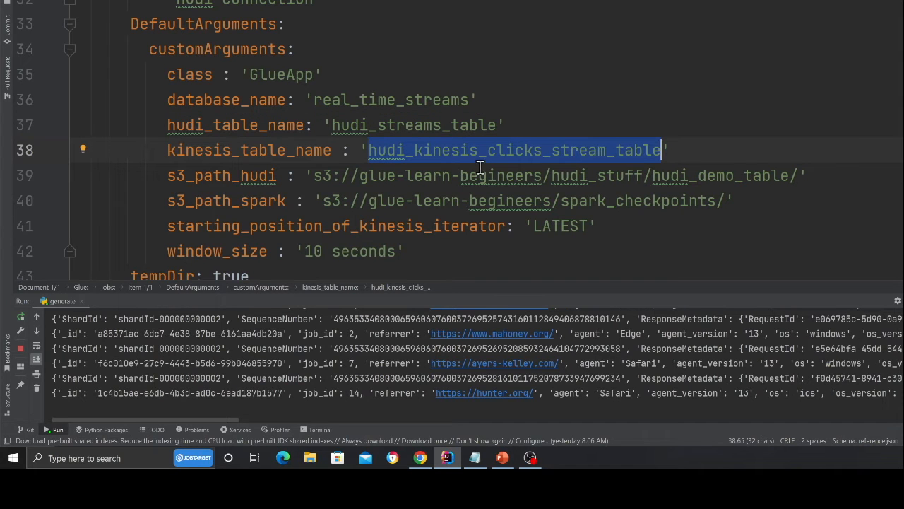
click(420, 457)
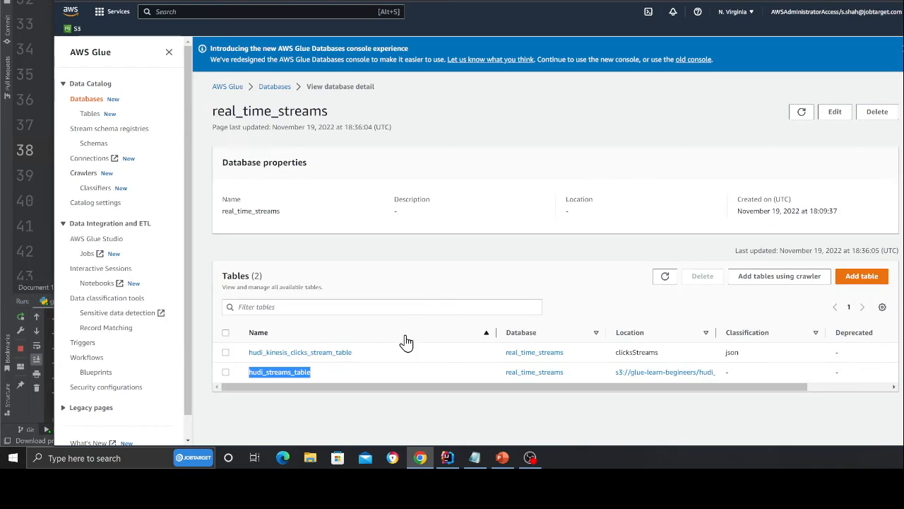
mouse_move(286, 354)
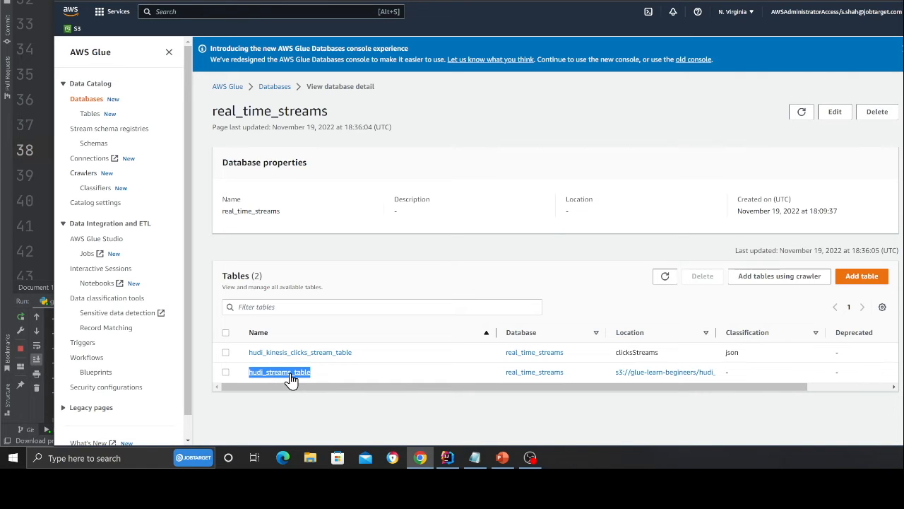
Step: View the hudi_streams_table schema with its Hudi metadata columns, then switch to Athena
click(280, 372)
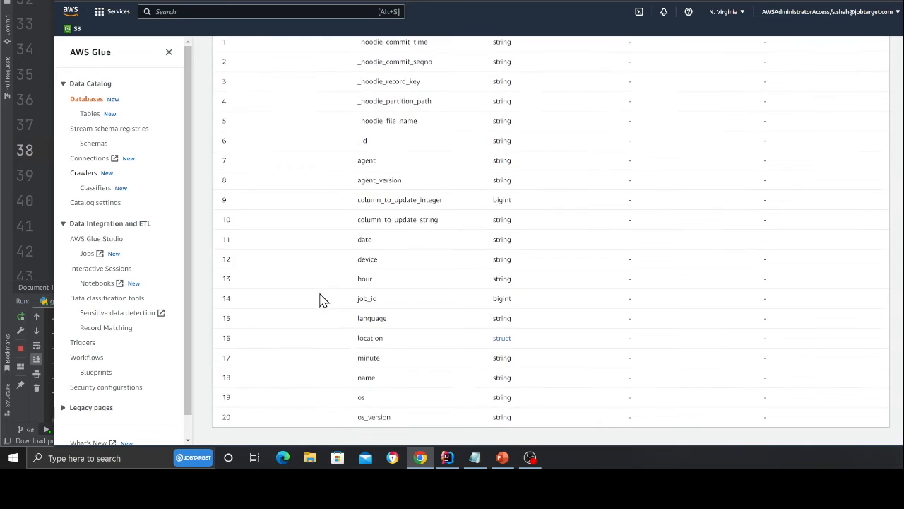
scroll(up, 3)
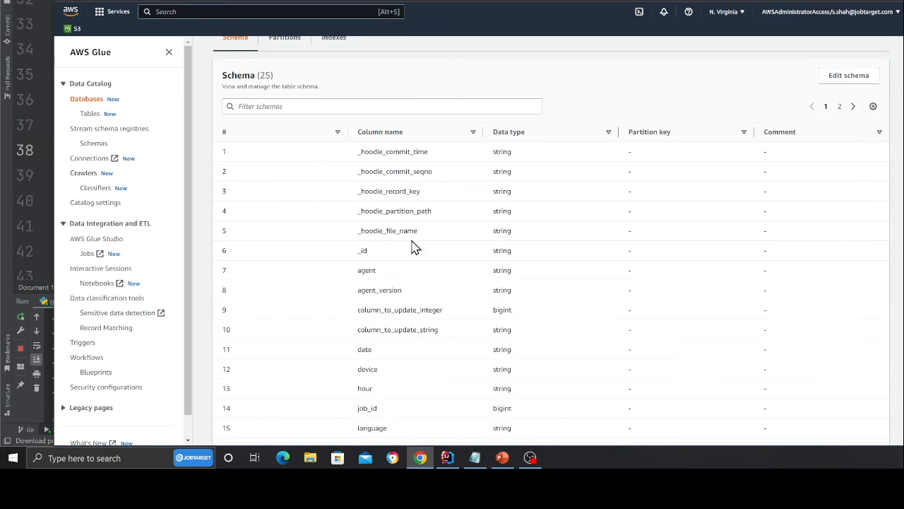
click(448, 458)
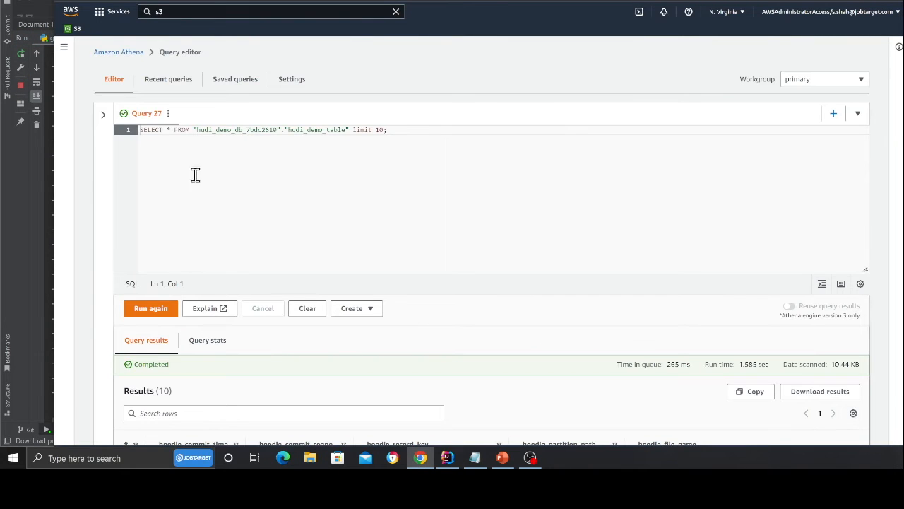
Step: Choose the real_time_streams database and query hudi_streams_table, getting 7 click rows back
click(103, 113)
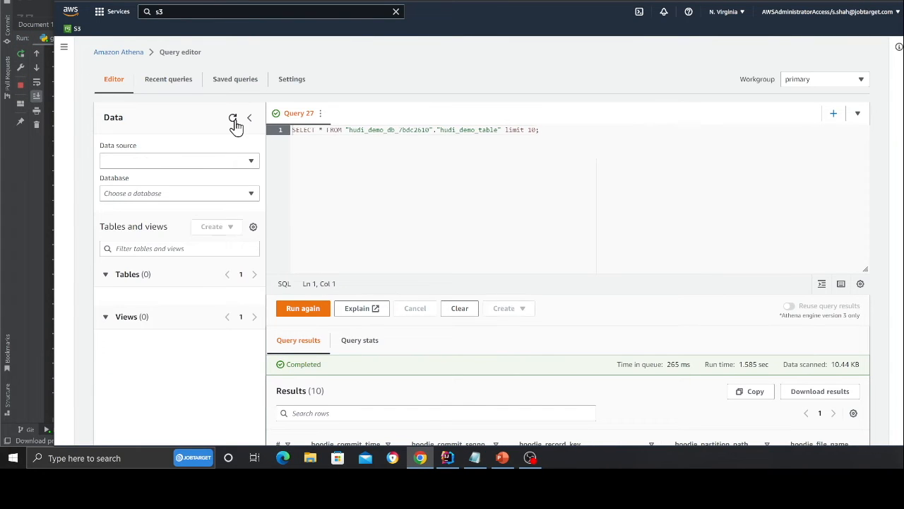
click(178, 192)
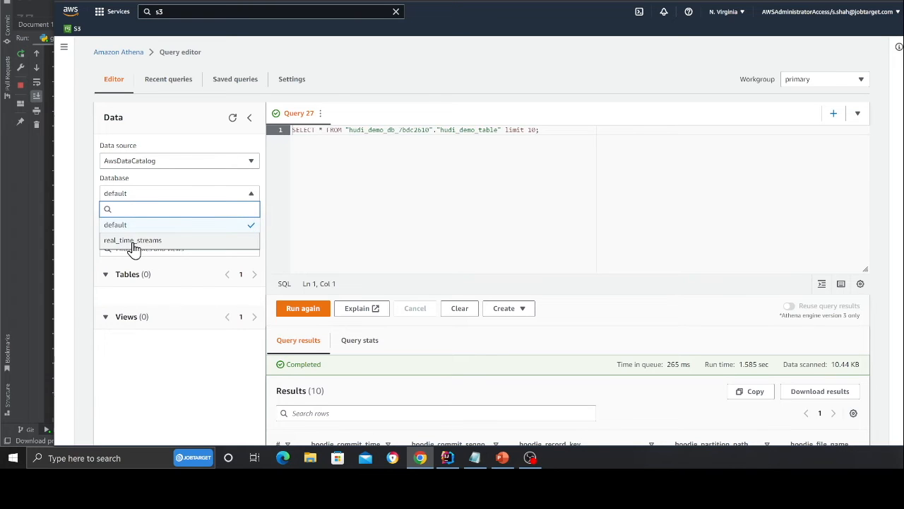
click(133, 240)
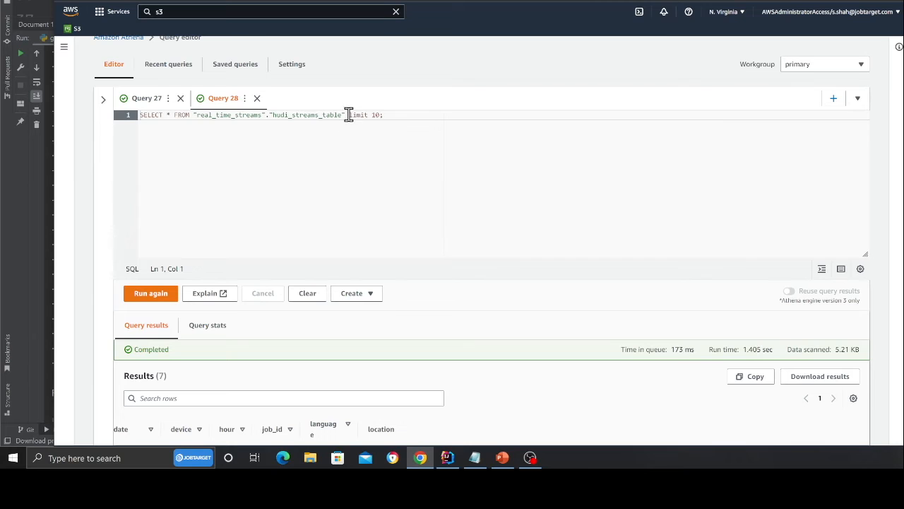
scroll(down, 3)
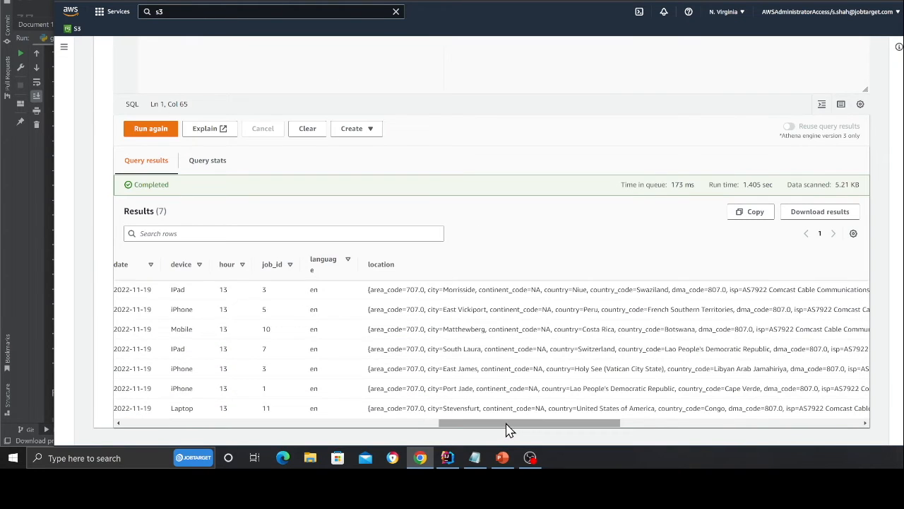
drag(529, 423, 471, 422)
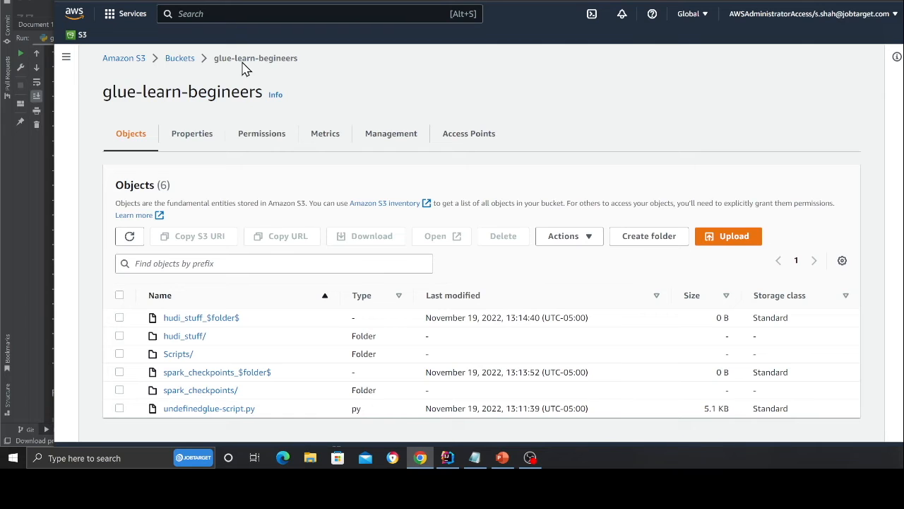
Step: Filter the bucket list for glue-learn-begineers, open it and enter hudi_stuff/
click(179, 58)
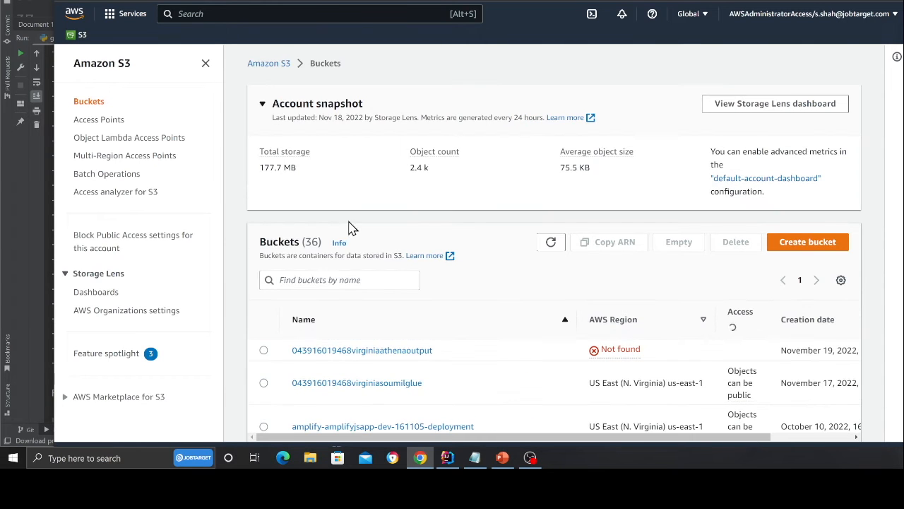
text(glkue)
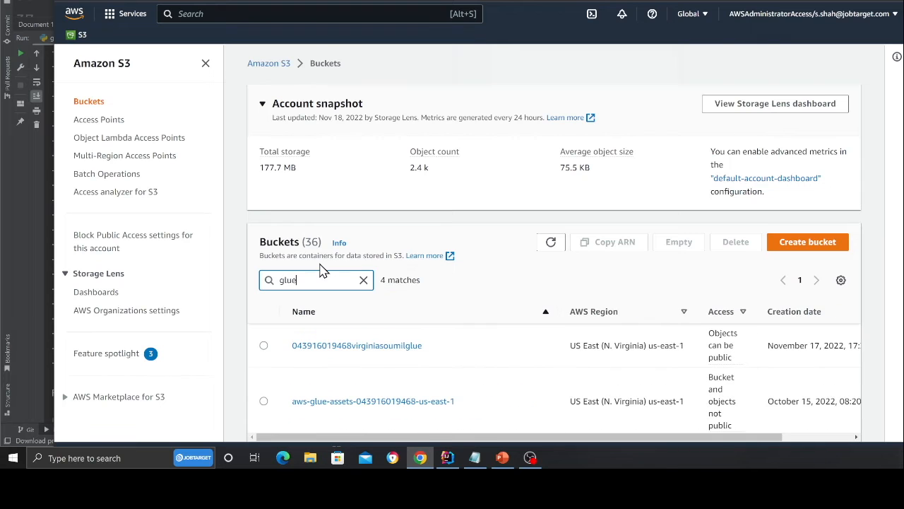
text(be)
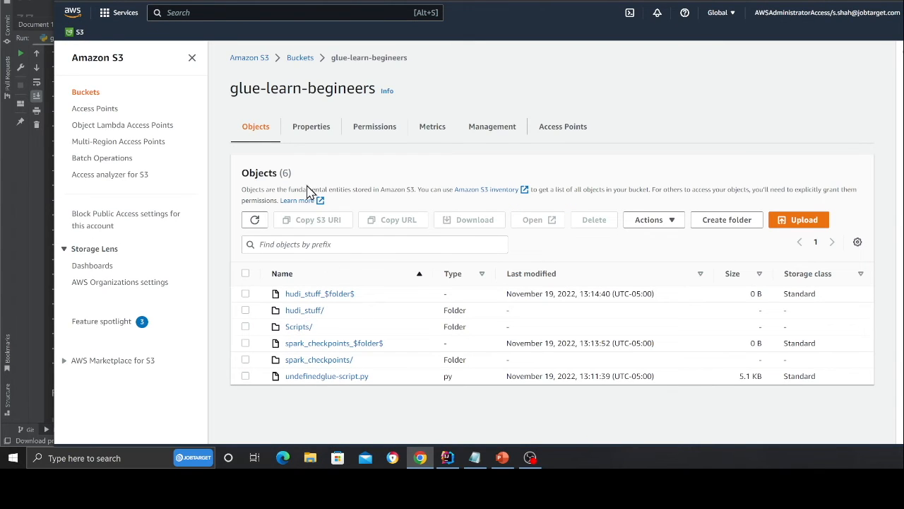
mouse_move(305, 309)
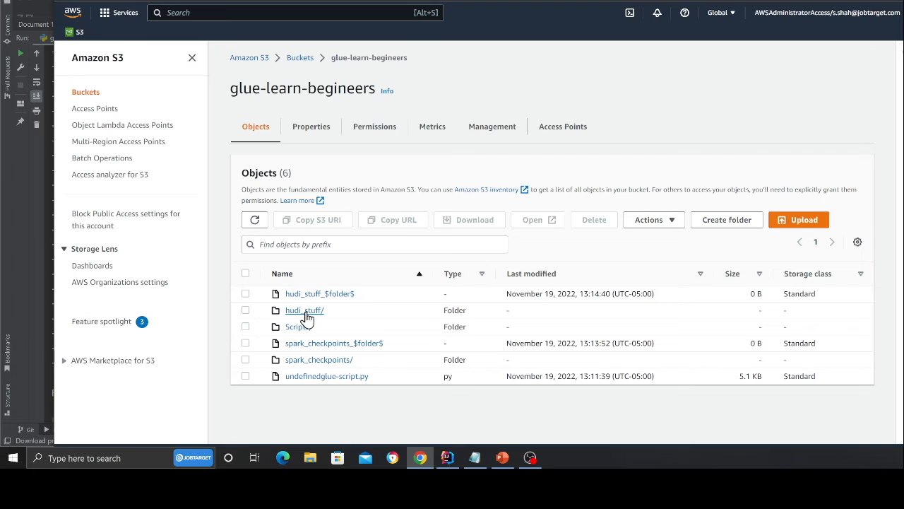
click(305, 310)
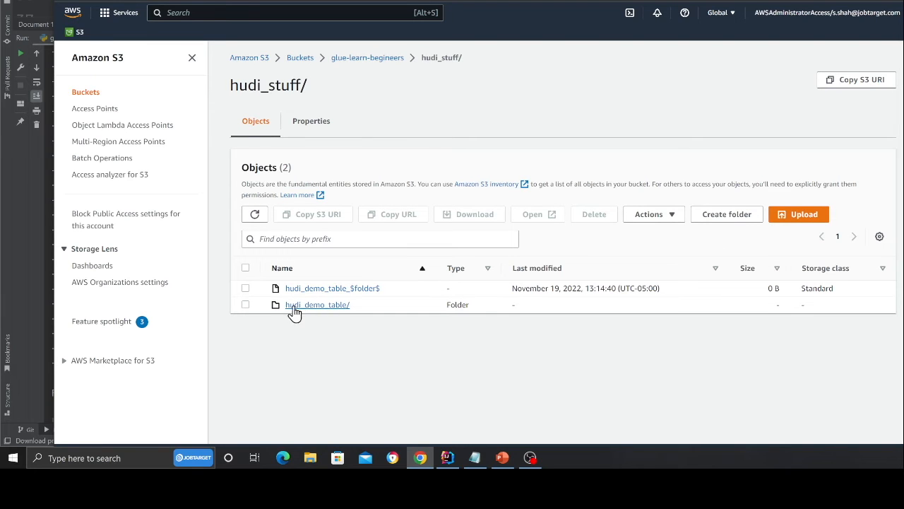
mouse_move(304, 291)
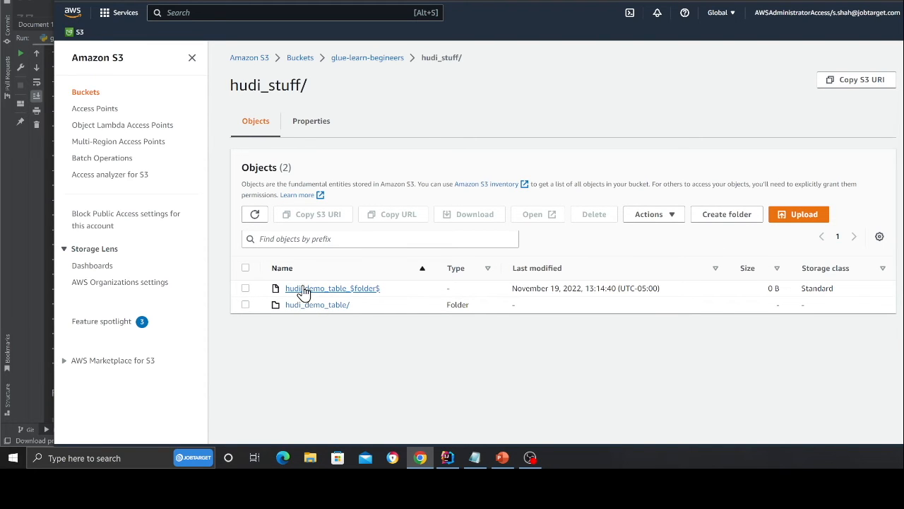
Step: Drill into hudi_demo_table/year=2022/month=11/day=19 to see its three parquet files and partition metadata
click(316, 305)
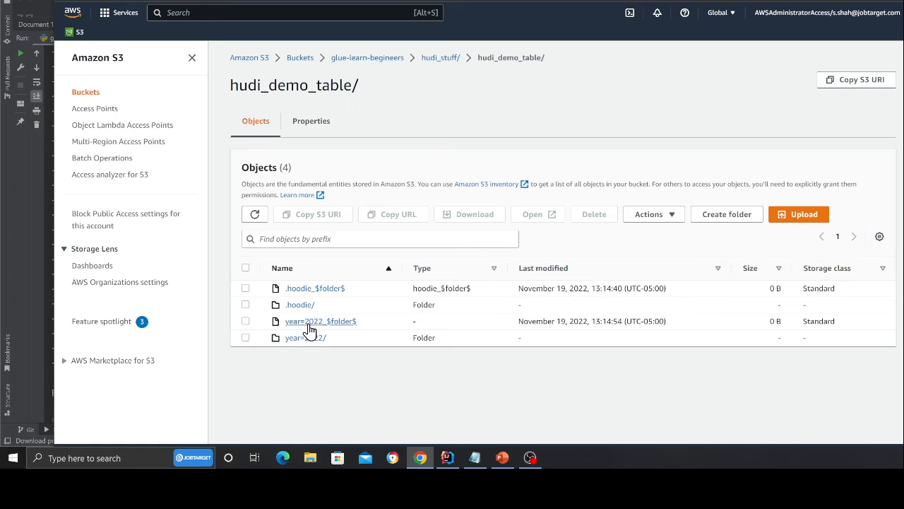
mouse_move(304, 328)
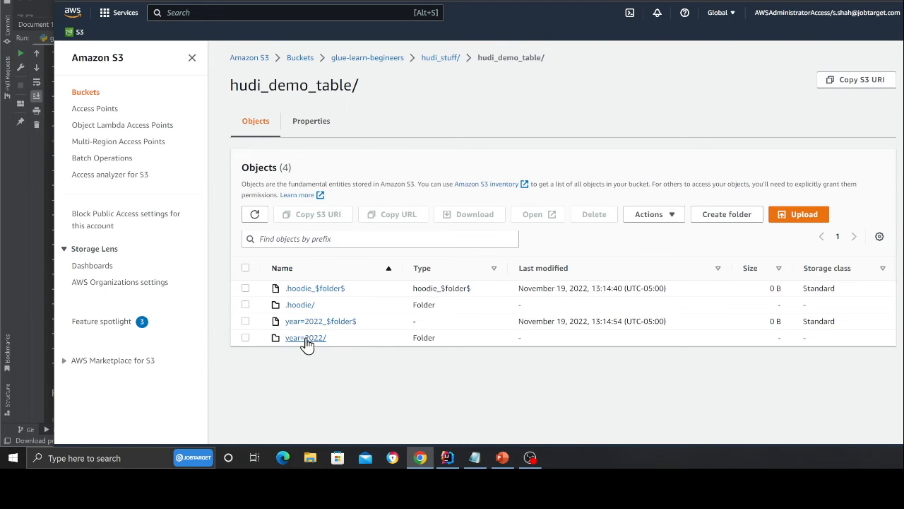
click(305, 336)
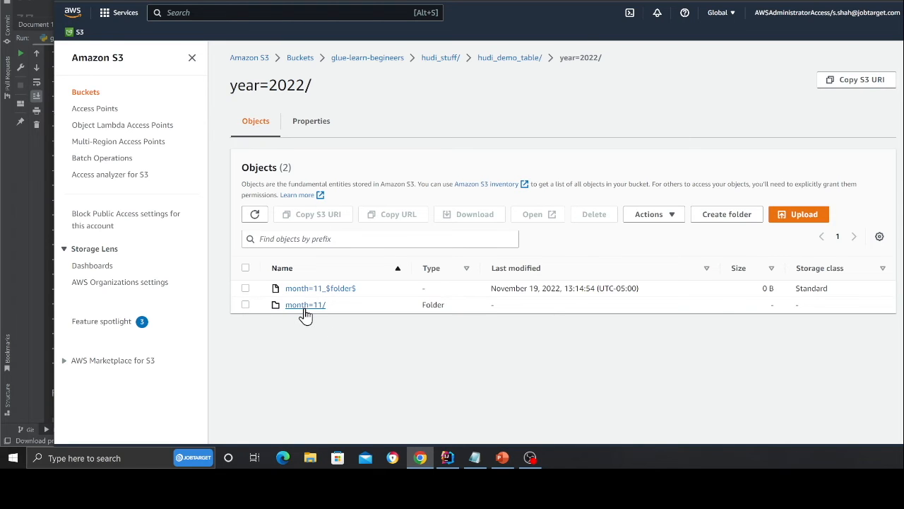
click(306, 305)
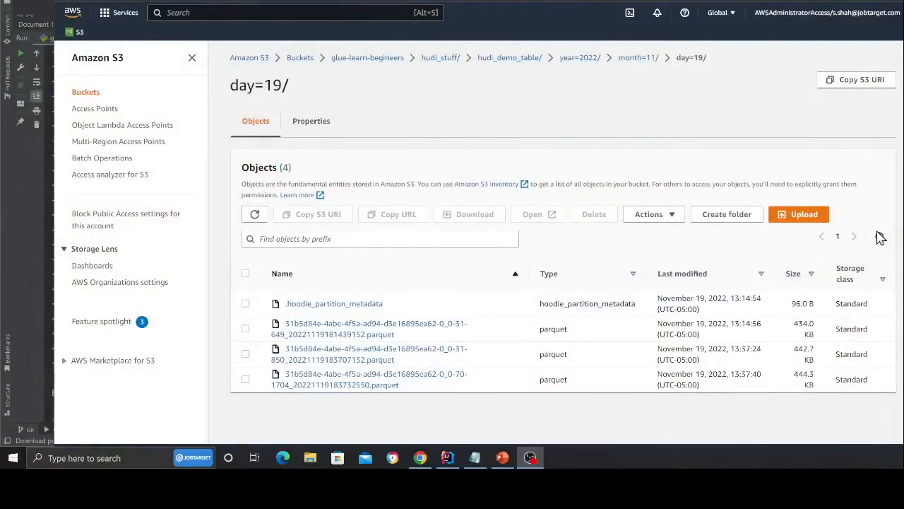
click(446, 457)
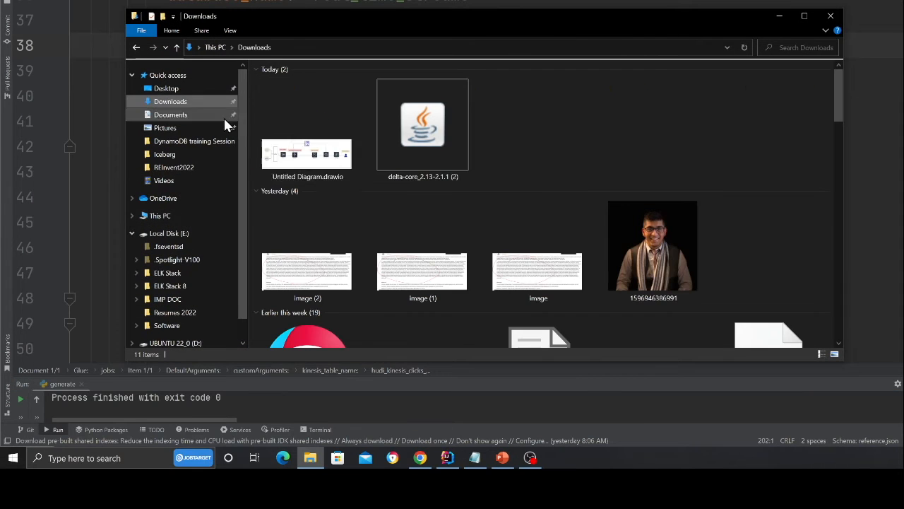
Step: Open Untitled Diagram.drawio from Downloads in Photos and fit the pipeline diagram to the window
double_click(306, 154)
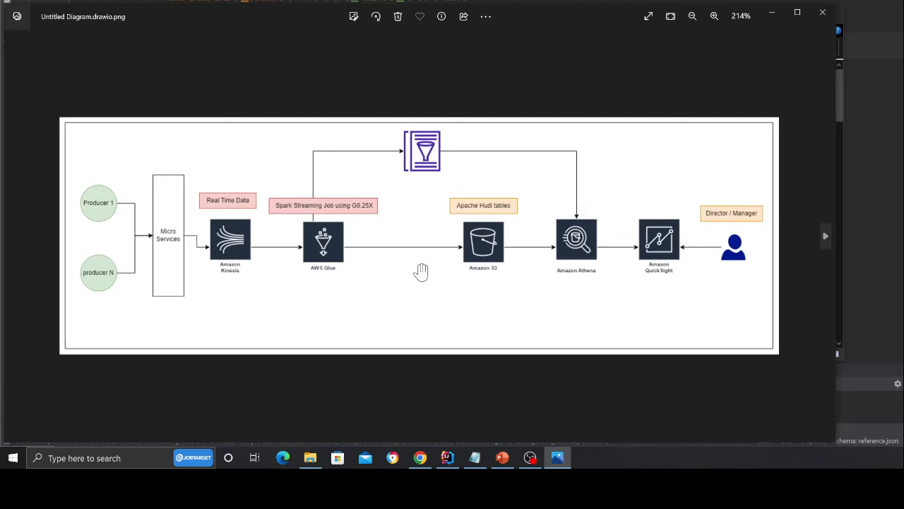
click(692, 17)
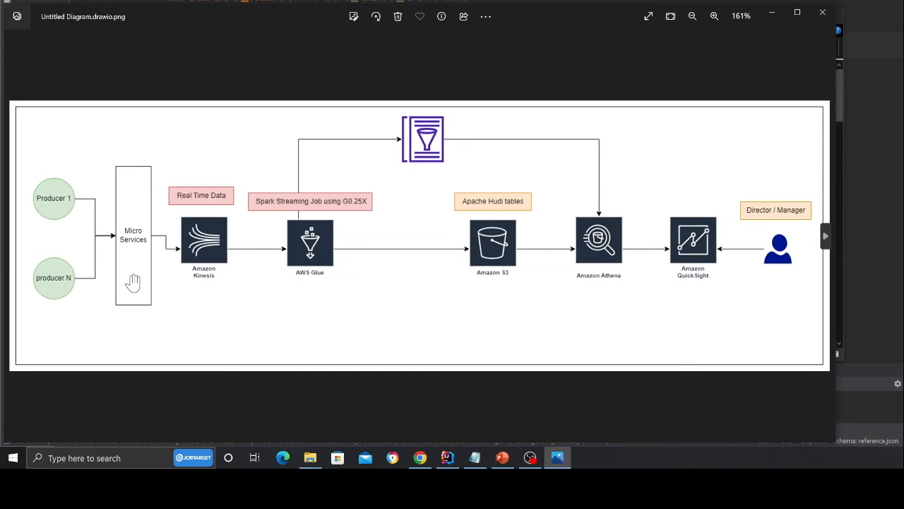
mouse_move(144, 225)
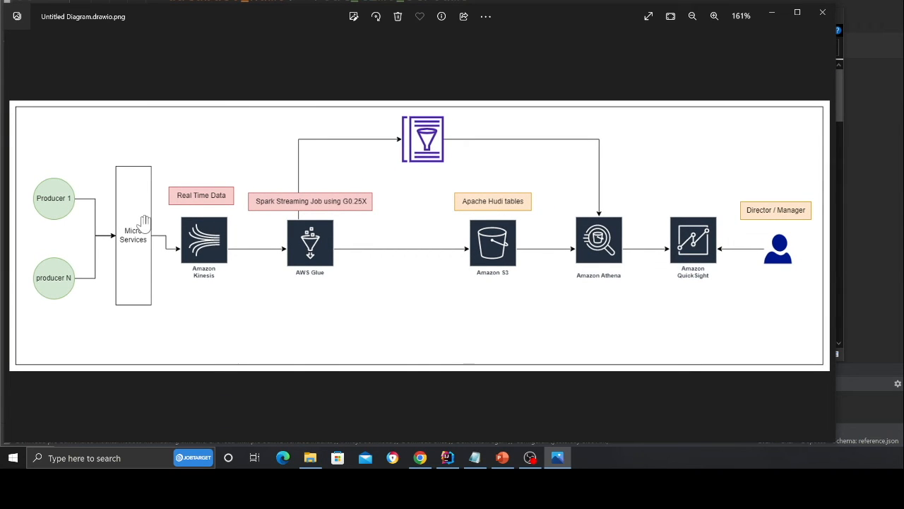
mouse_move(304, 276)
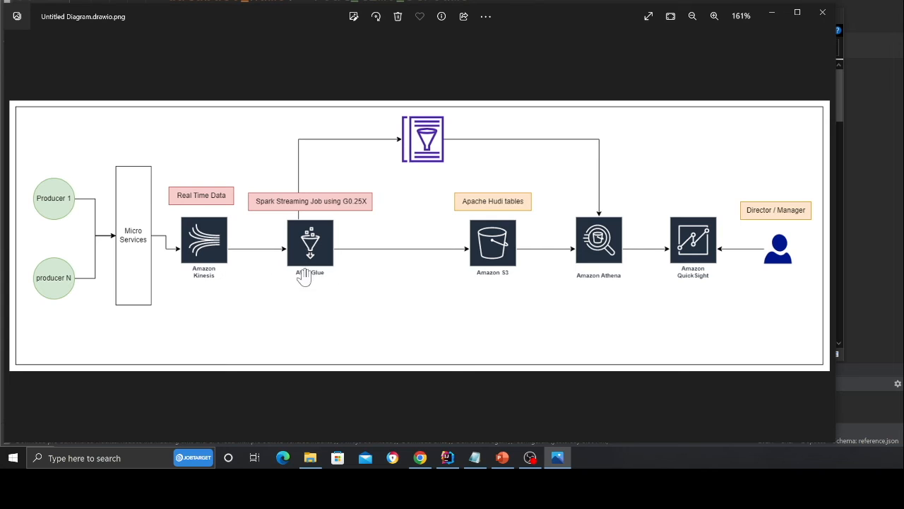
mouse_move(351, 214)
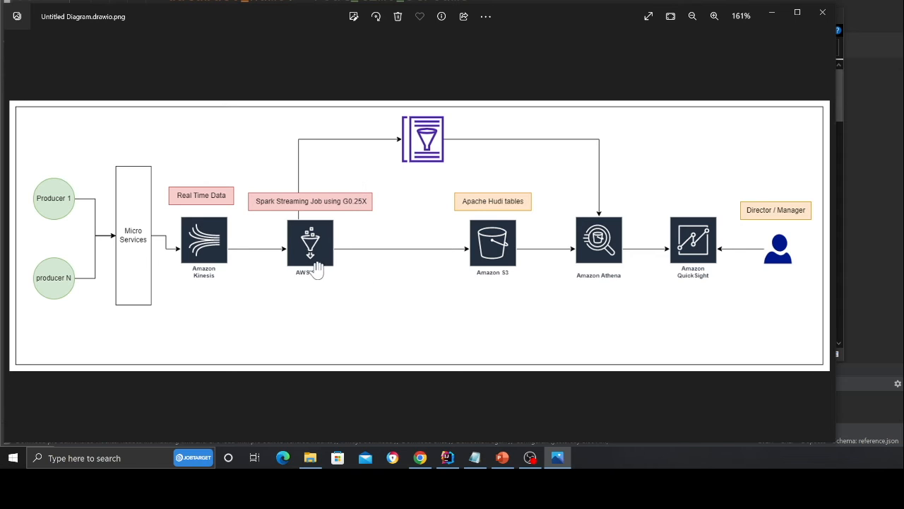
mouse_move(302, 252)
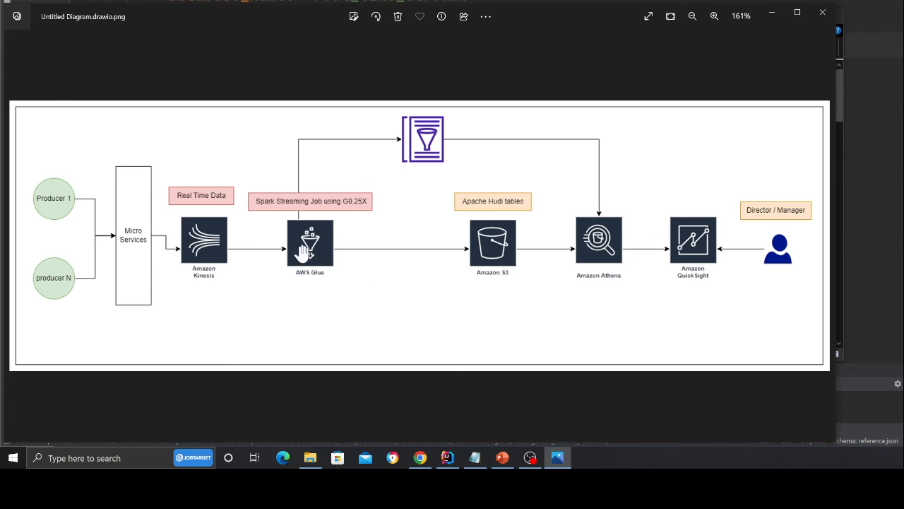
mouse_move(379, 237)
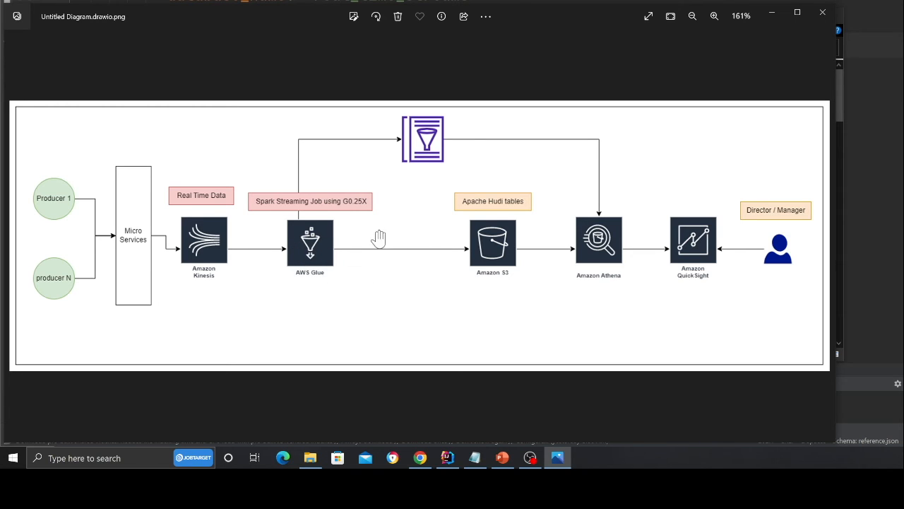
mouse_move(424, 246)
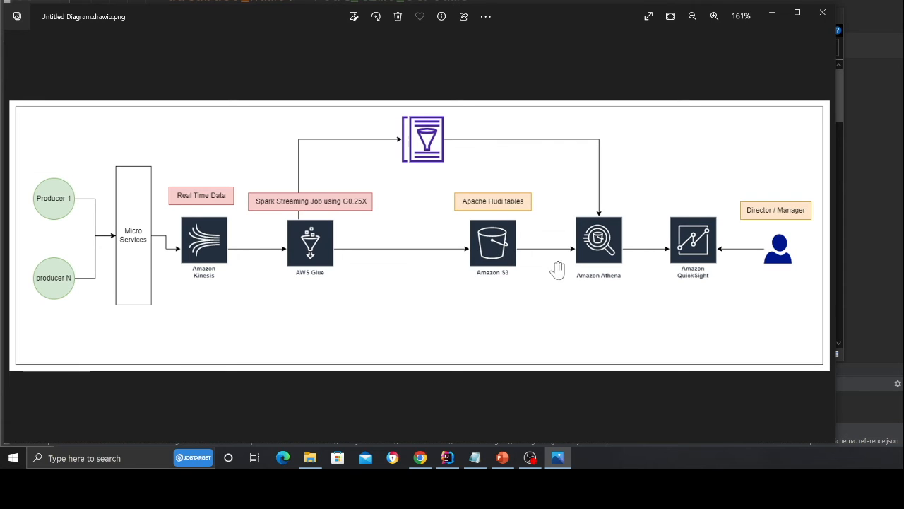
mouse_move(712, 228)
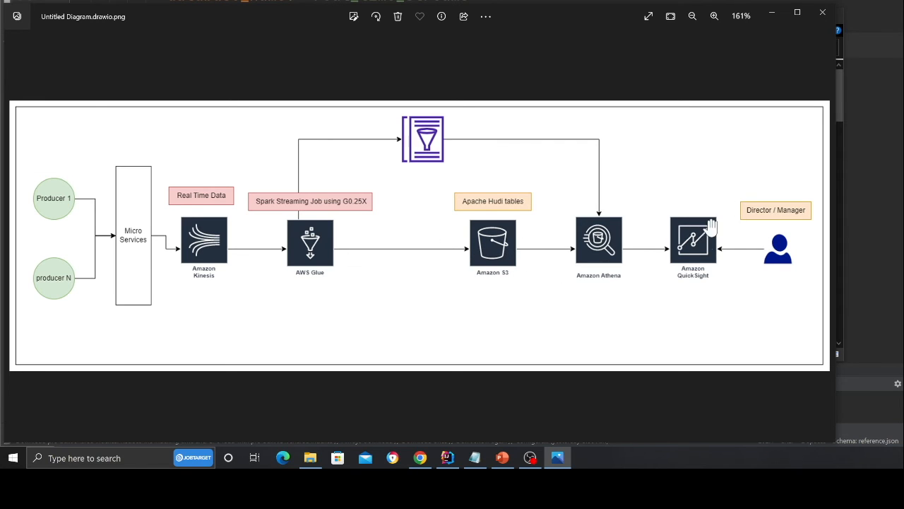